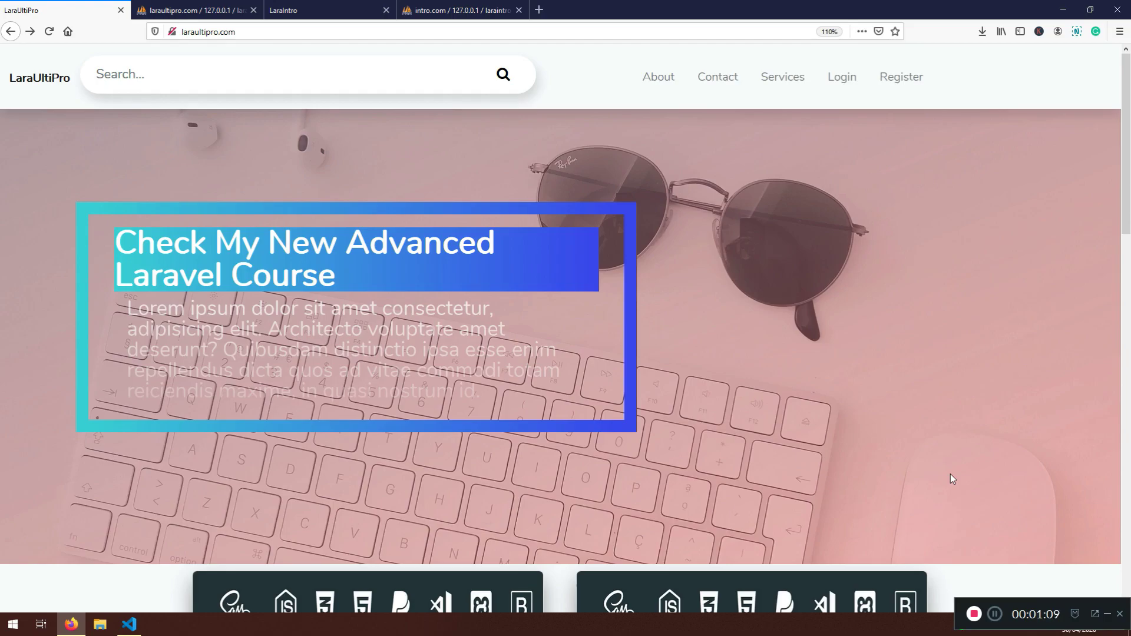
- Switch to the LaraIntro tab showing the post cards listing
left_click(328, 10)
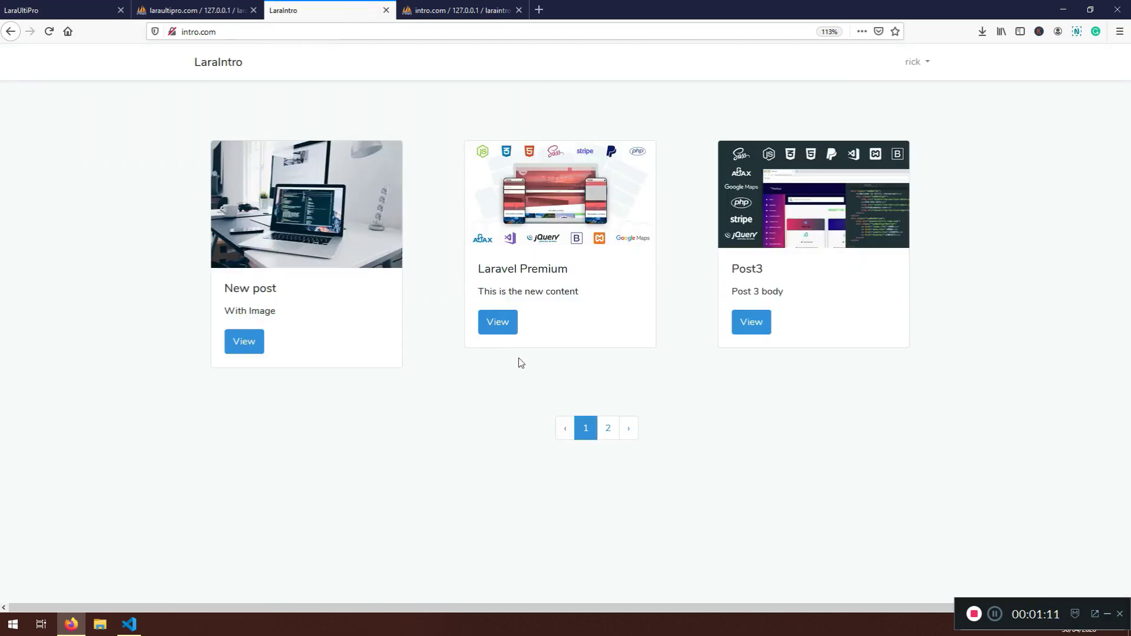
mouse_move(538, 417)
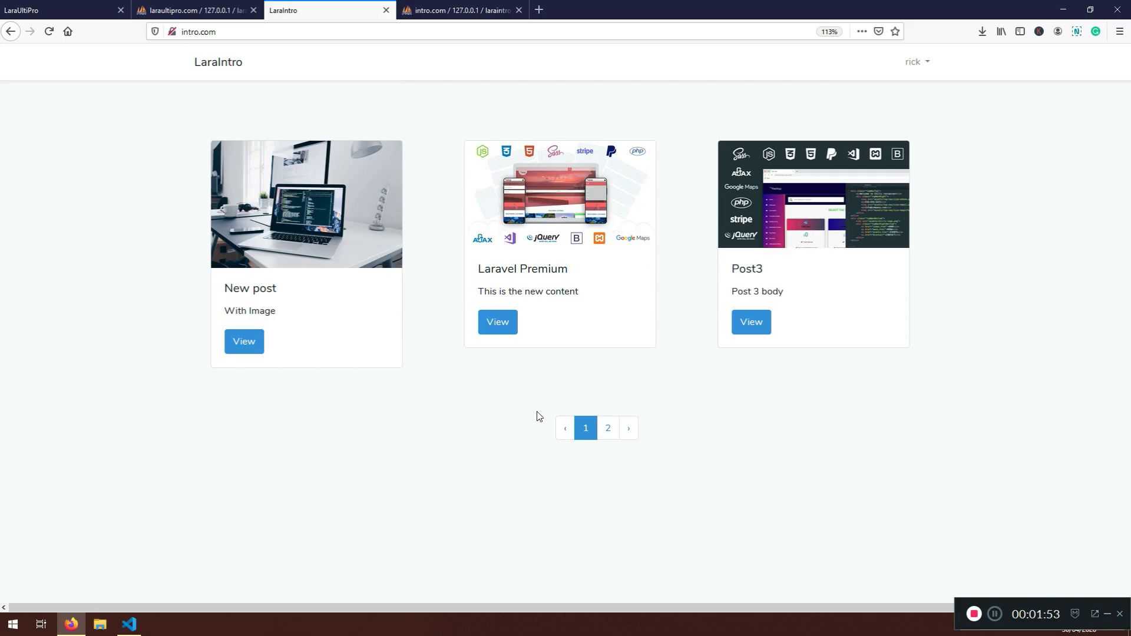
mouse_move(226, 216)
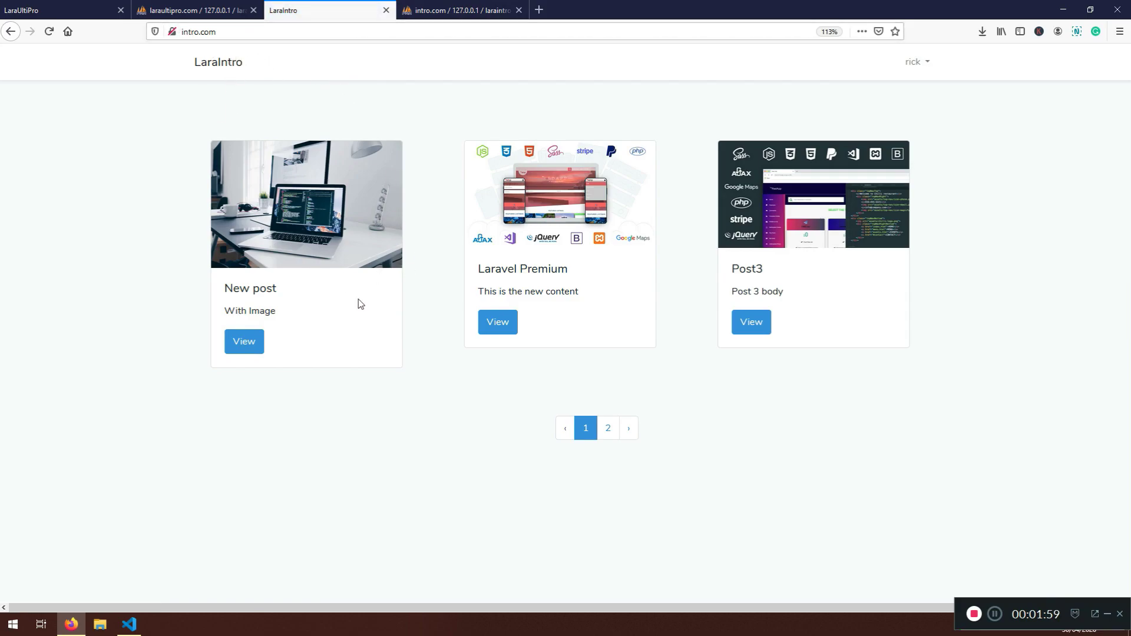
mouse_move(481, 441)
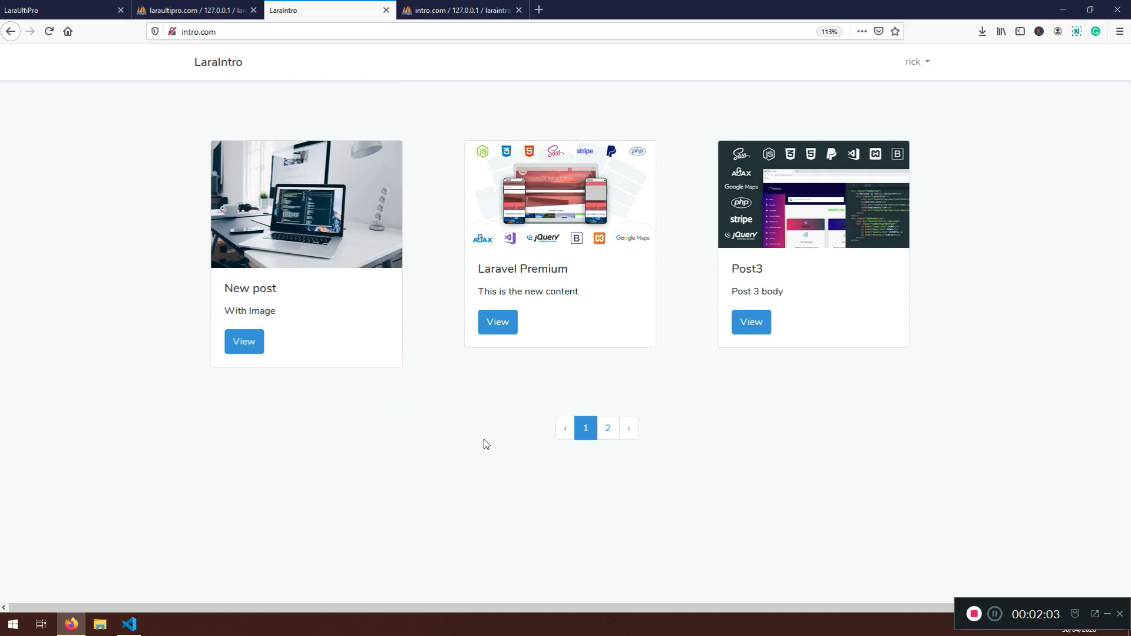
mouse_move(913, 117)
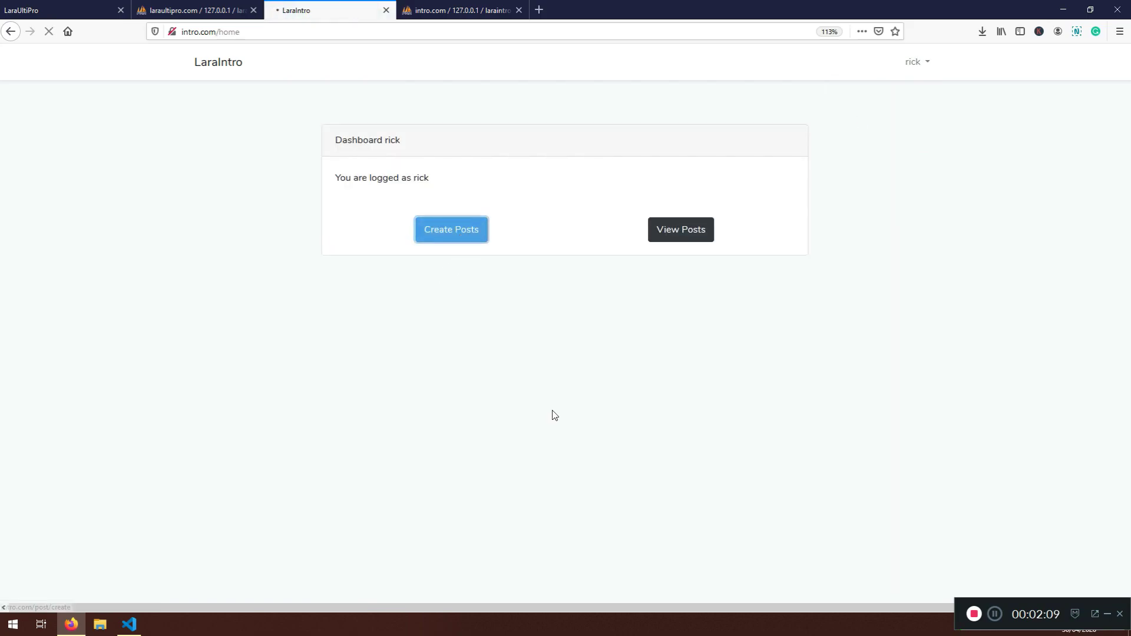
- Create the post 'Here is the post num 5' with body 'Hi there' and a desktop image
left_click(450, 229)
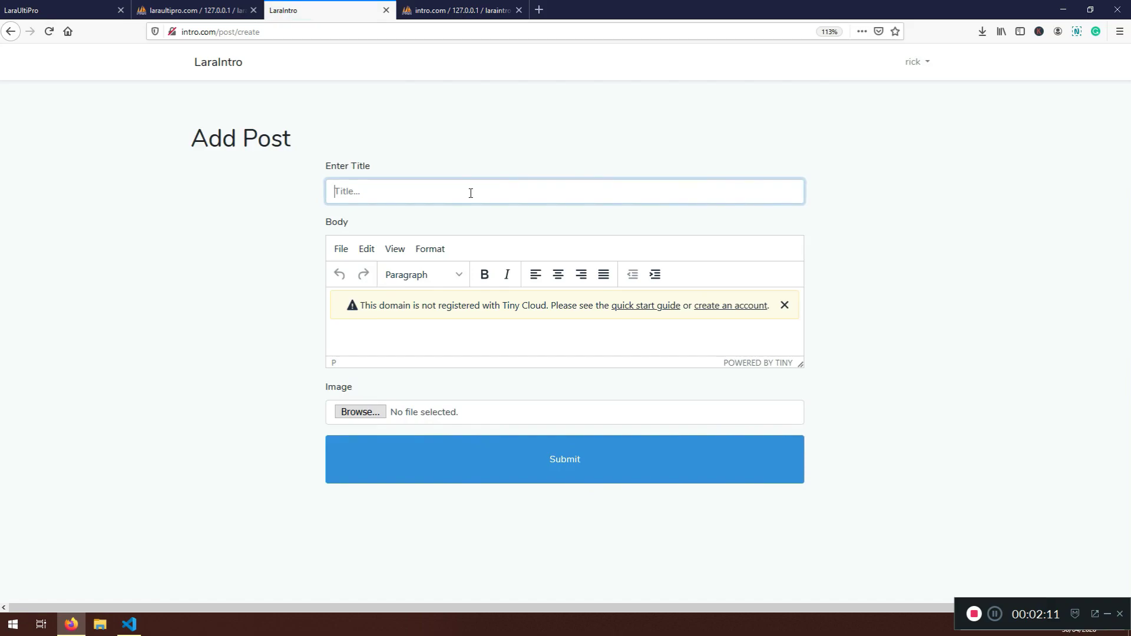
type("Here is the")
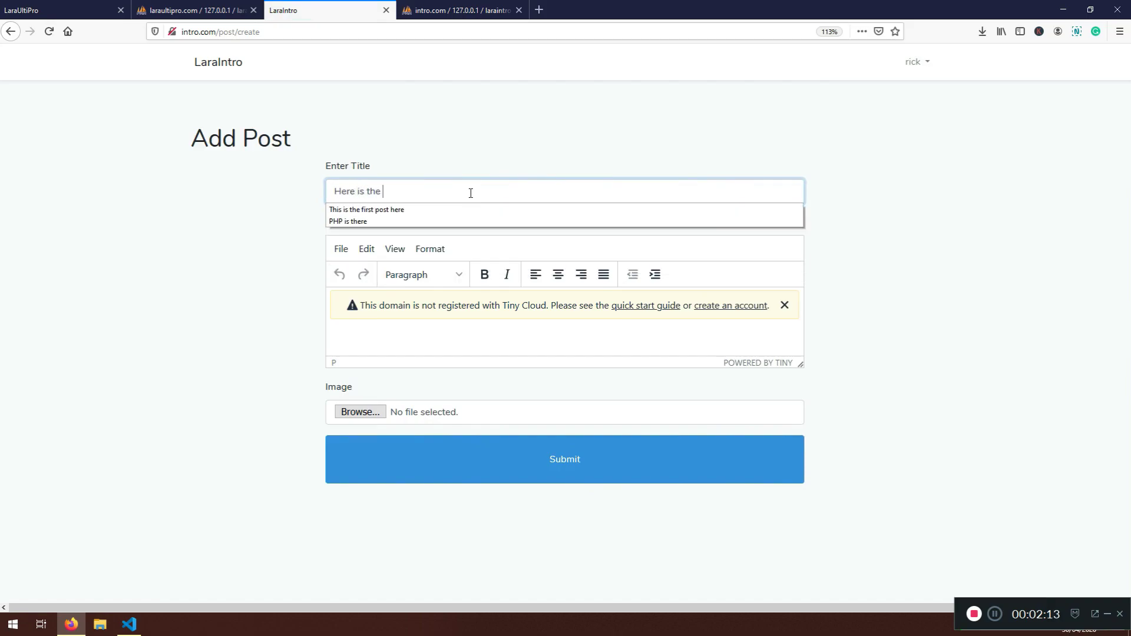
type("post n")
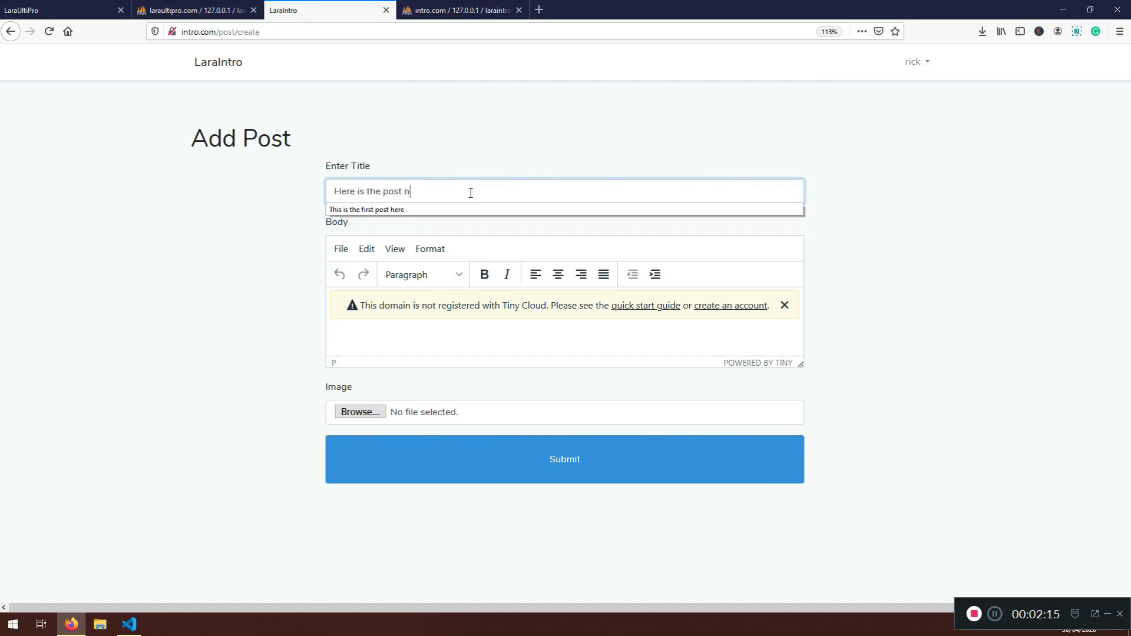
type("um 5")
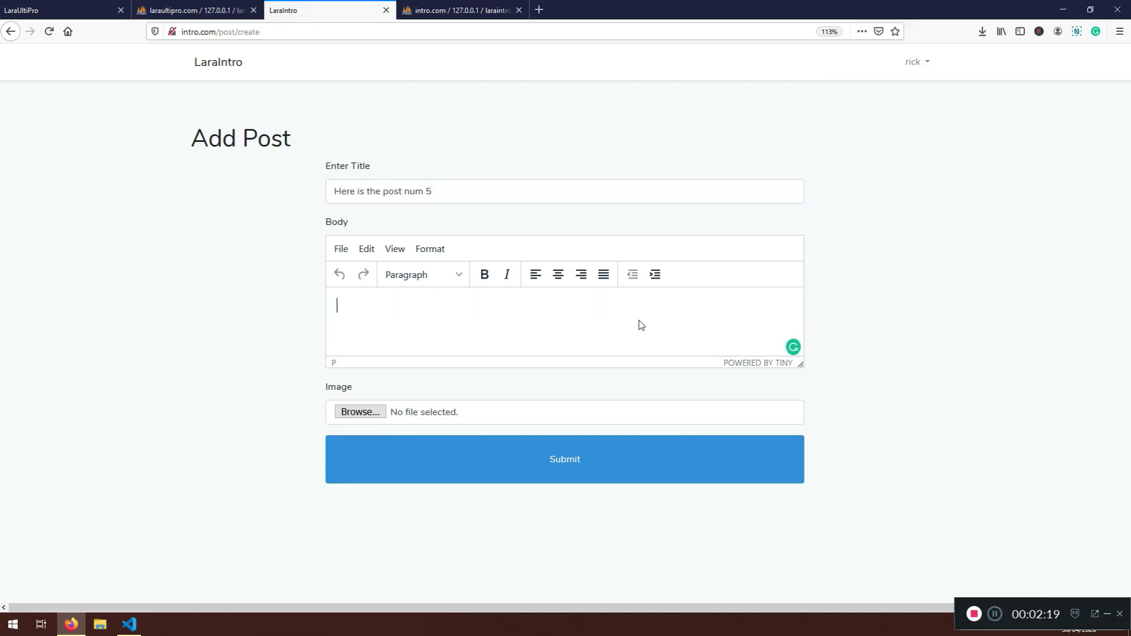
type("Hi there")
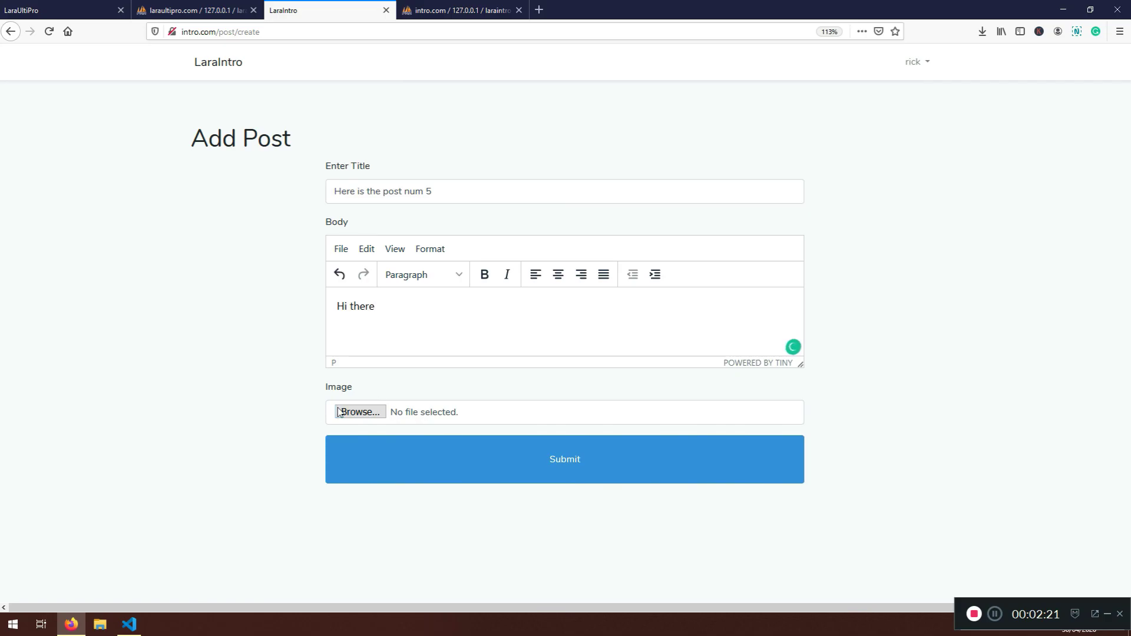
left_click(358, 412)
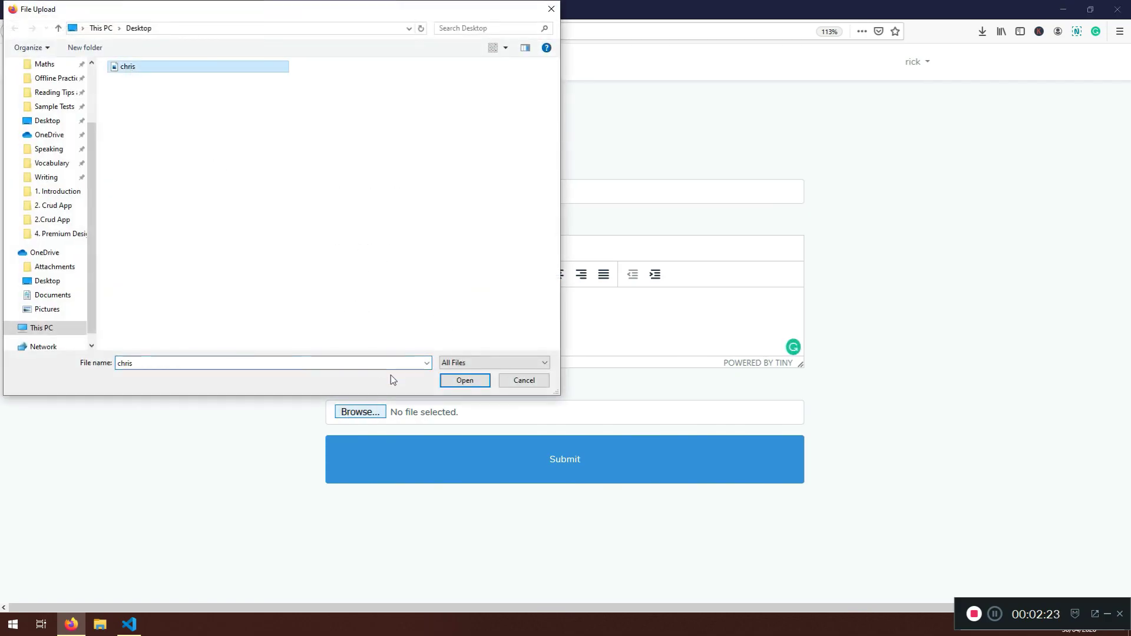
left_click(464, 380)
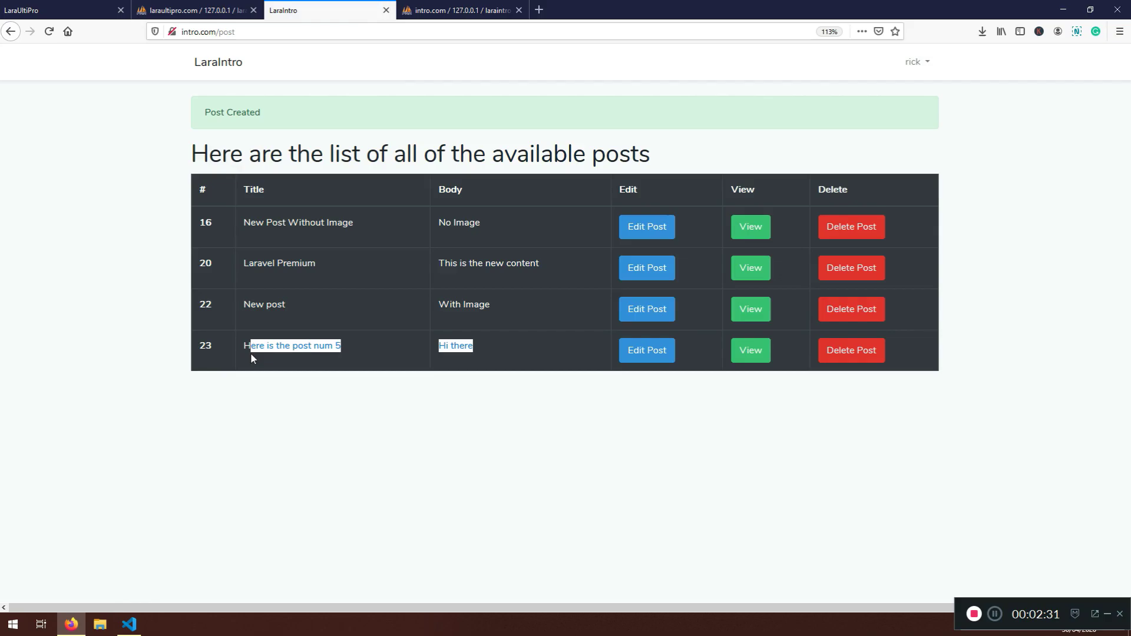
- View post 23's page, scrolling through it and highlighting the 'Hi there' body
left_click(749, 351)
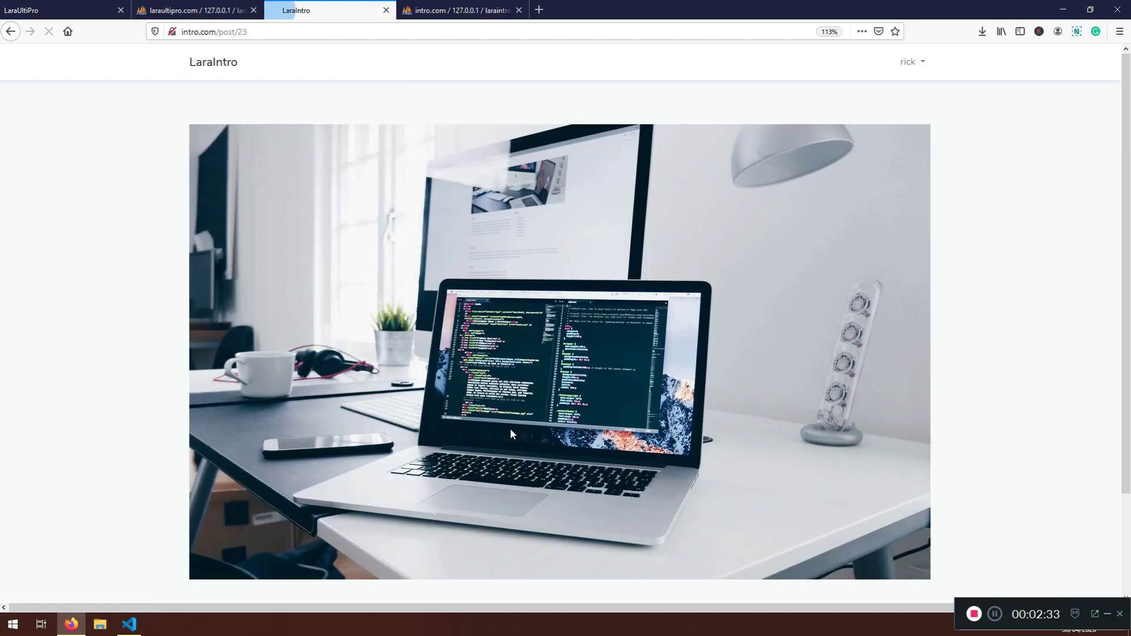
scroll("down", 3)
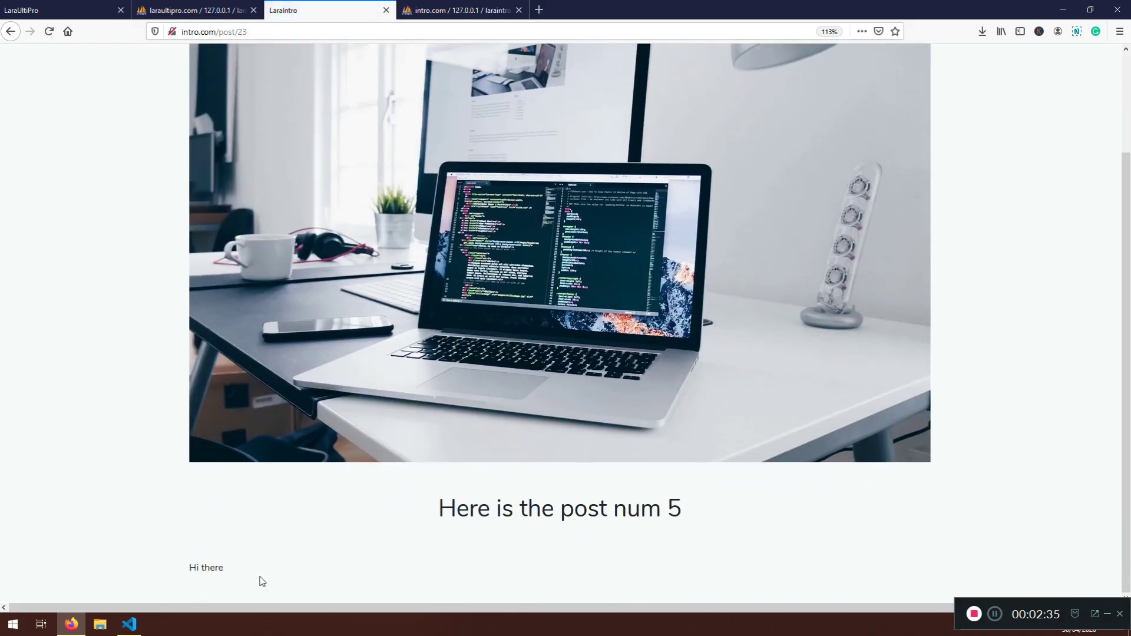
double_click(206, 567)
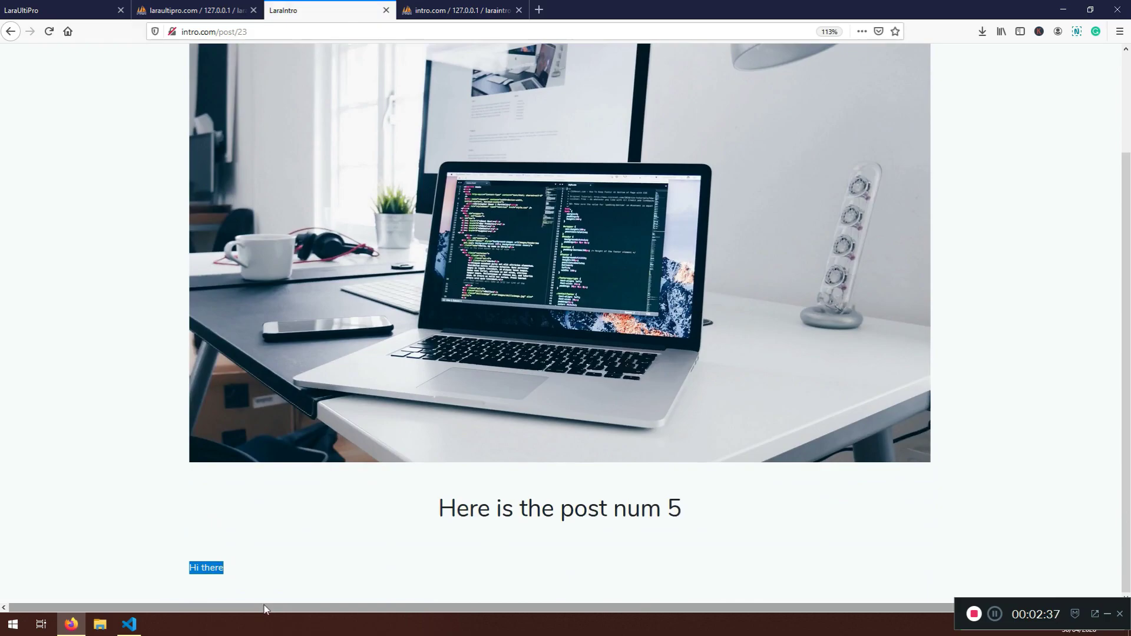
scroll("up", 3)
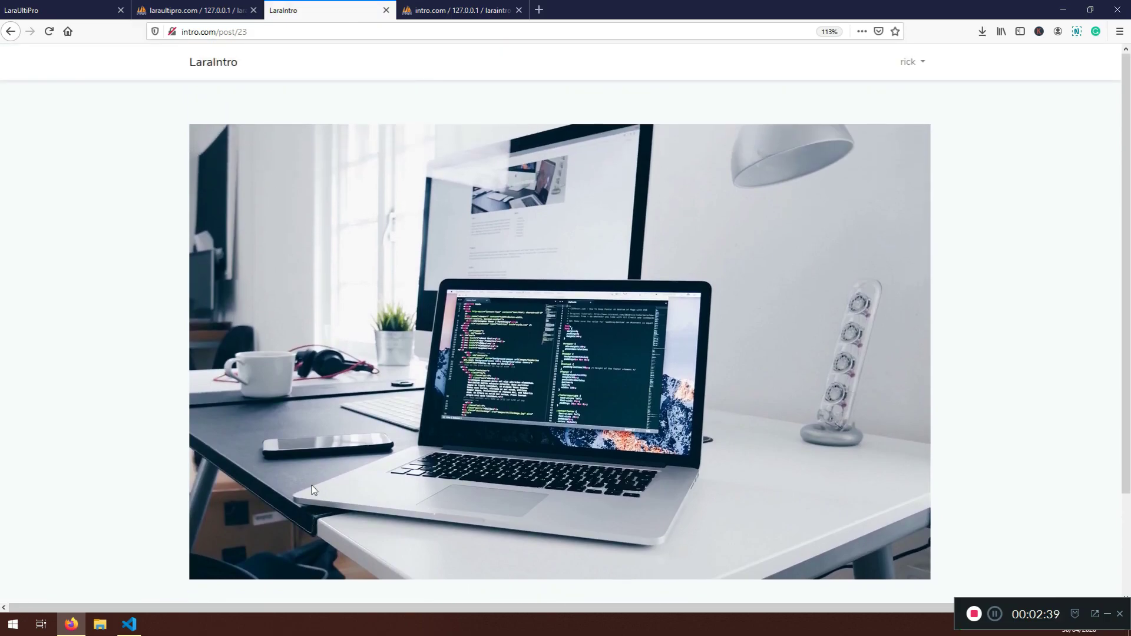
mouse_move(402, 125)
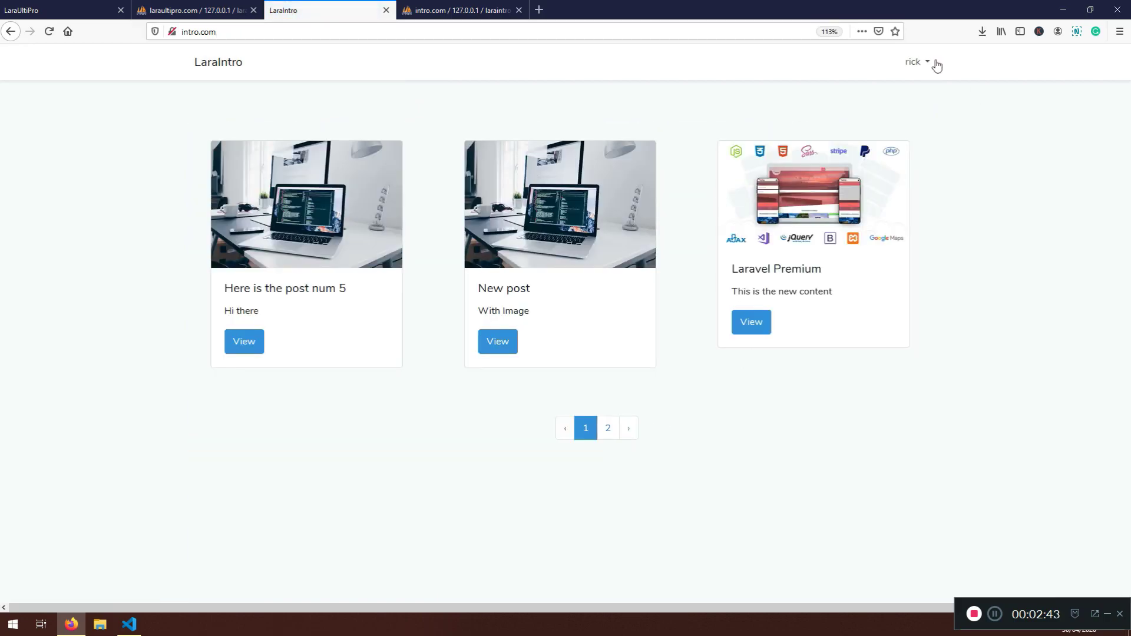
- Delete the 'New post' entry from the dashboard's posts table
left_click(218, 62)
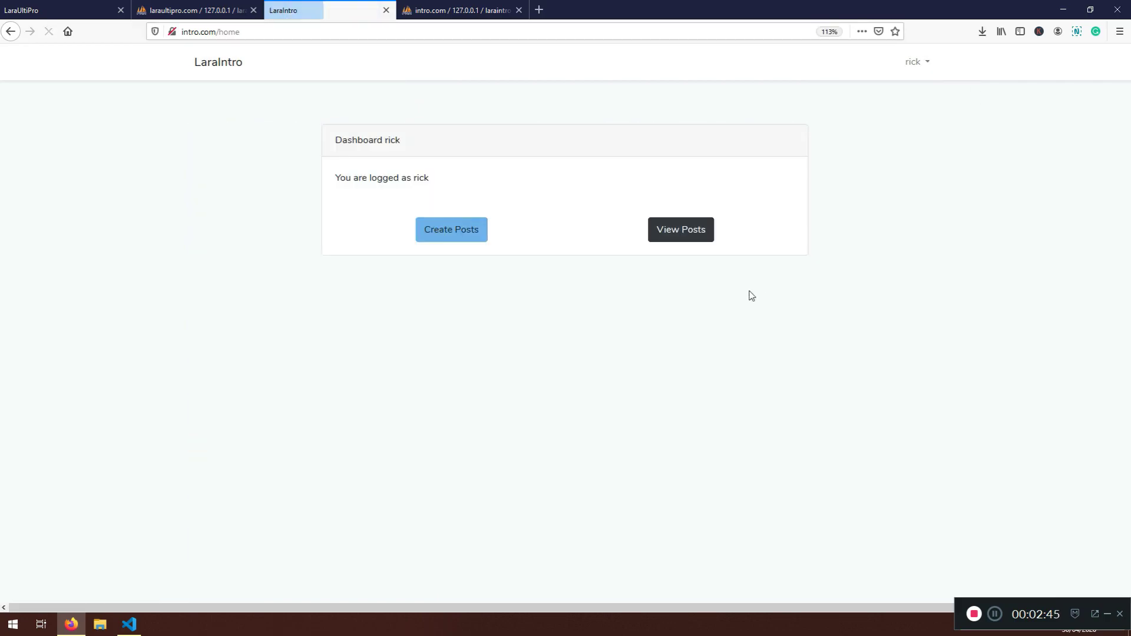
left_click(680, 229)
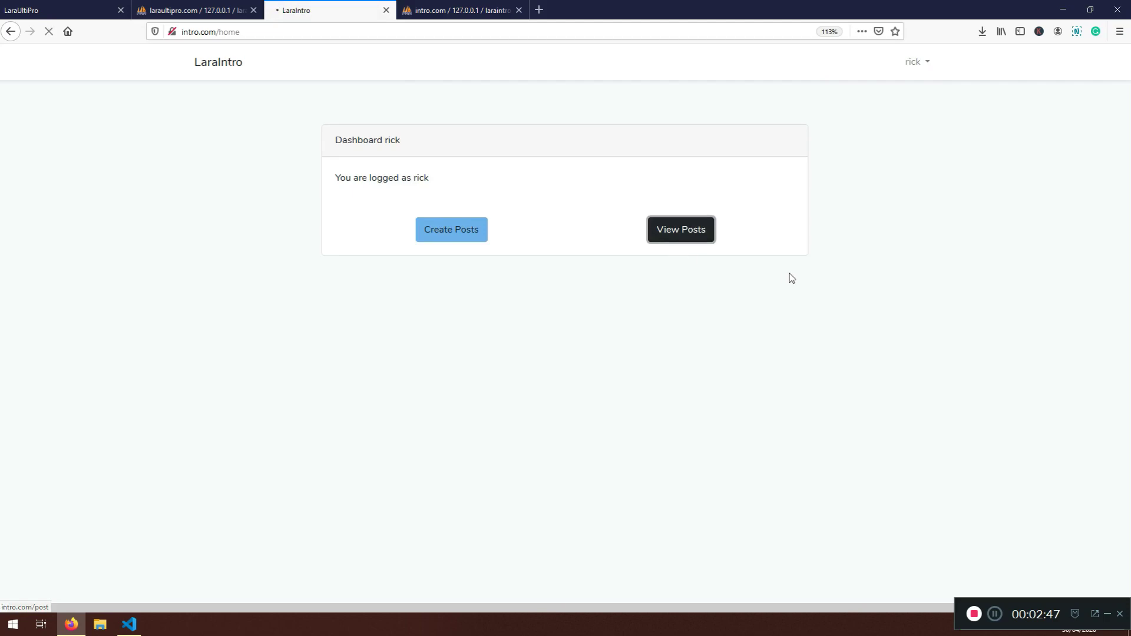
left_click(678, 229)
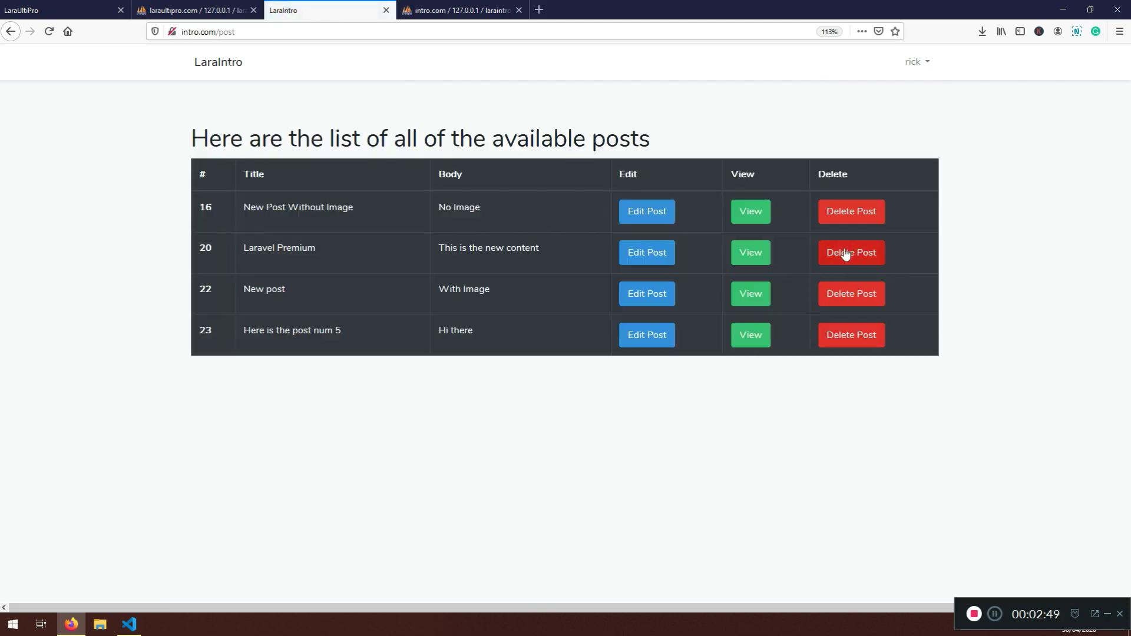
mouse_move(863, 315)
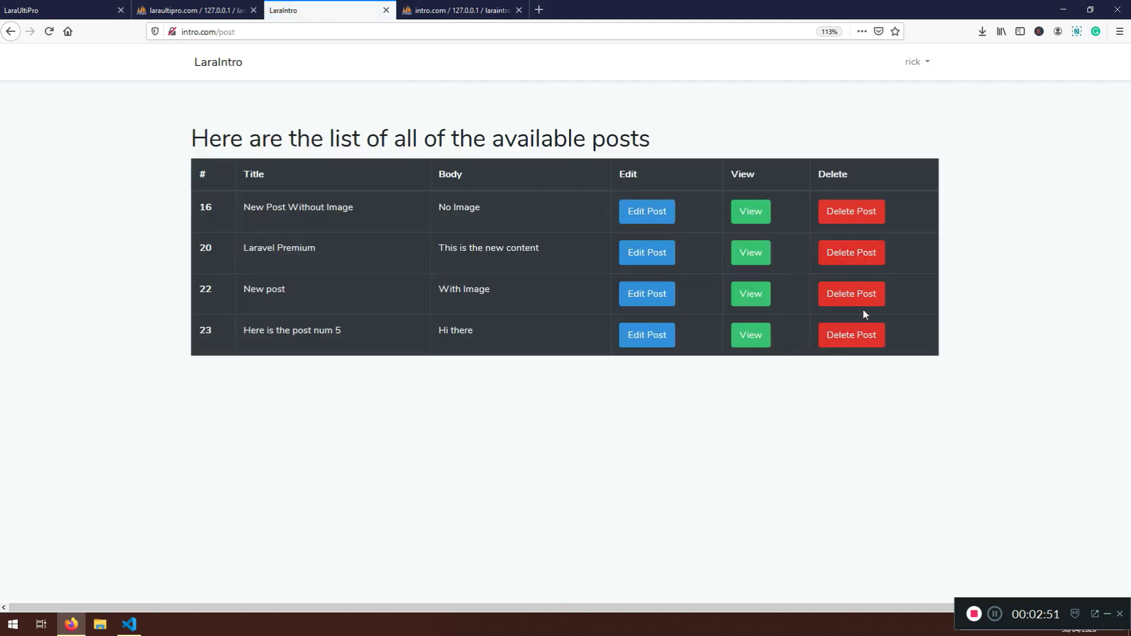
left_click(849, 293)
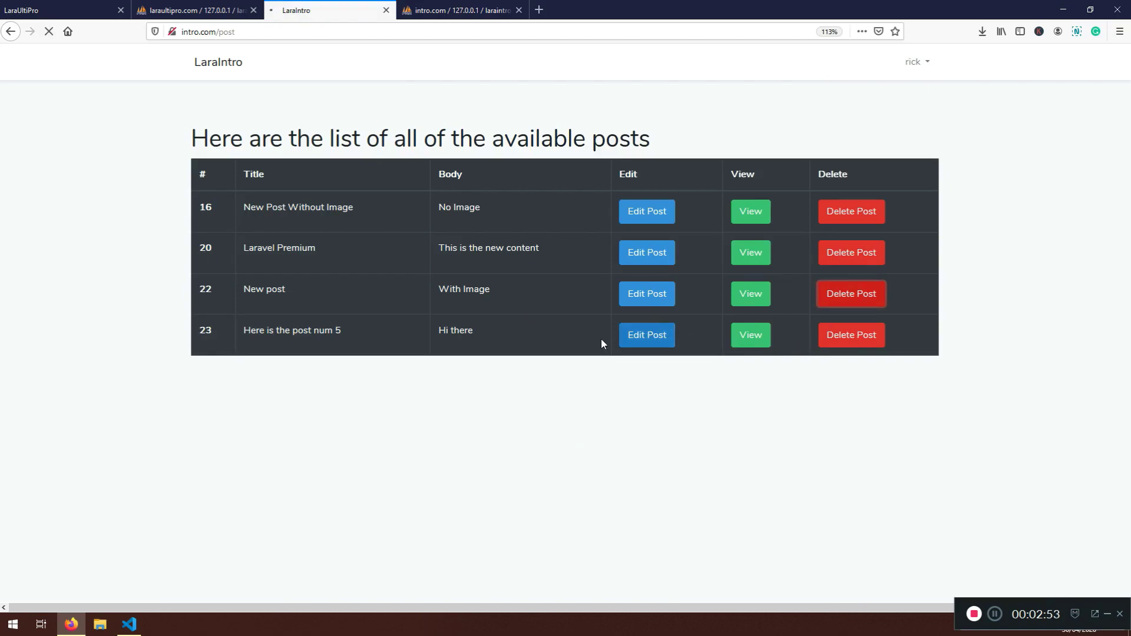
left_click(849, 293)
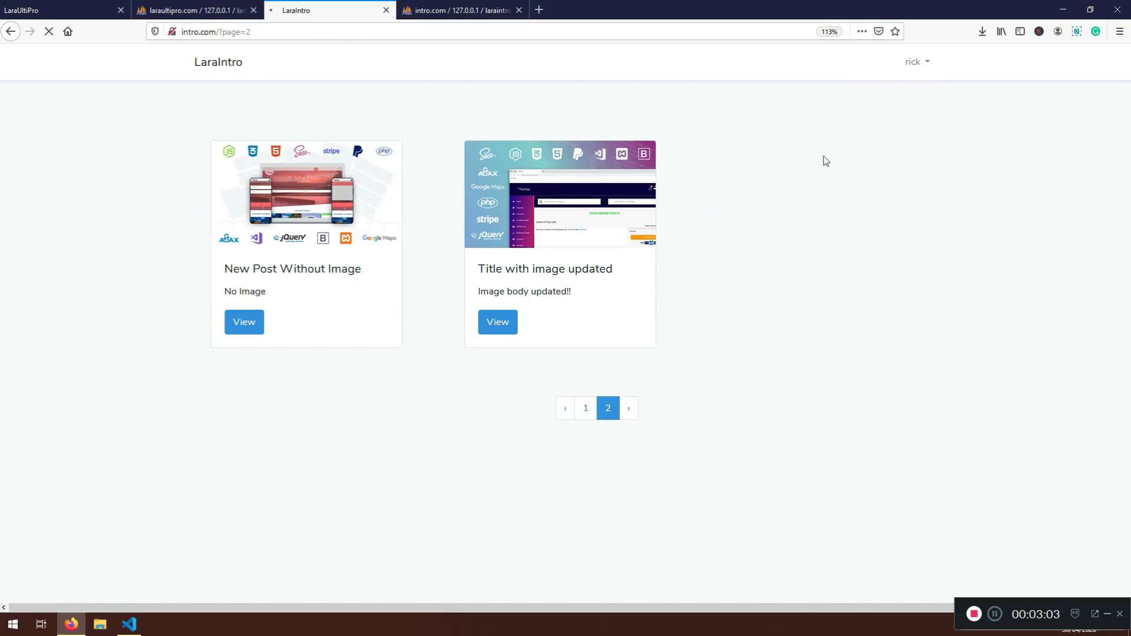
- Back on page 1, view 'Here is the post num 5', then bring up phpMyAdmin's users table
left_click(585, 407)
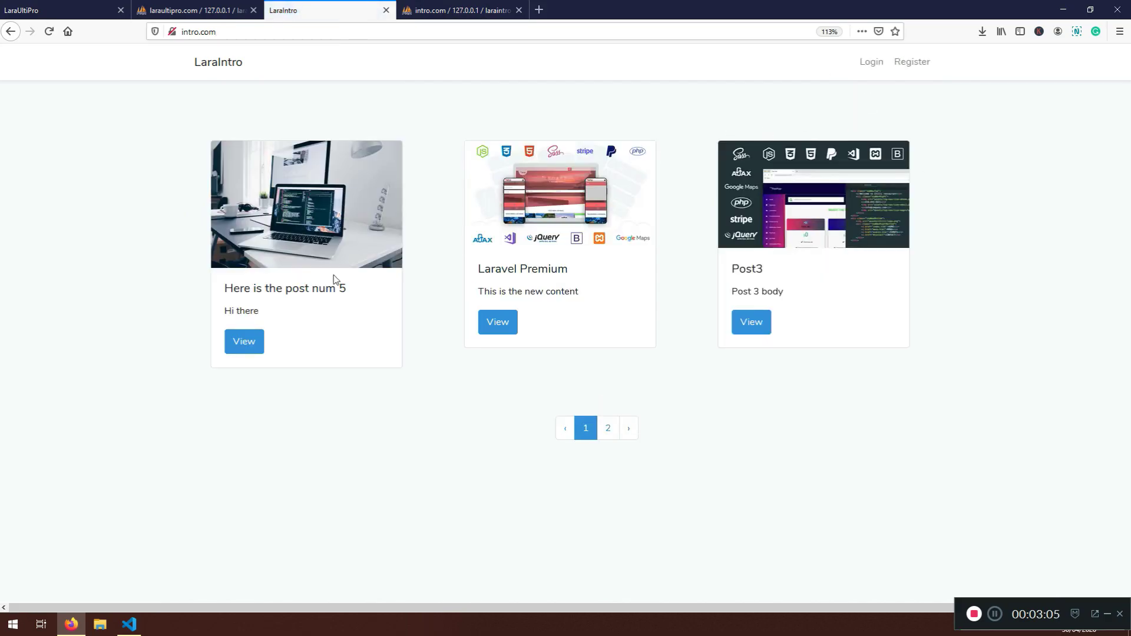
mouse_move(579, 228)
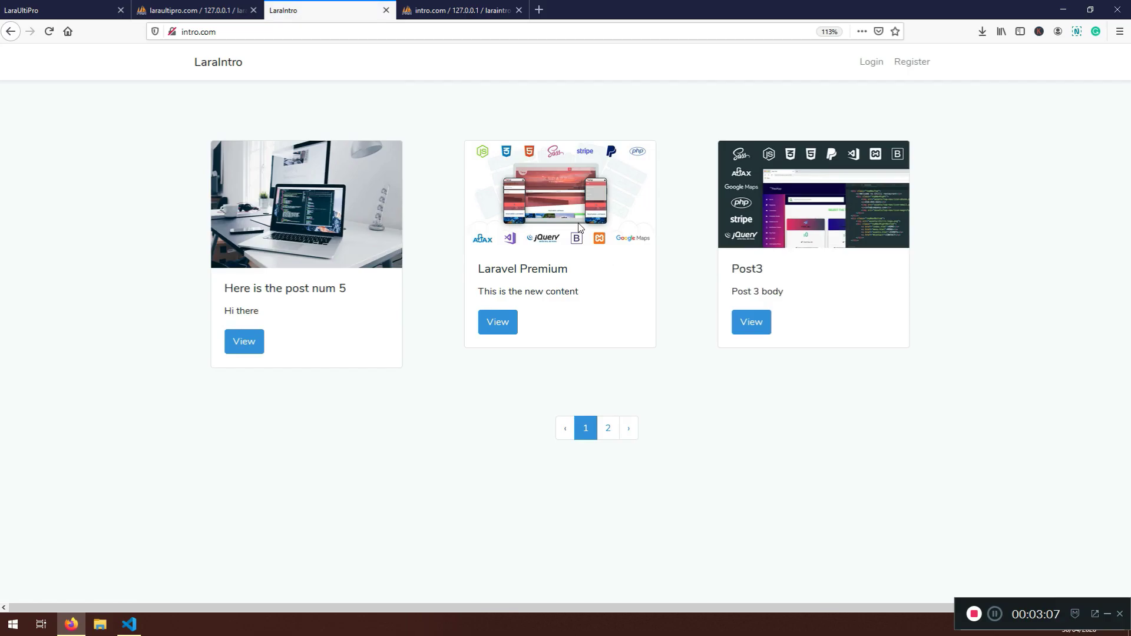
left_click(244, 341)
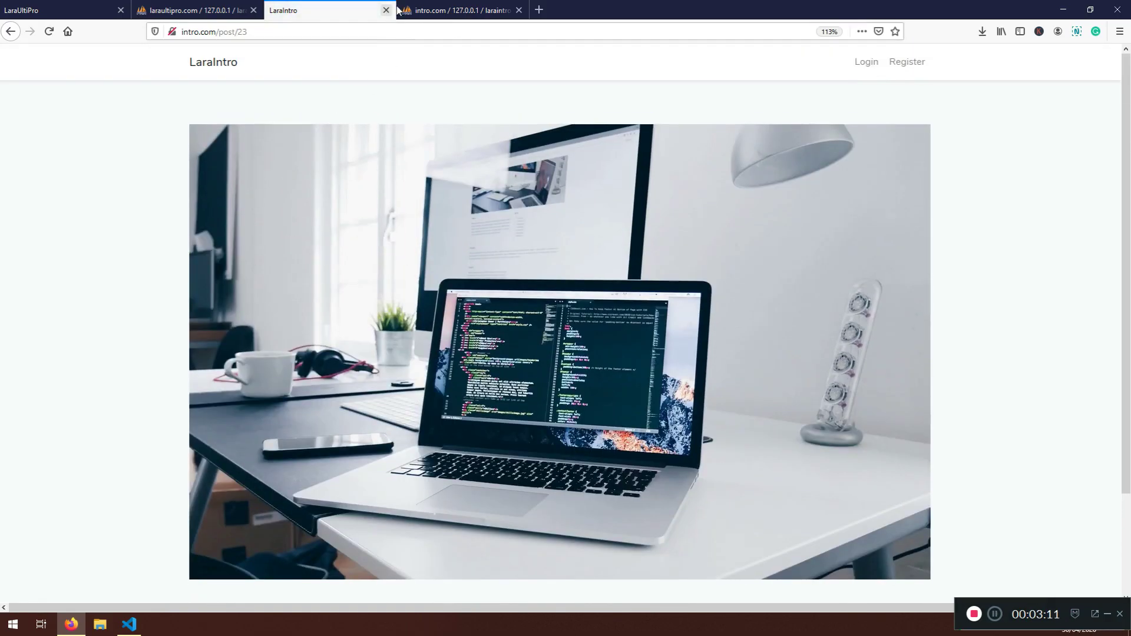
left_click(460, 10)
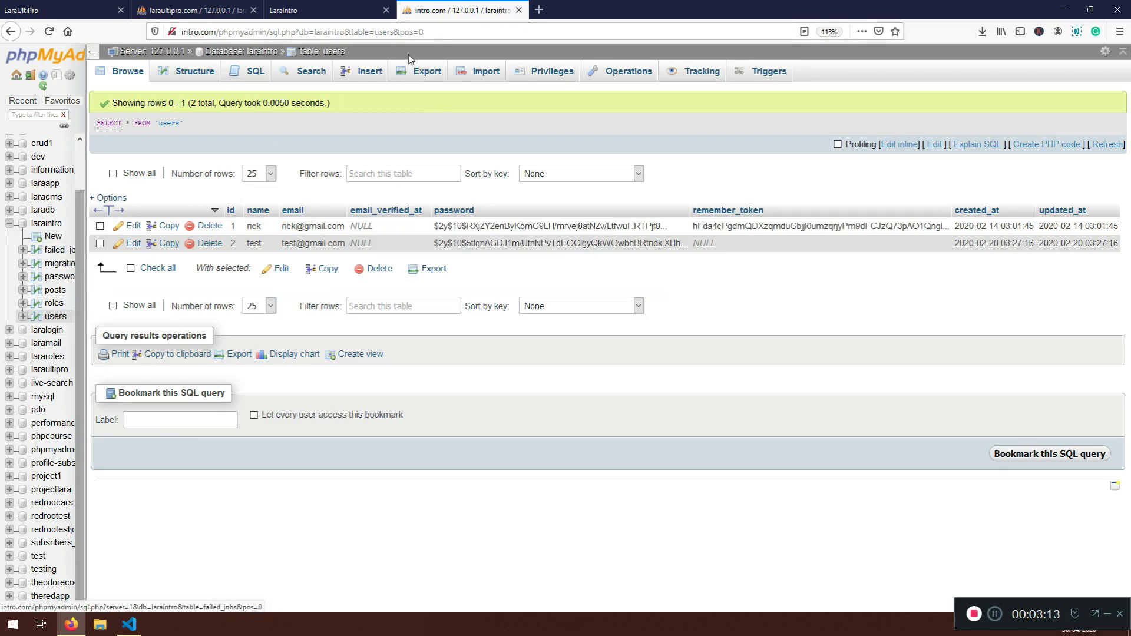
mouse_move(518, 10)
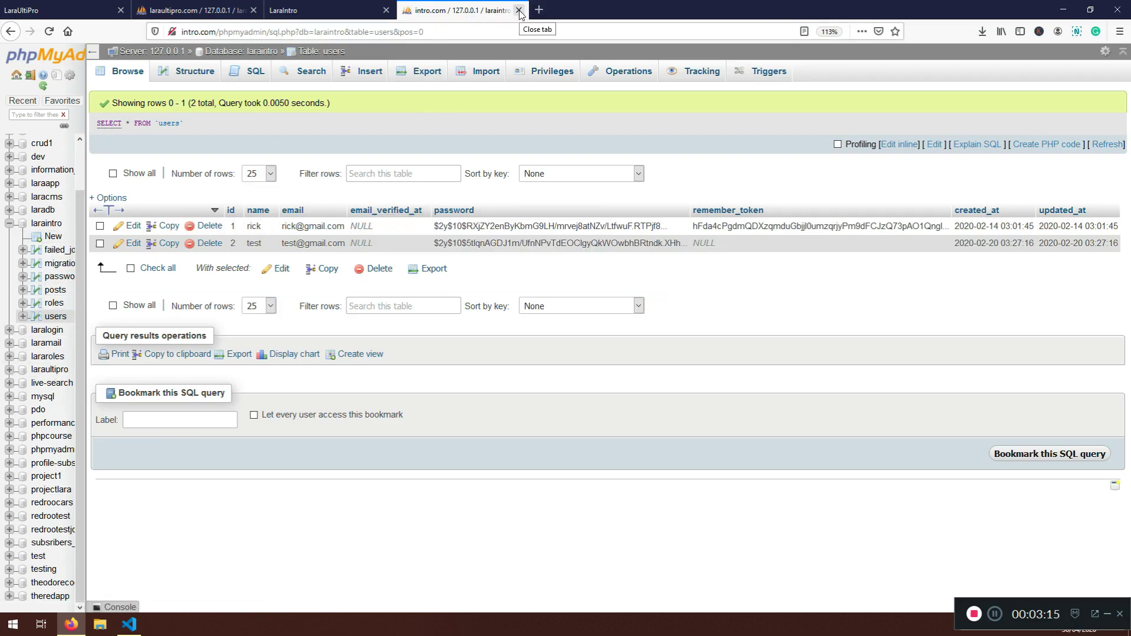
mouse_move(455, 210)
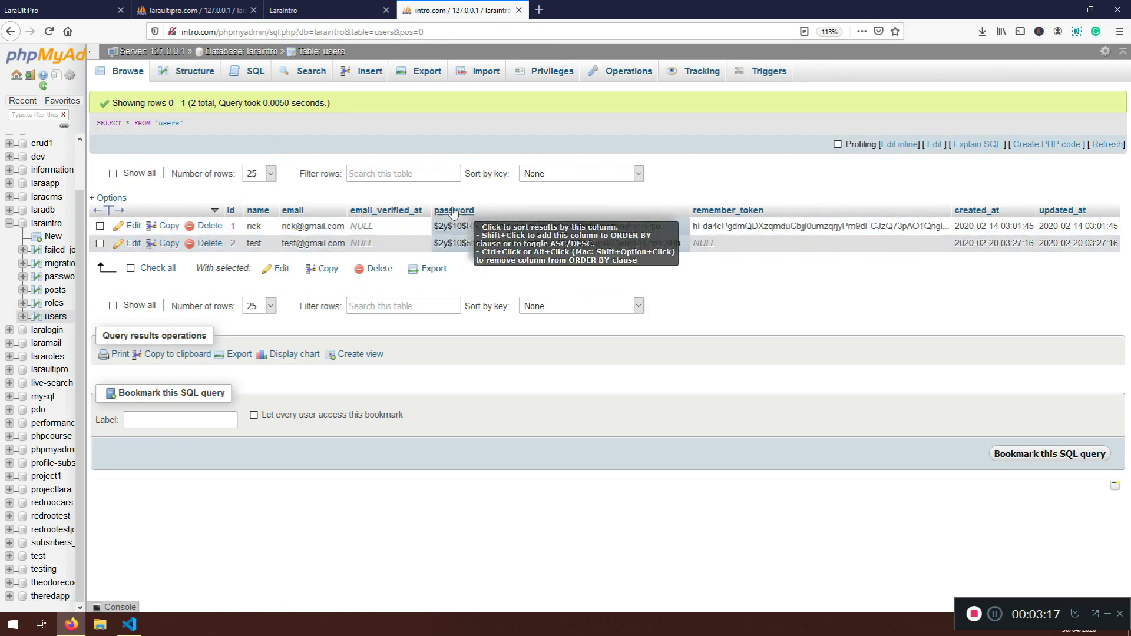
mouse_move(523, 13)
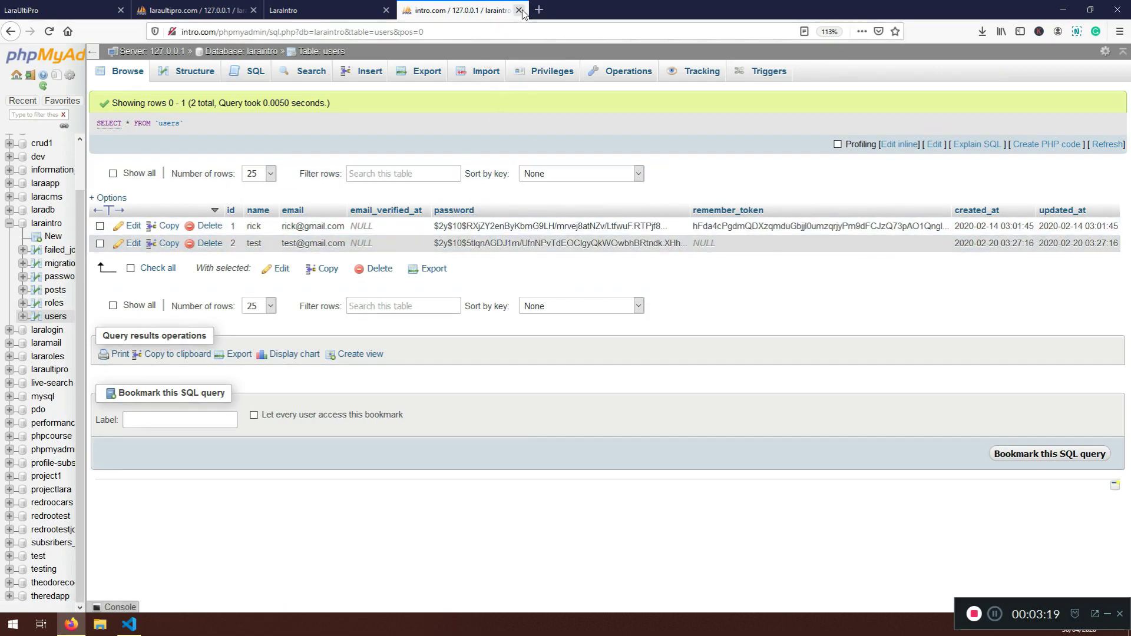
- Close the intro.com phpMyAdmin tab, returning to post 23's page
left_click(520, 10)
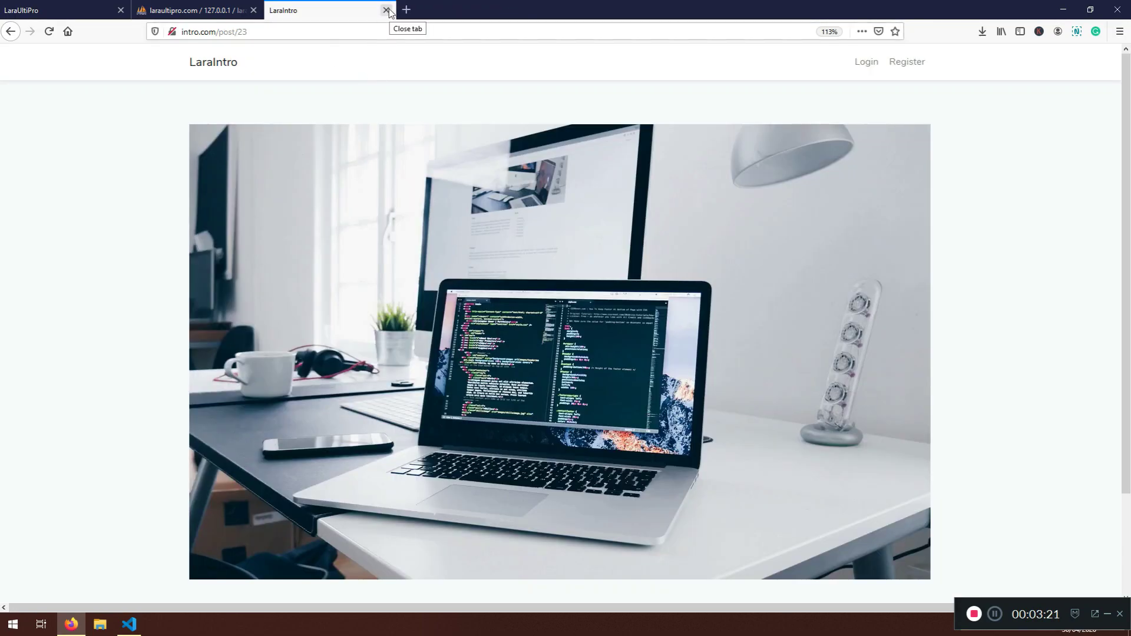
- Close LaraIntro, browse the LaraUltiPro home page, request Login, then view laraultipro users in phpMyAdmin
left_click(387, 10)
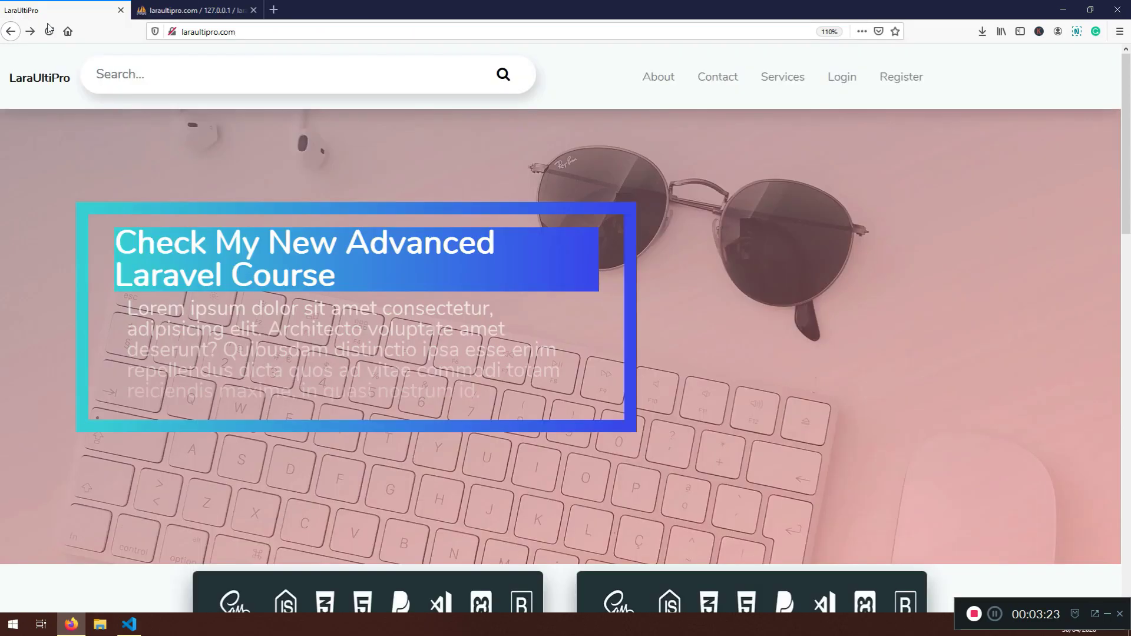
scroll("down", 3)
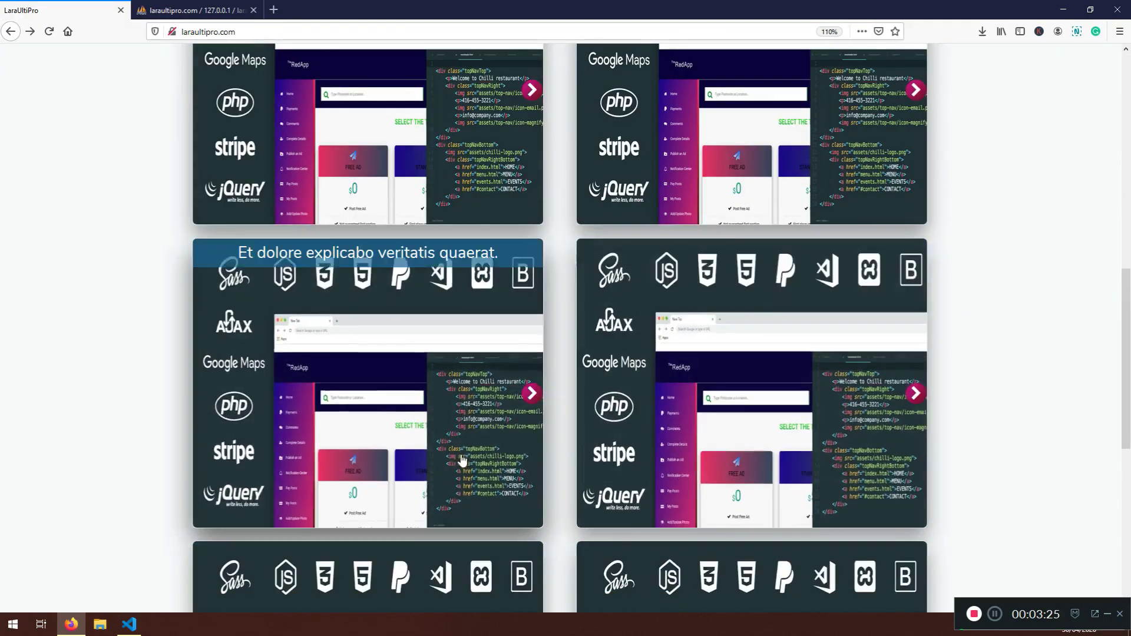
scroll("down", 3)
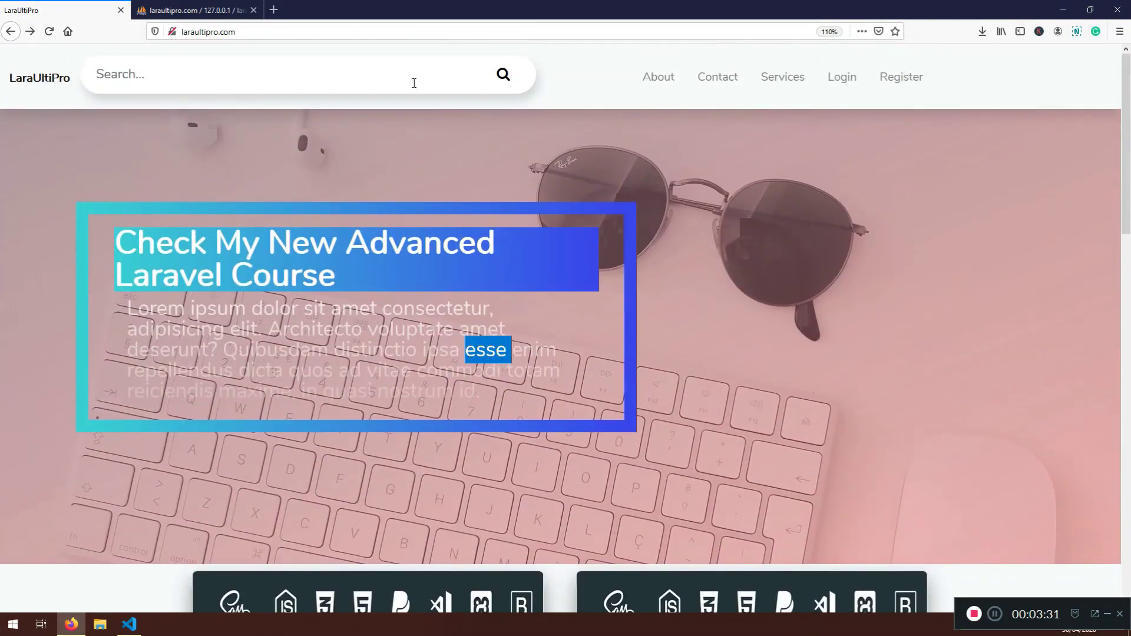
mouse_move(438, 219)
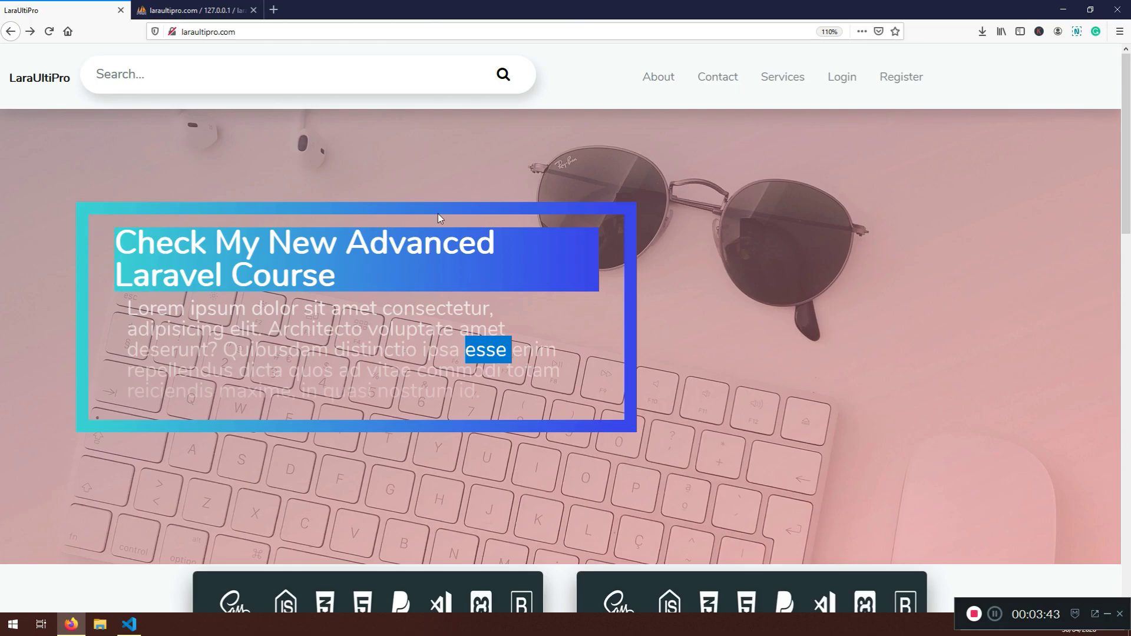
left_click(841, 77)
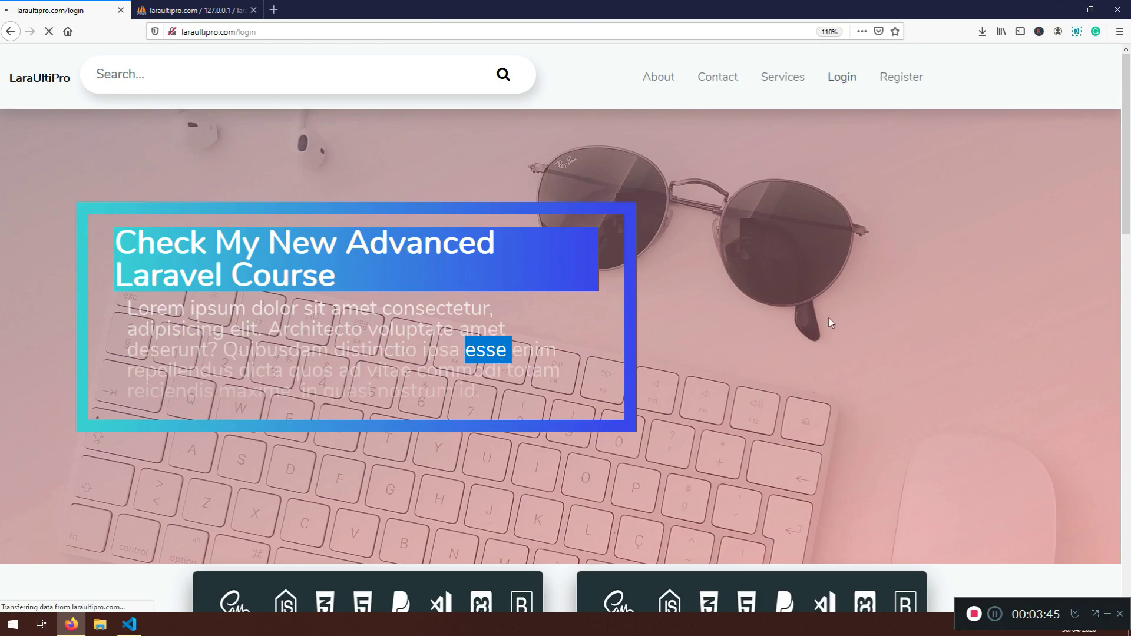
left_click(195, 10)
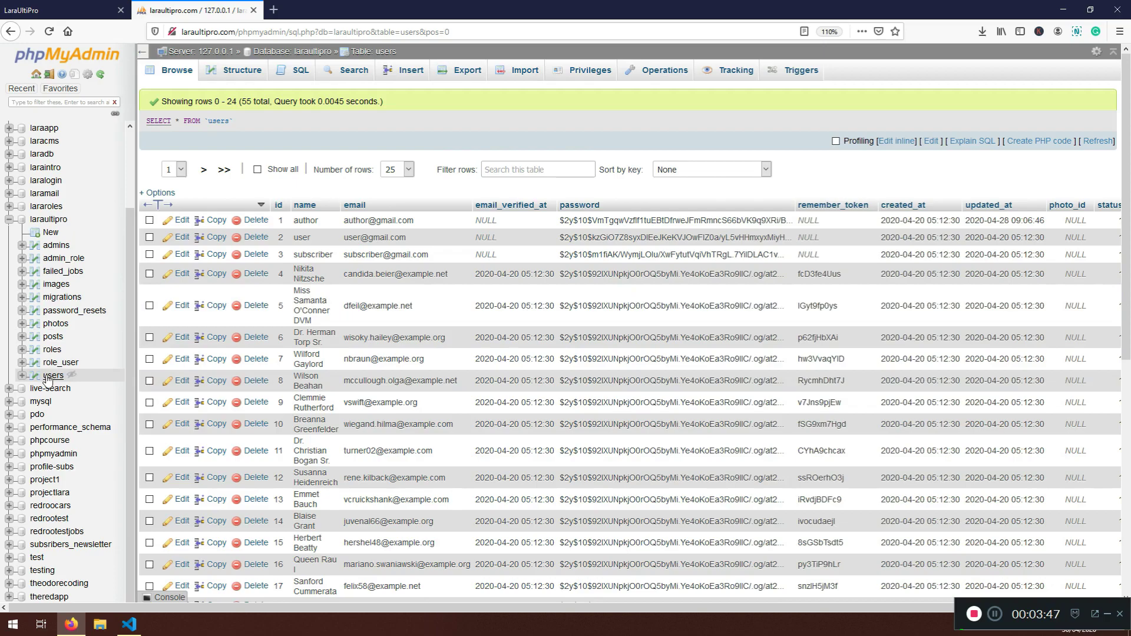
- Show 100 rows per page in the laraultipro users table and scroll the results
scroll("down", 3)
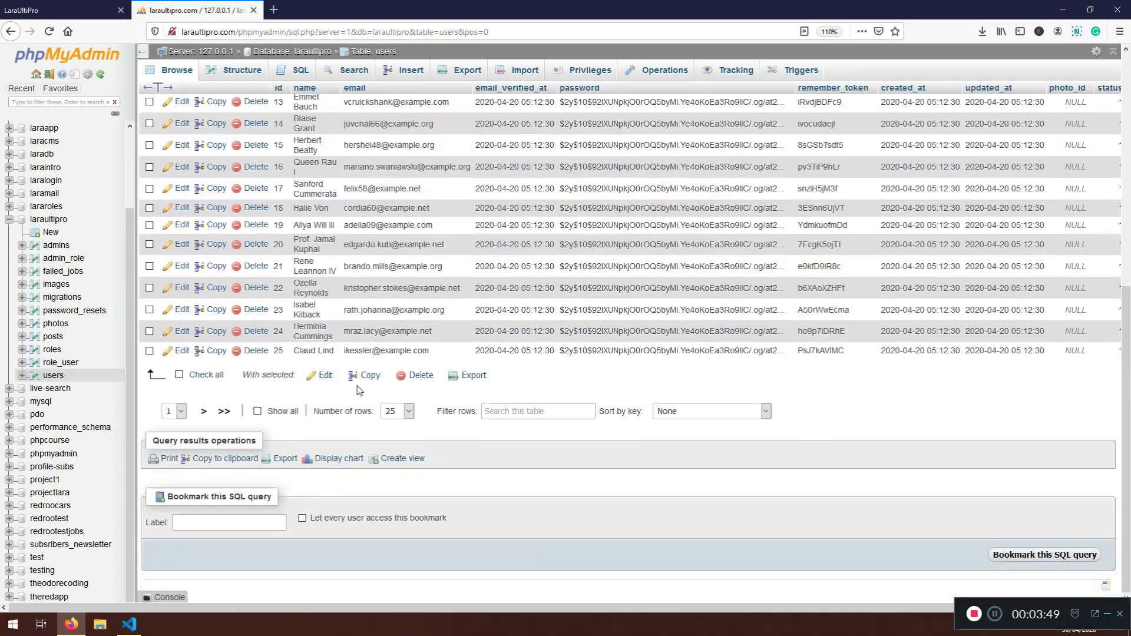
left_click(395, 411)
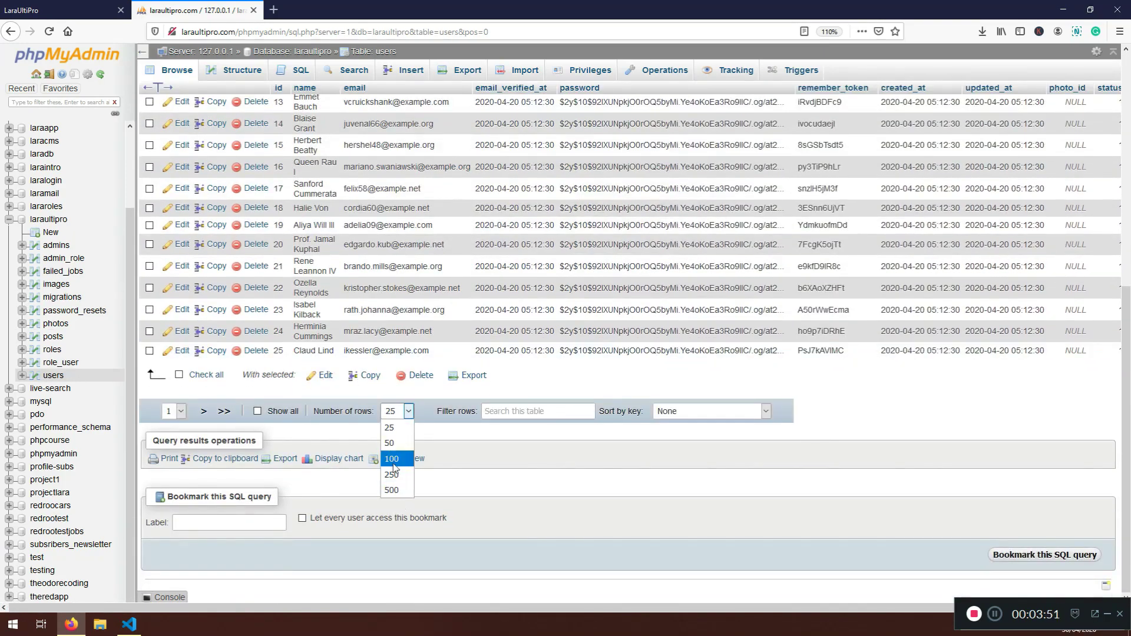
left_click(392, 459)
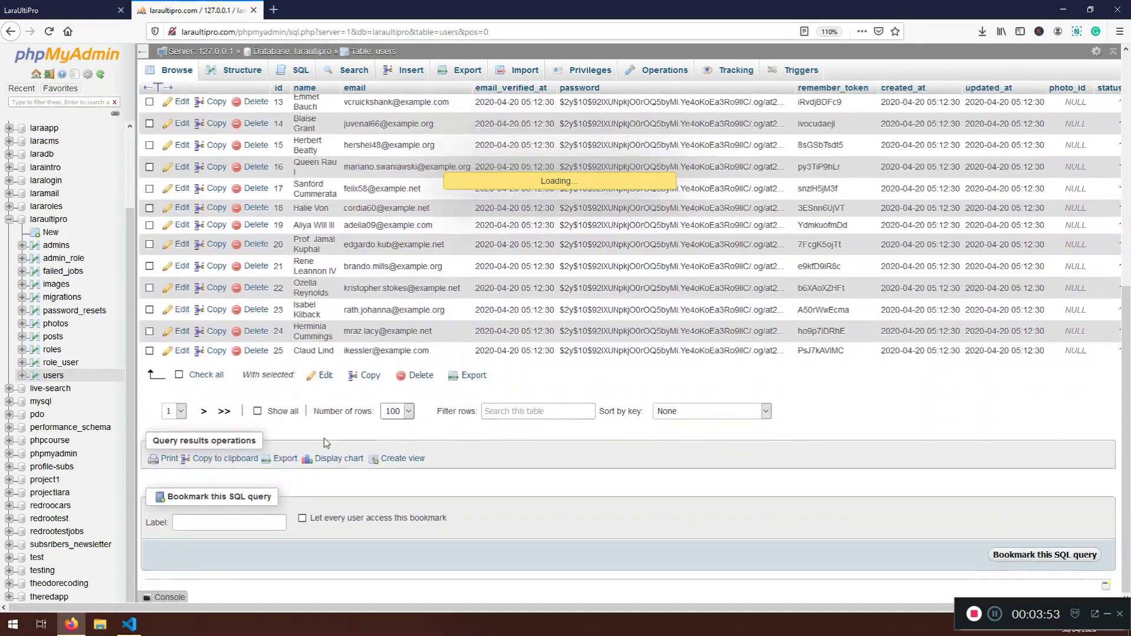
scroll("down", 3)
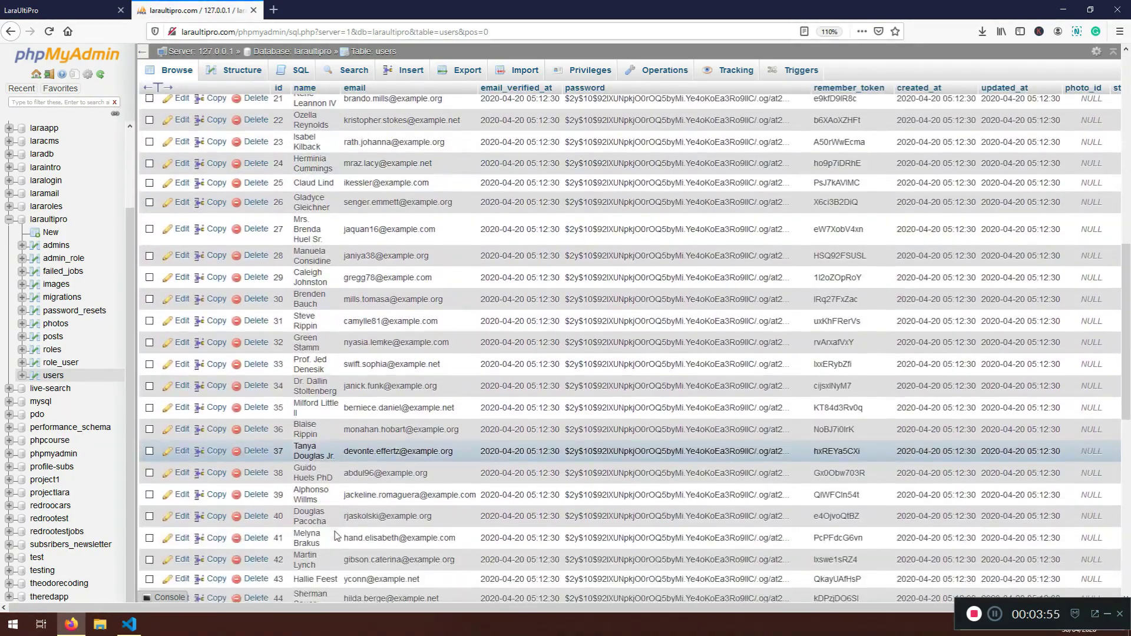
scroll("down", 3)
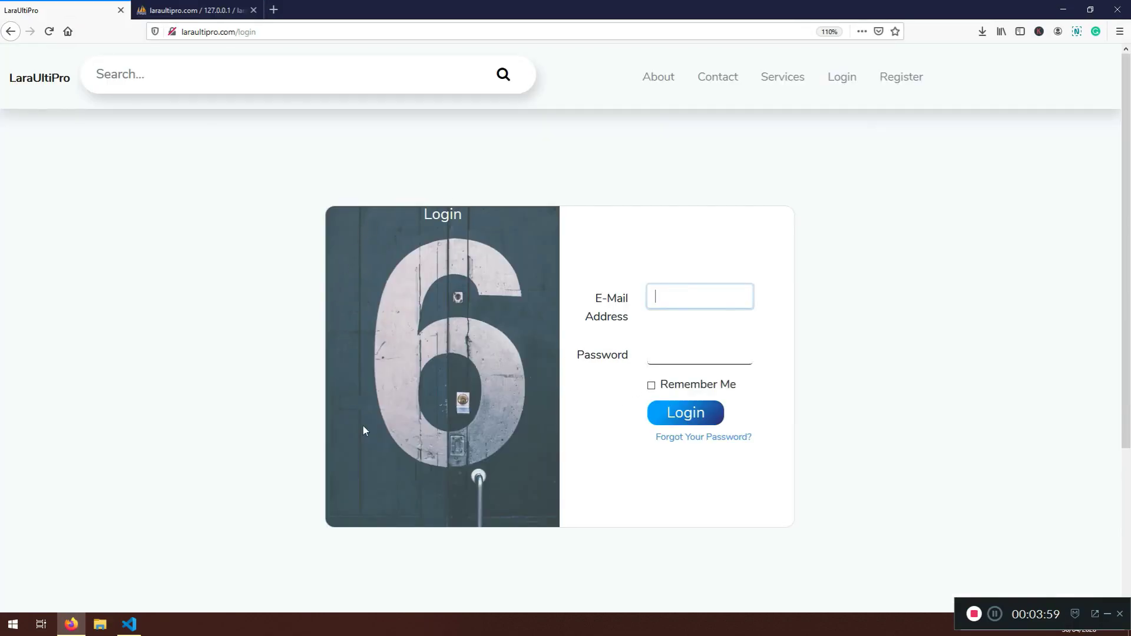
- Enter the user@ email and password and log in to LaraUltiPro
type("ric")
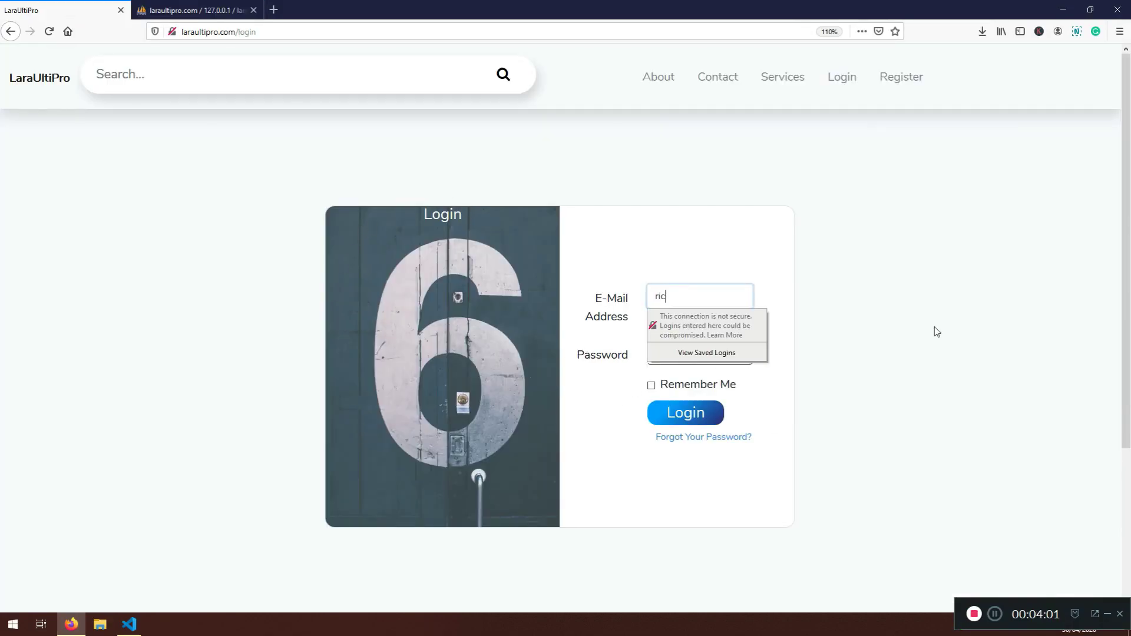
type("user@gmail.com")
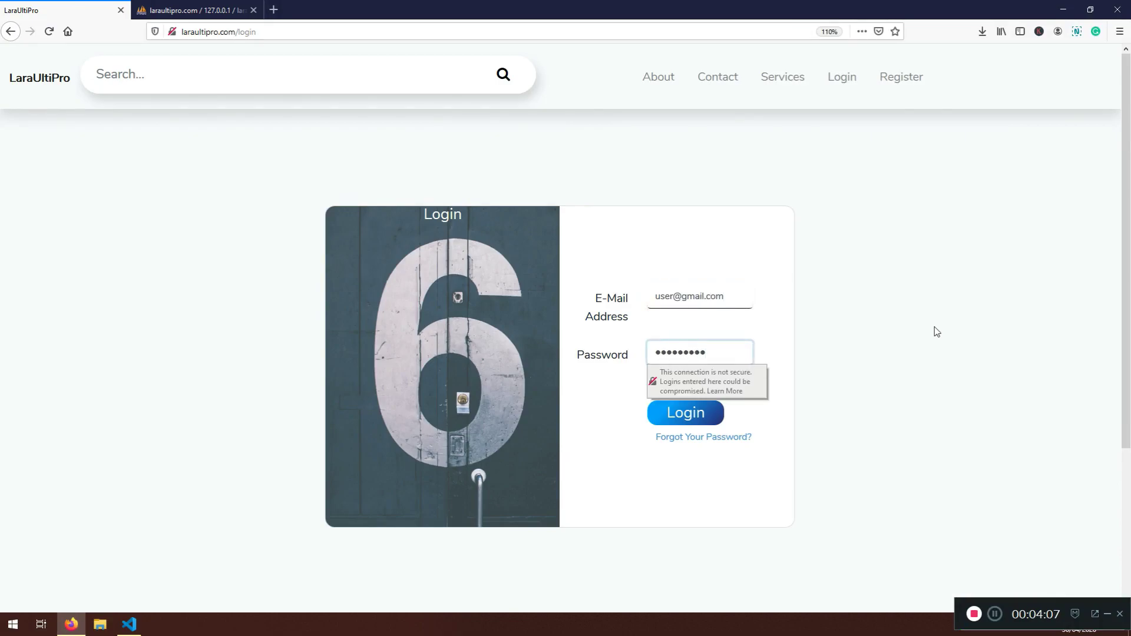
left_click(684, 413)
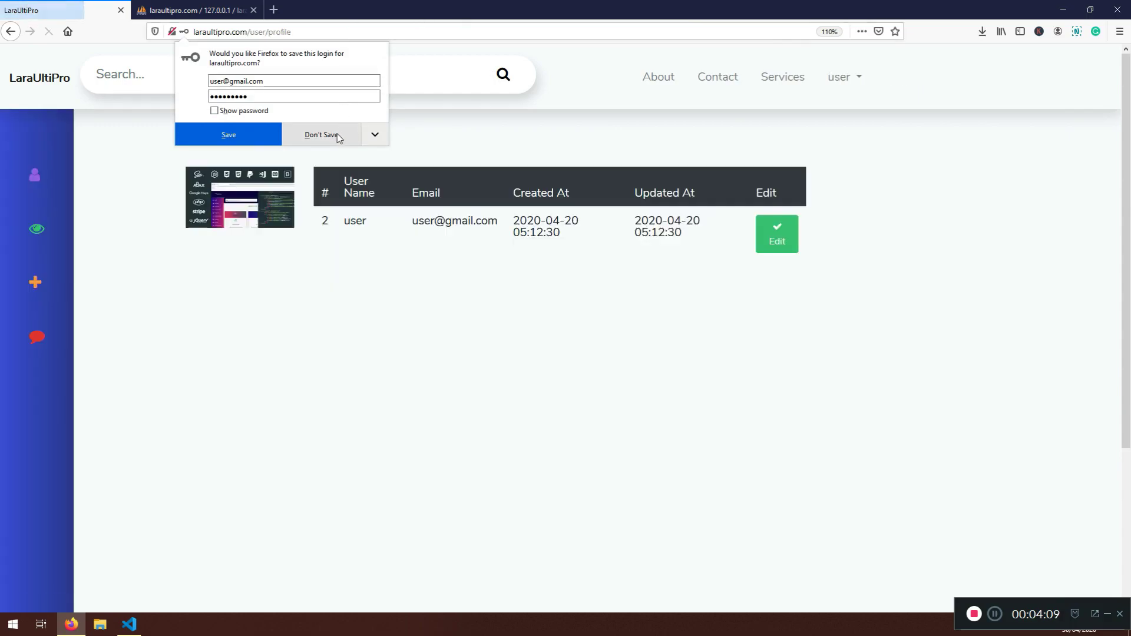
- Decline Firefox's offer to save the LaraUltiPro login
left_click(321, 135)
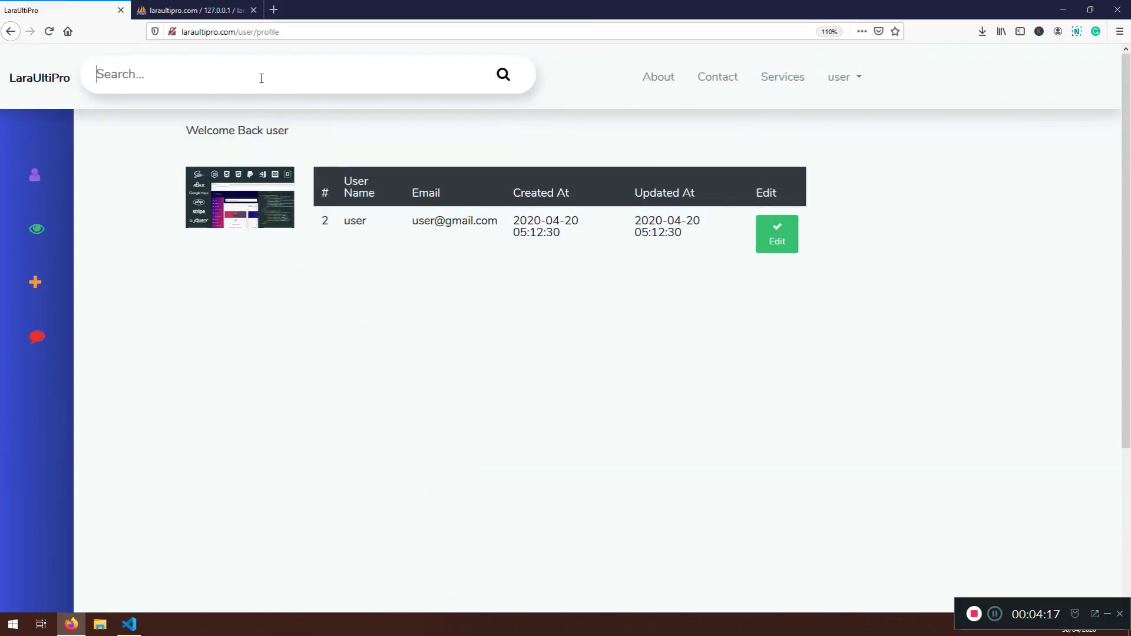
mouse_move(563, 104)
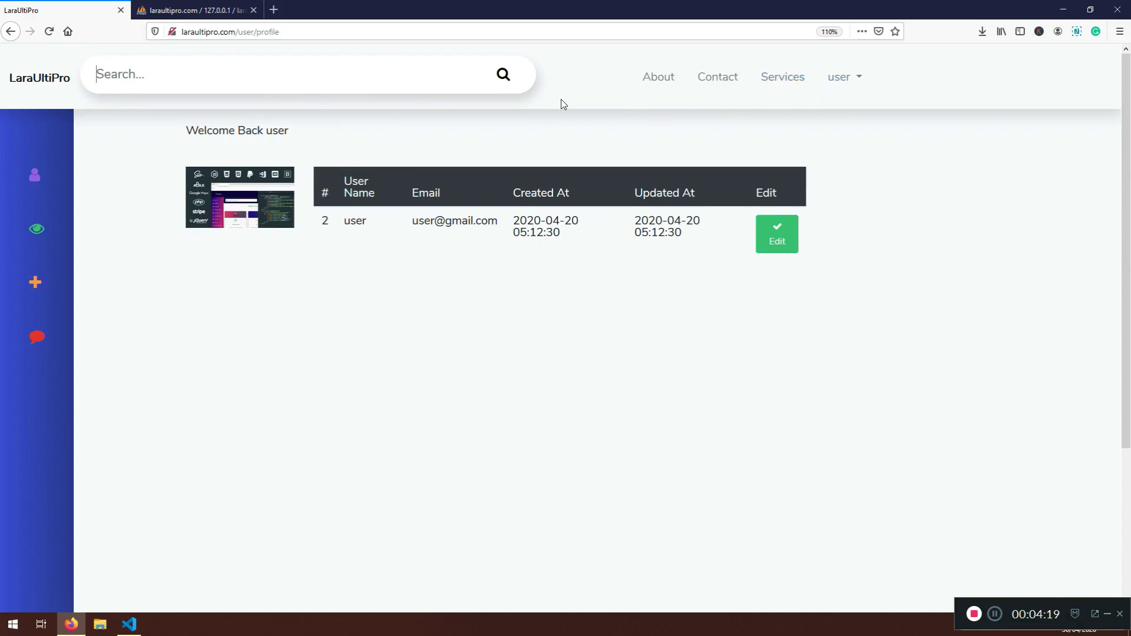
mouse_move(454, 135)
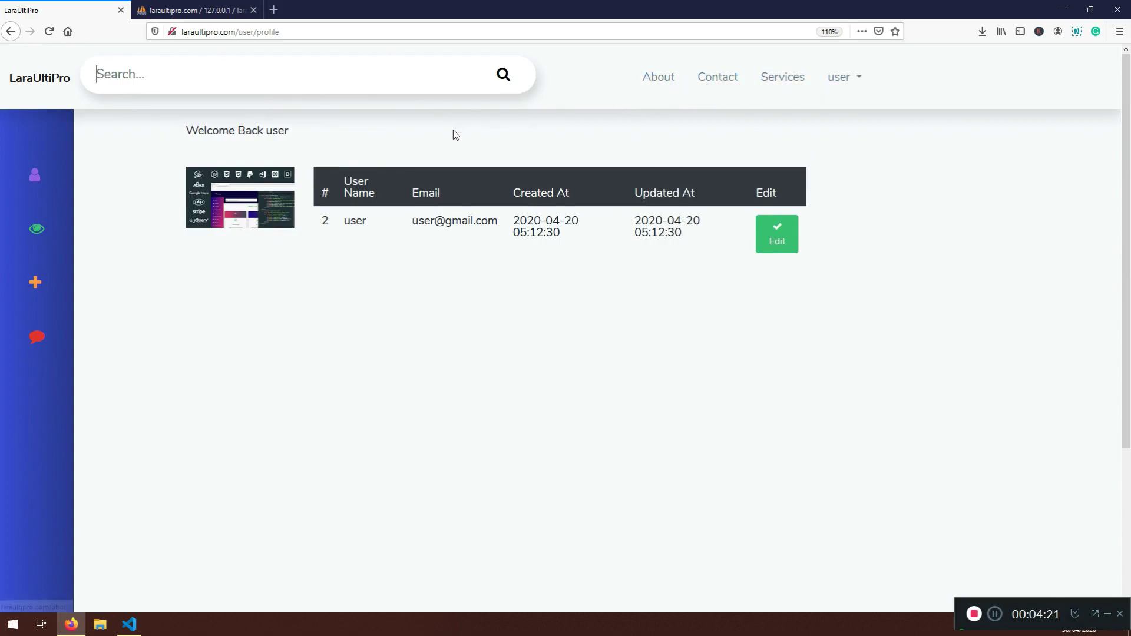
mouse_move(198, 376)
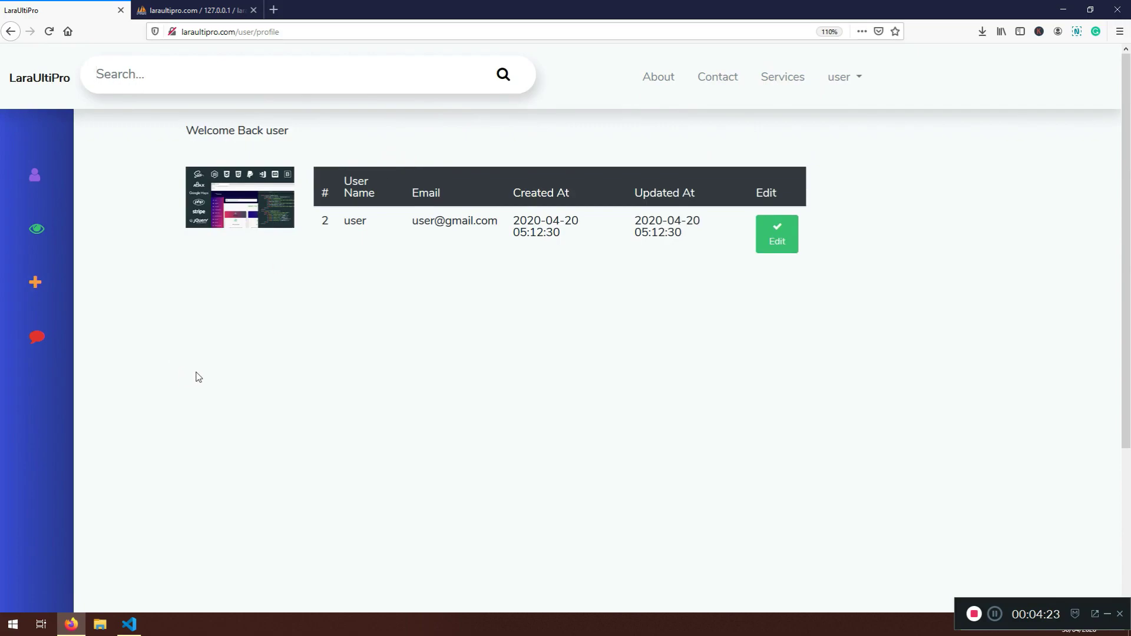
mouse_move(229, 388)
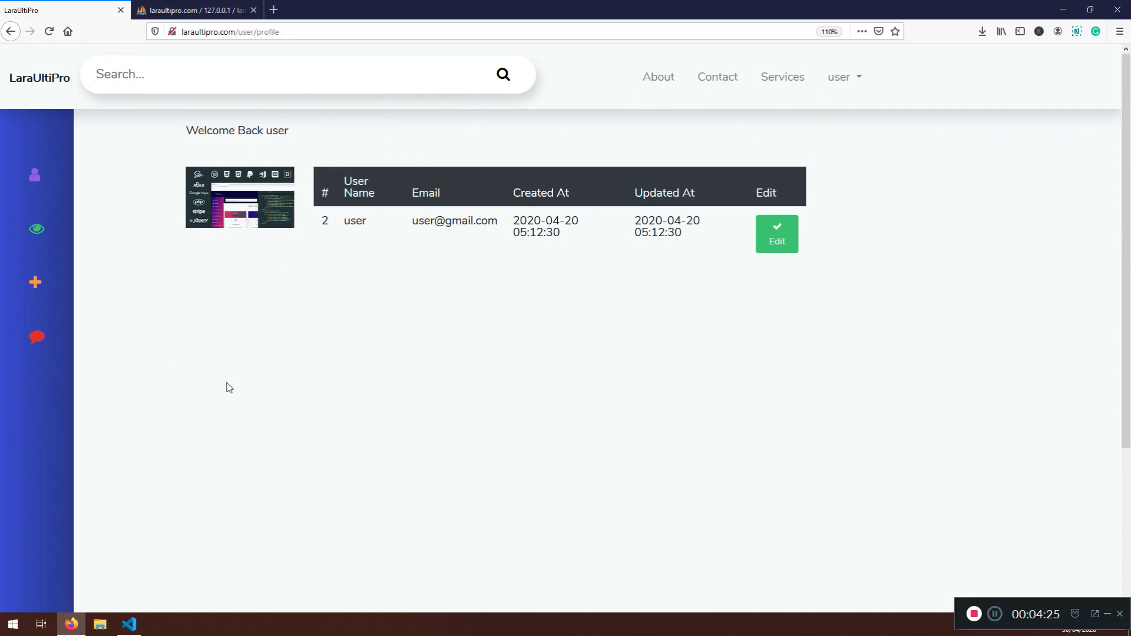
mouse_move(34, 175)
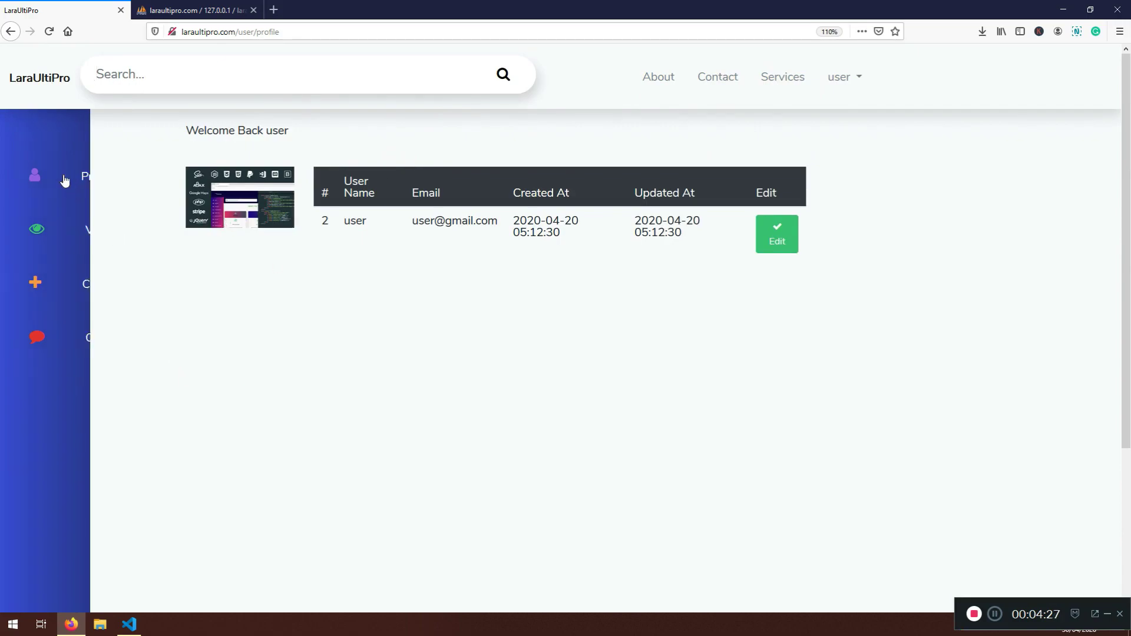
mouse_move(112, 198)
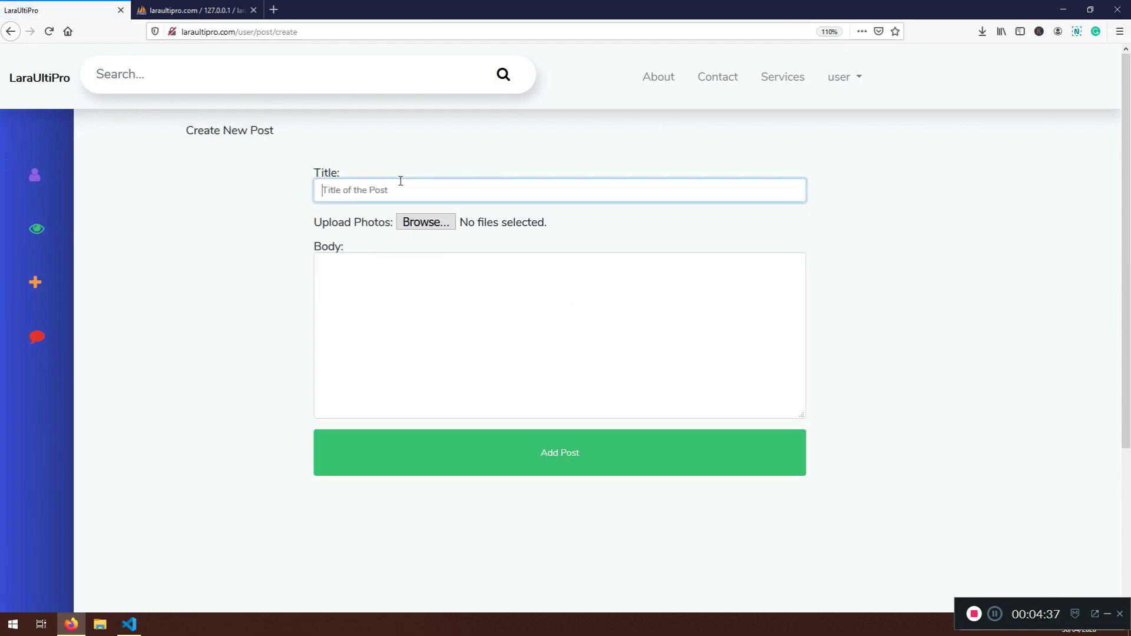
- Create post 'This is Rick Post num 1' with photo chris.jpg and body 'The body is here'
type("This is")
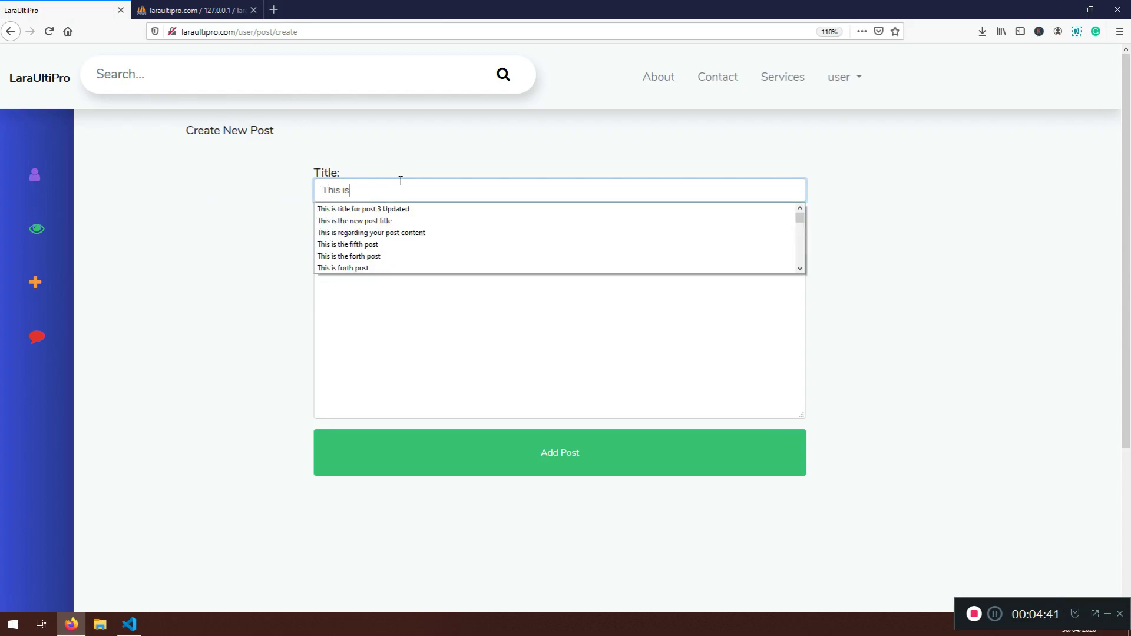
type("Rick P")
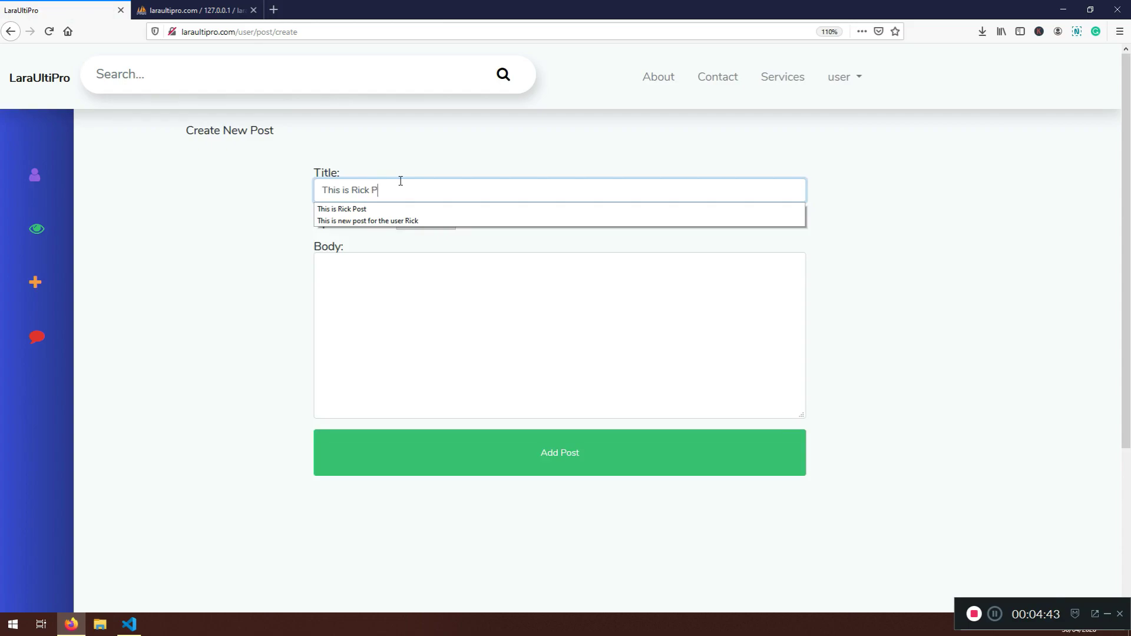
type("ost num 1")
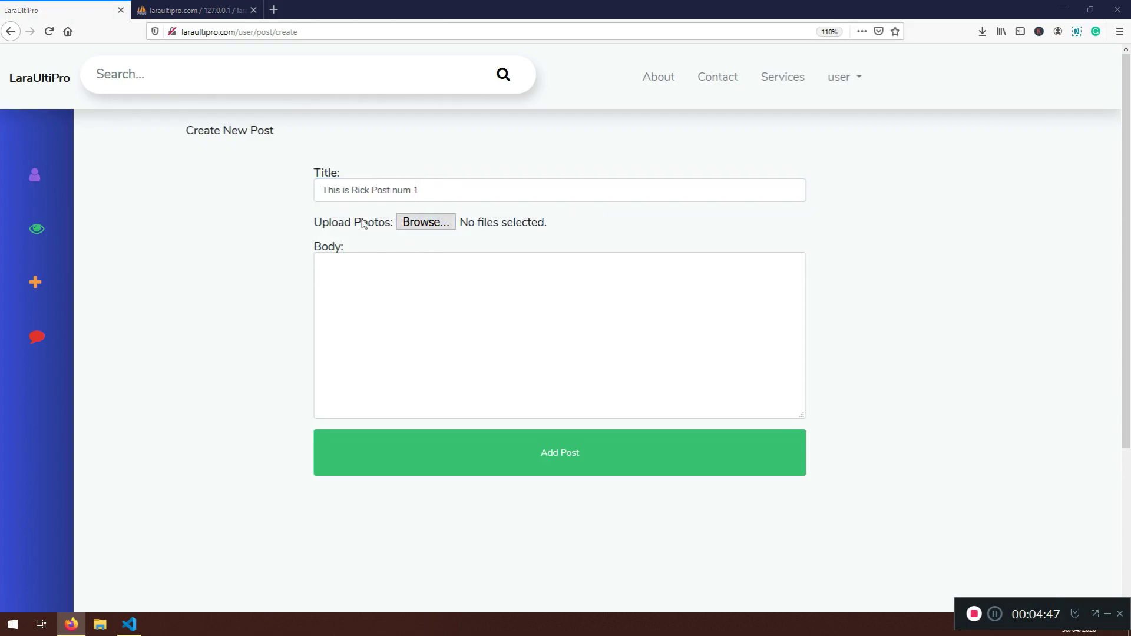
left_click(424, 222)
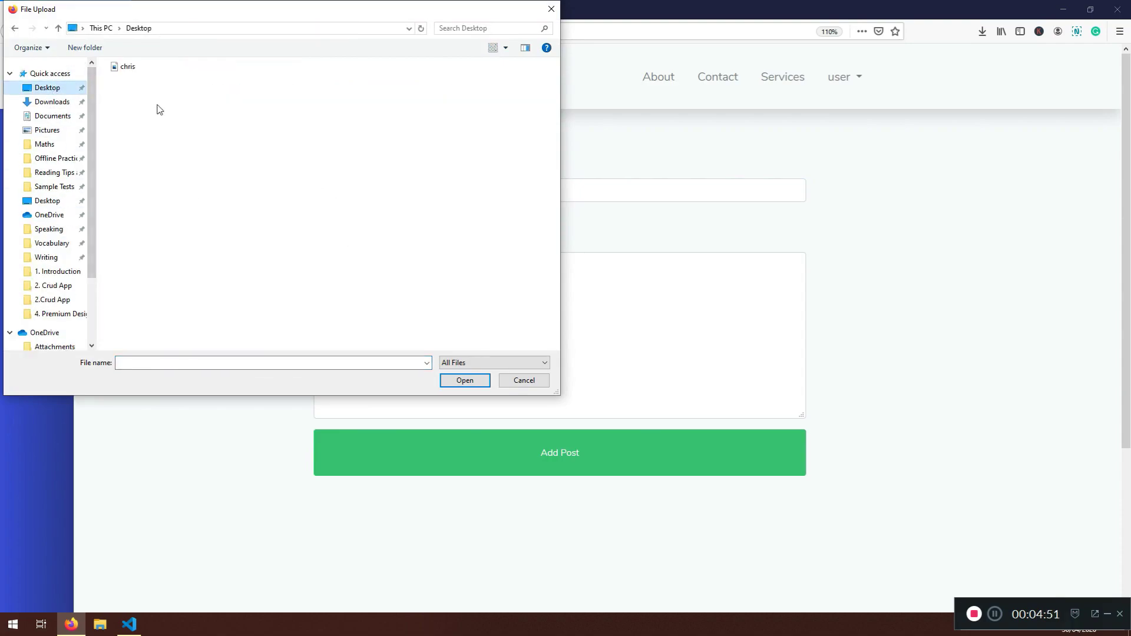
left_click(128, 65)
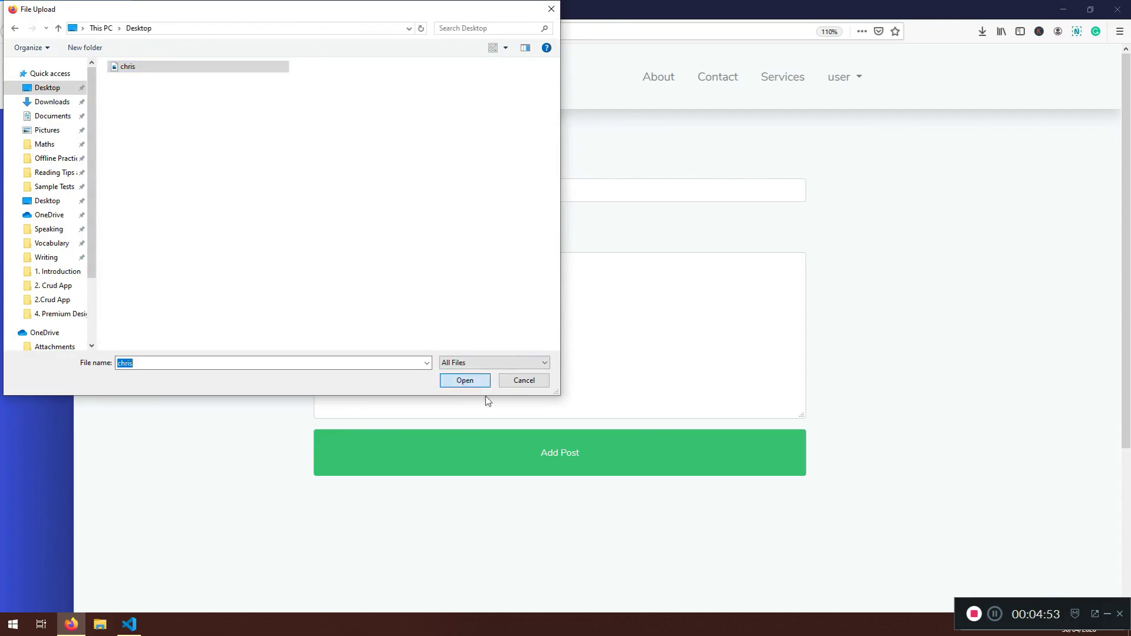
left_click(465, 380)
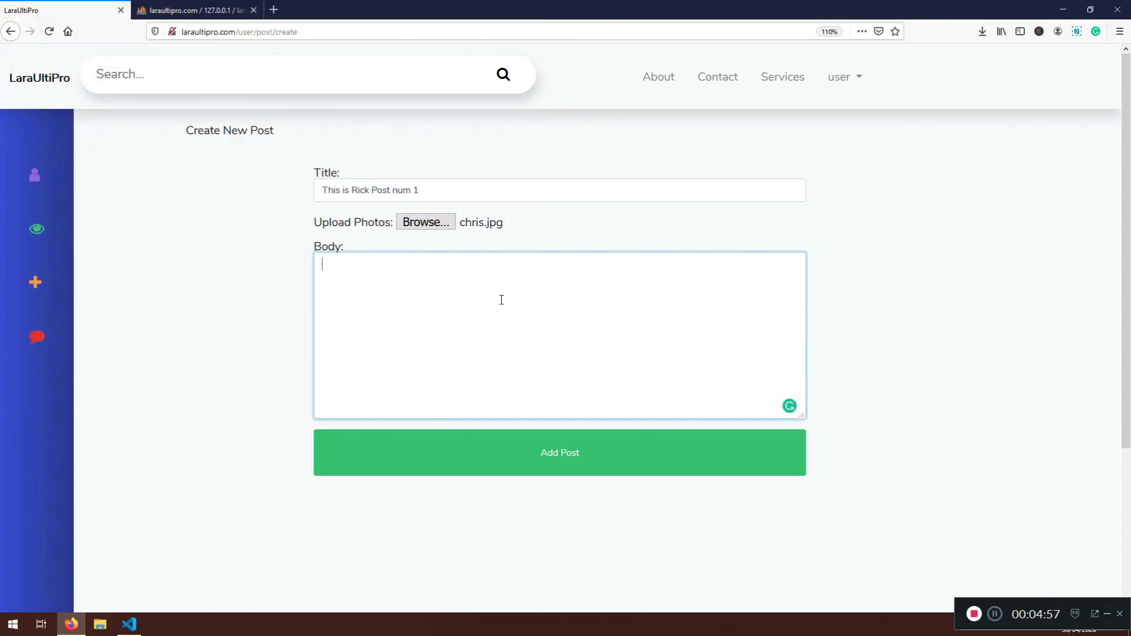
type("T")
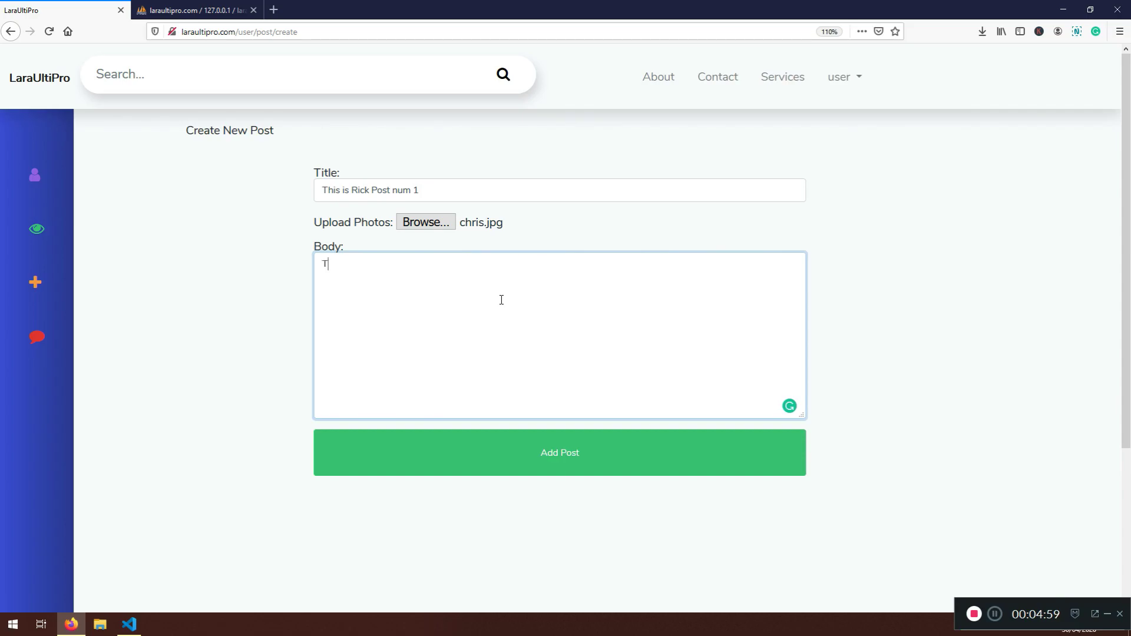
type("he body is here")
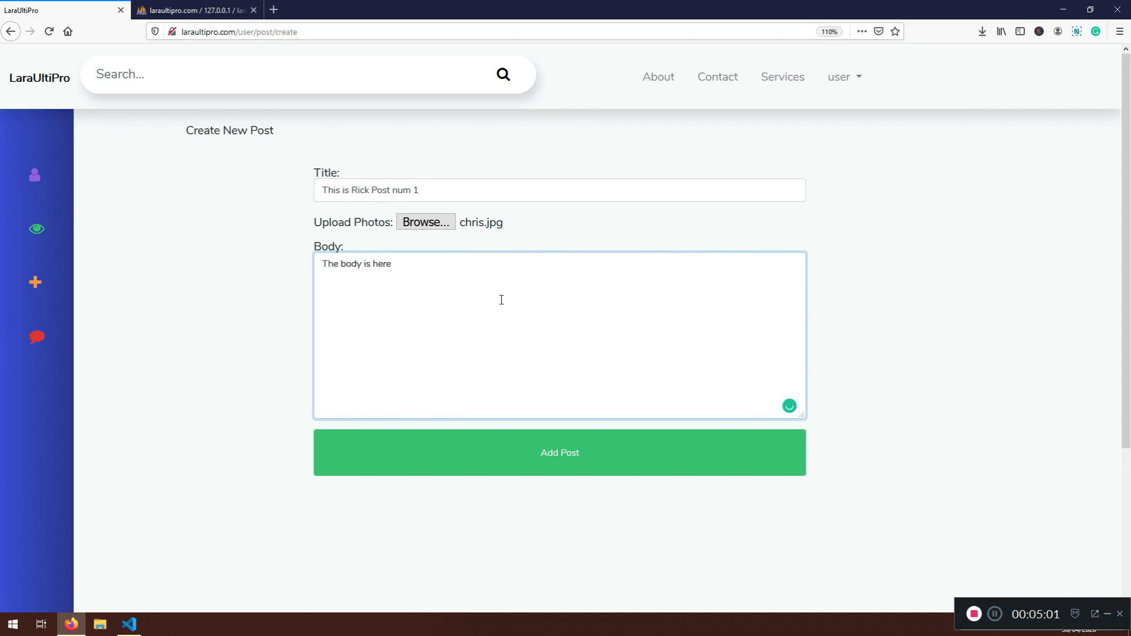
left_click(559, 452)
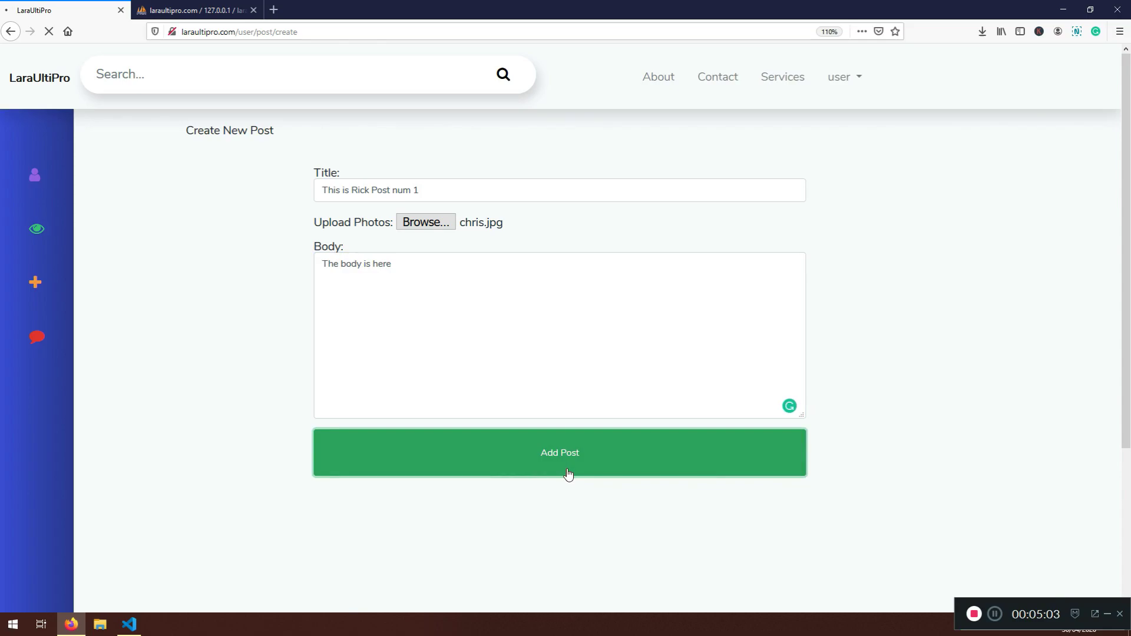
left_click(559, 452)
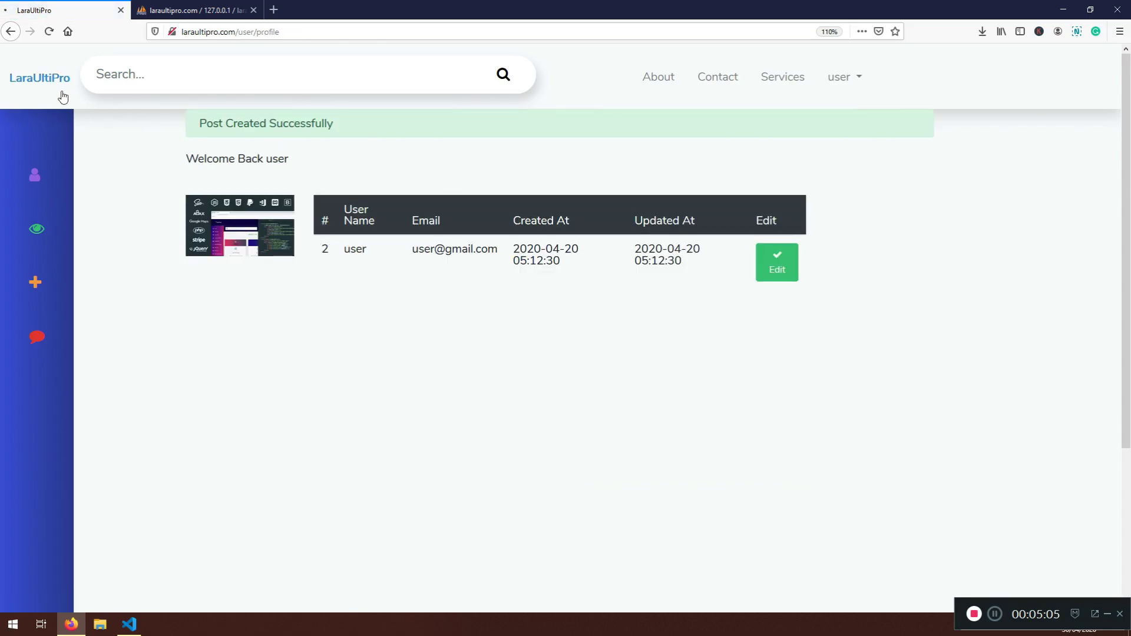
- From the home page, open 'This is Rick Post num 1' and scroll through its body and comments
left_click(39, 78)
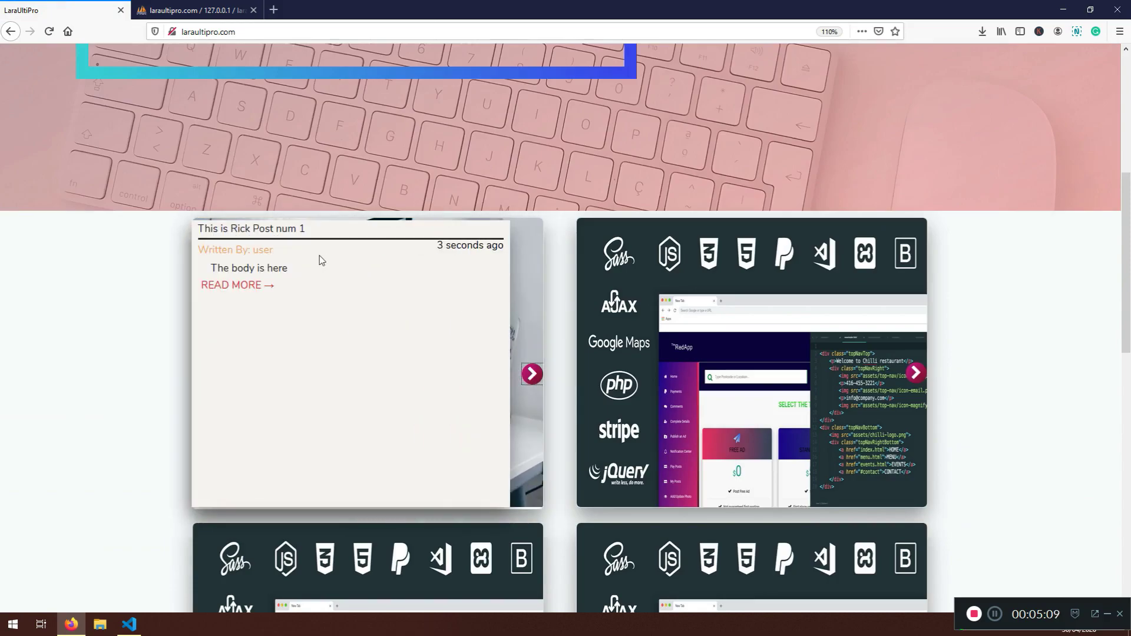
left_click(232, 285)
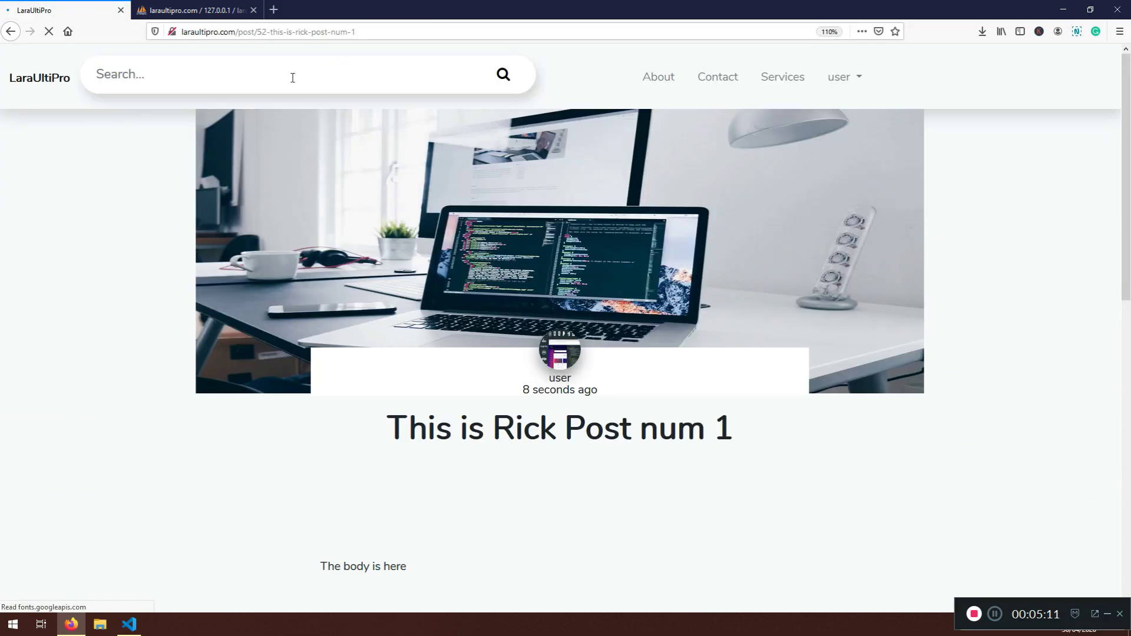
left_click(267, 31)
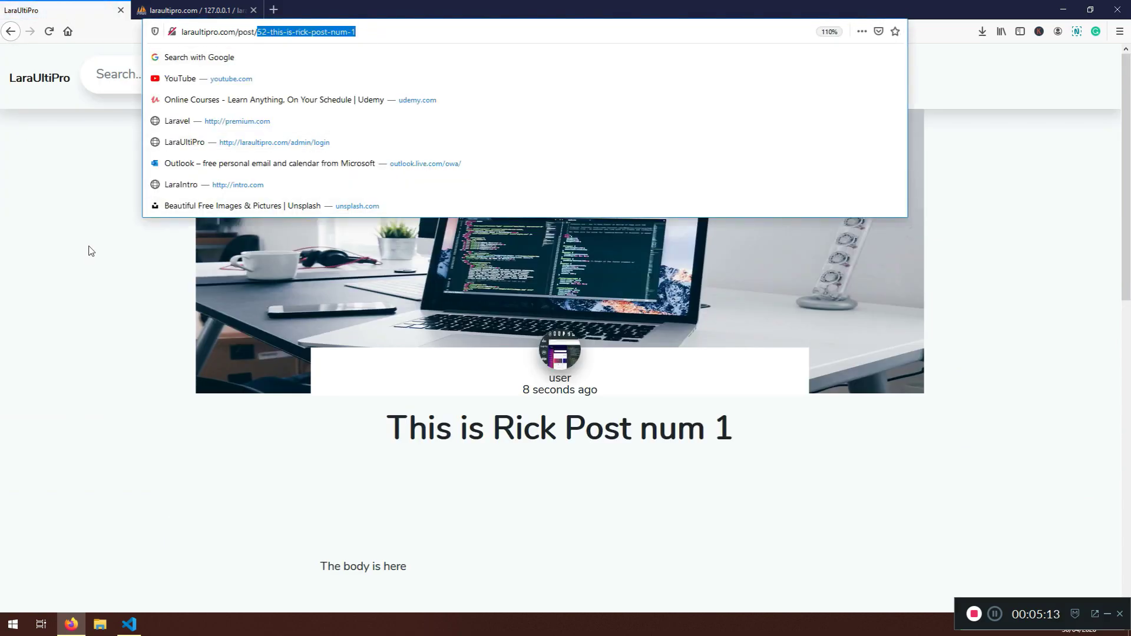
scroll("down", 3)
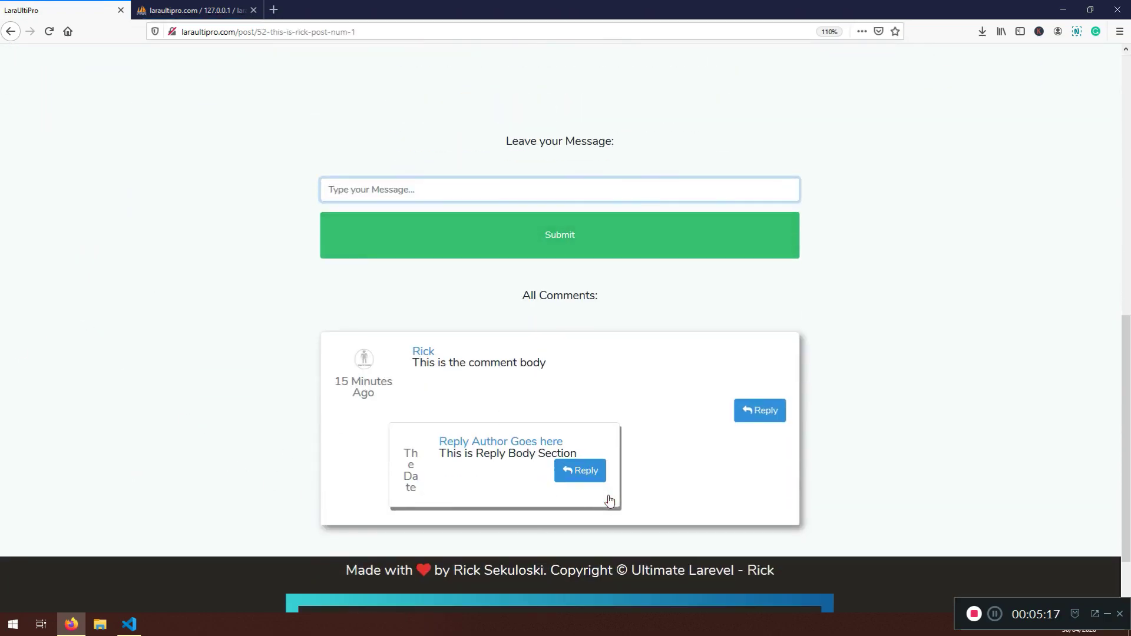
scroll("up", 3)
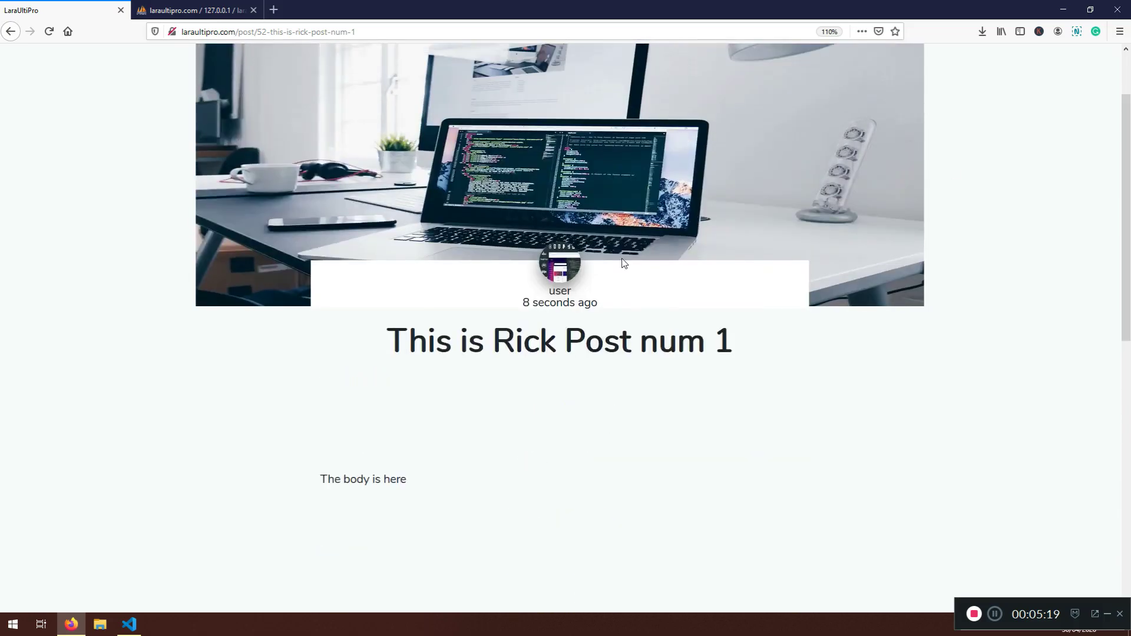
scroll("up", 3)
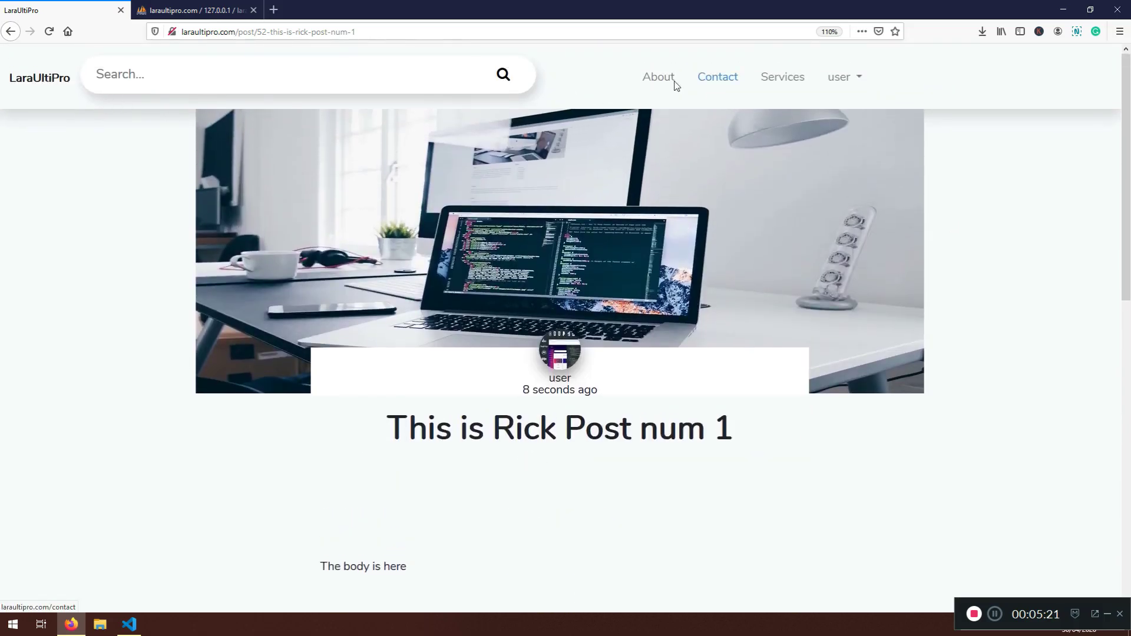
- Visit the About and Contact pages, then the User Profile dashboard from the account dropdown
left_click(658, 77)
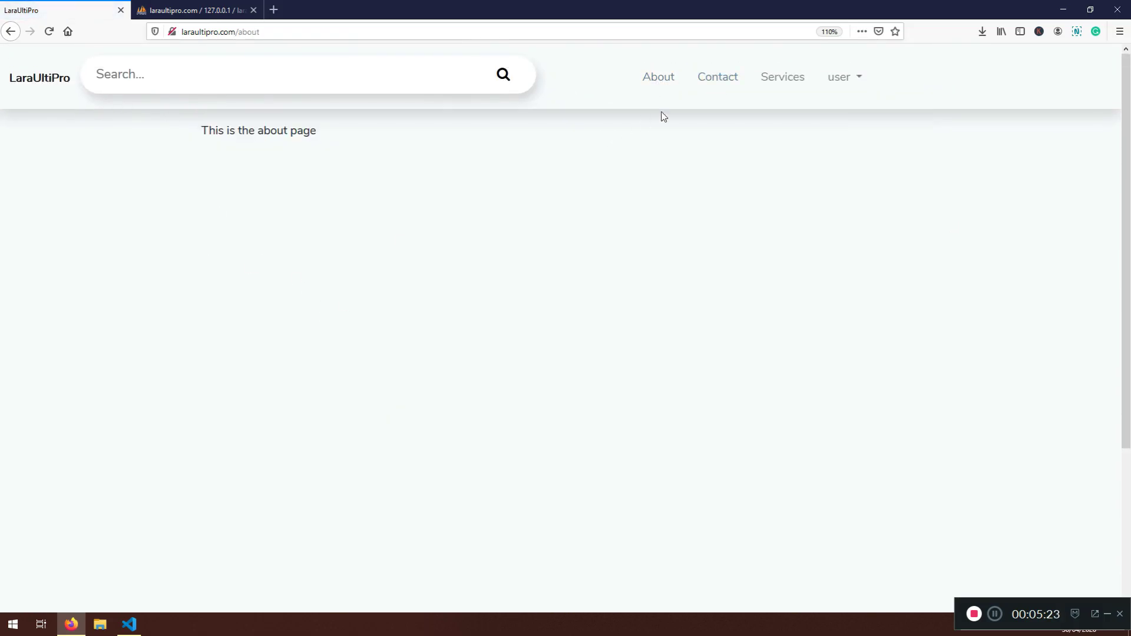
left_click(717, 77)
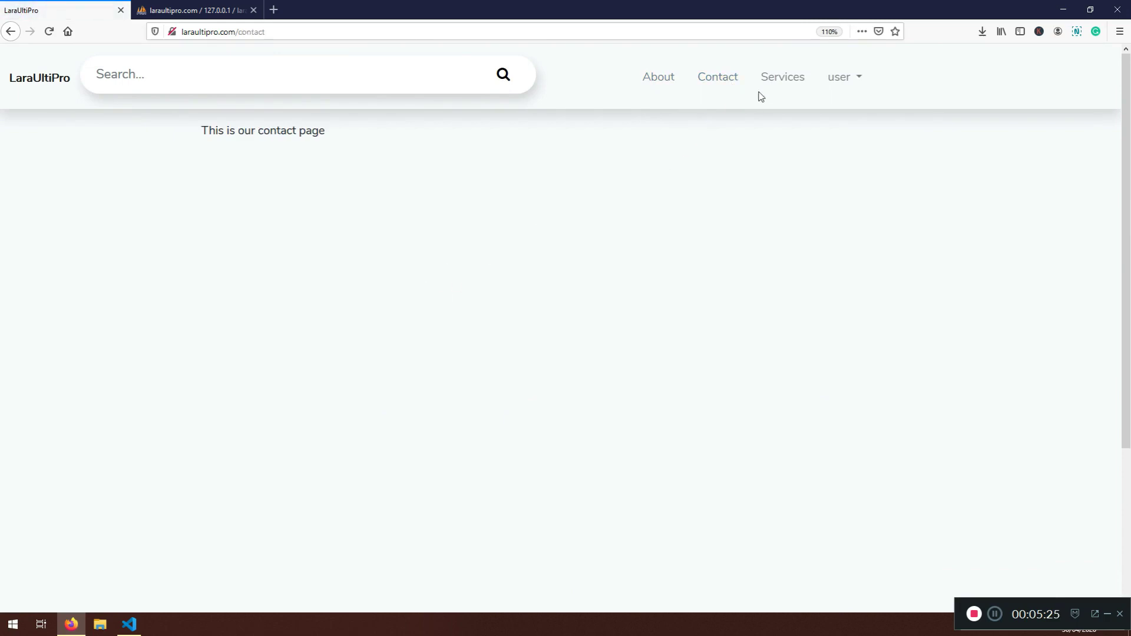
left_click(842, 77)
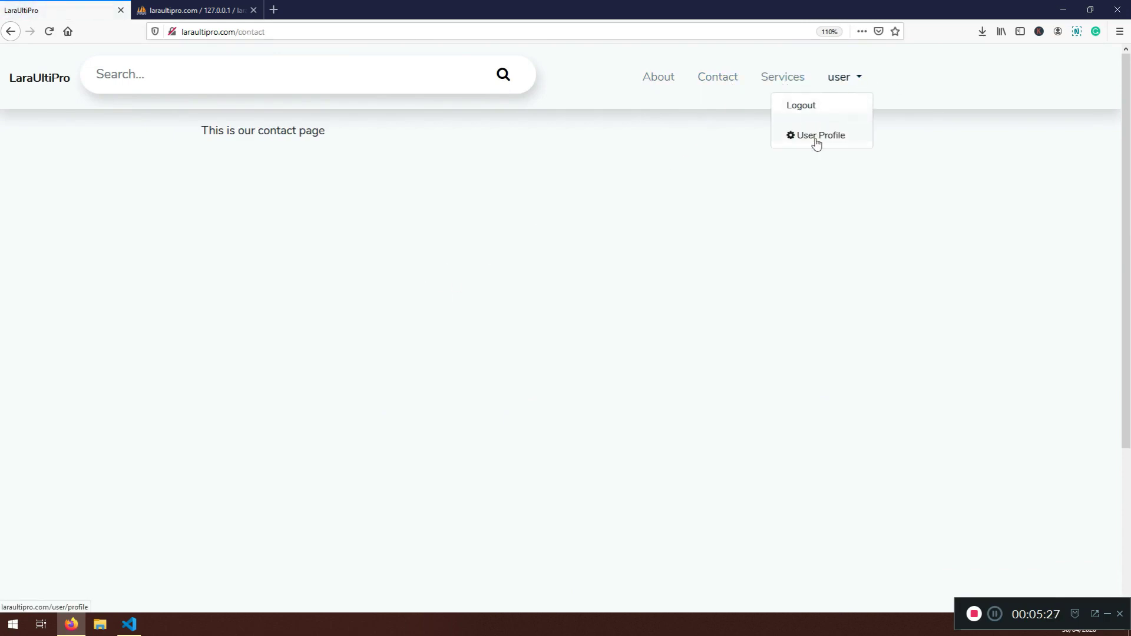
left_click(817, 135)
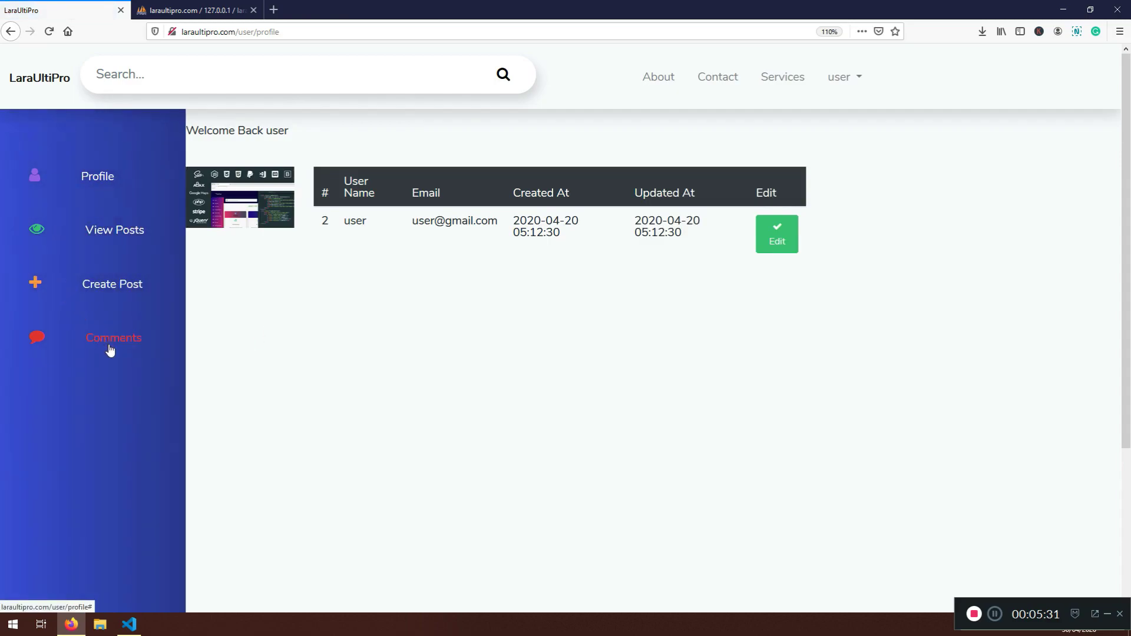
left_click(842, 77)
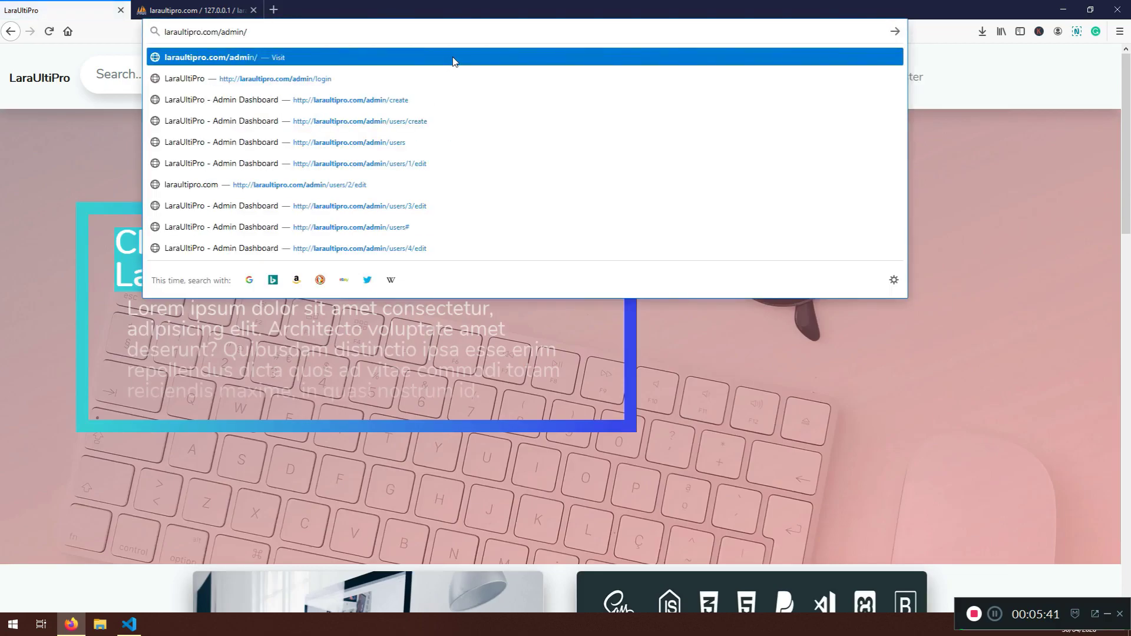
left_click(273, 79)
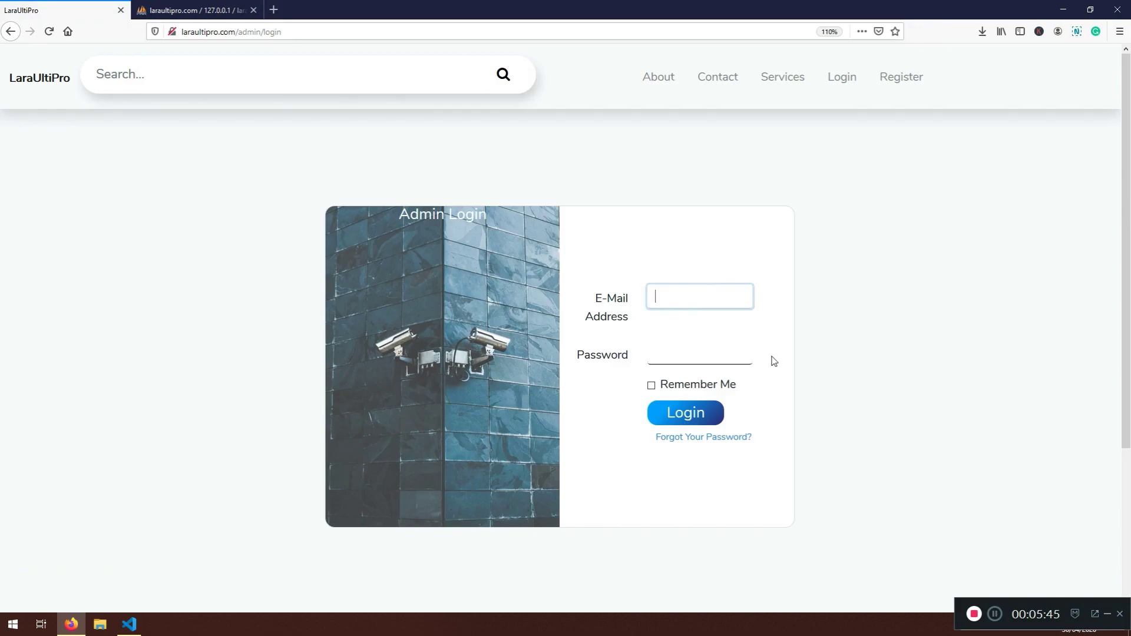
type("admin@gmail.com")
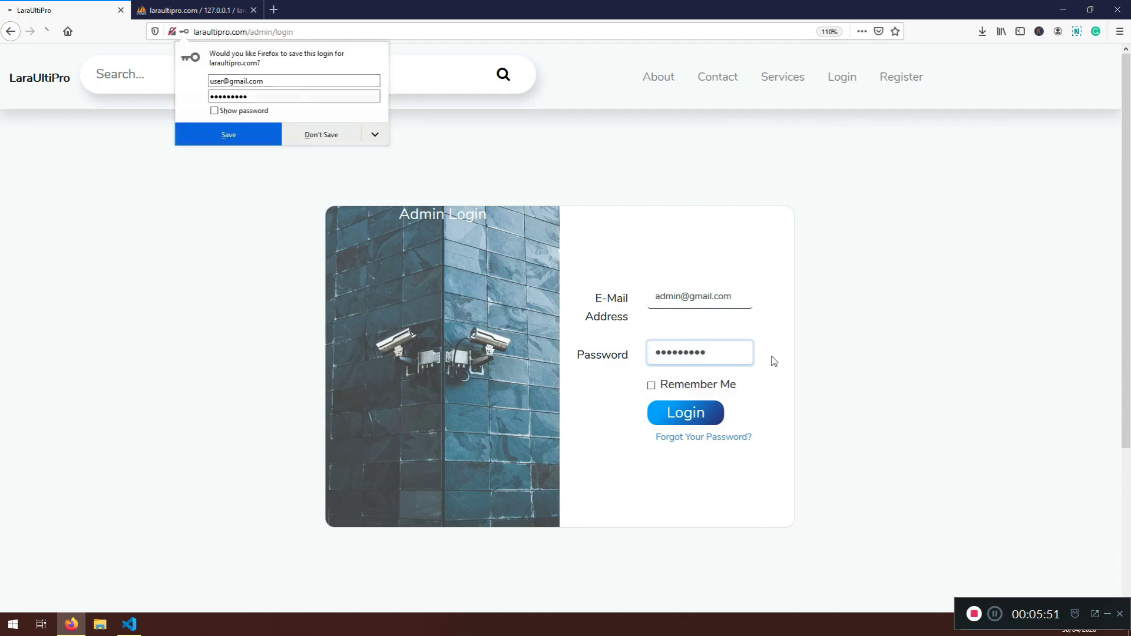
left_click(685, 412)
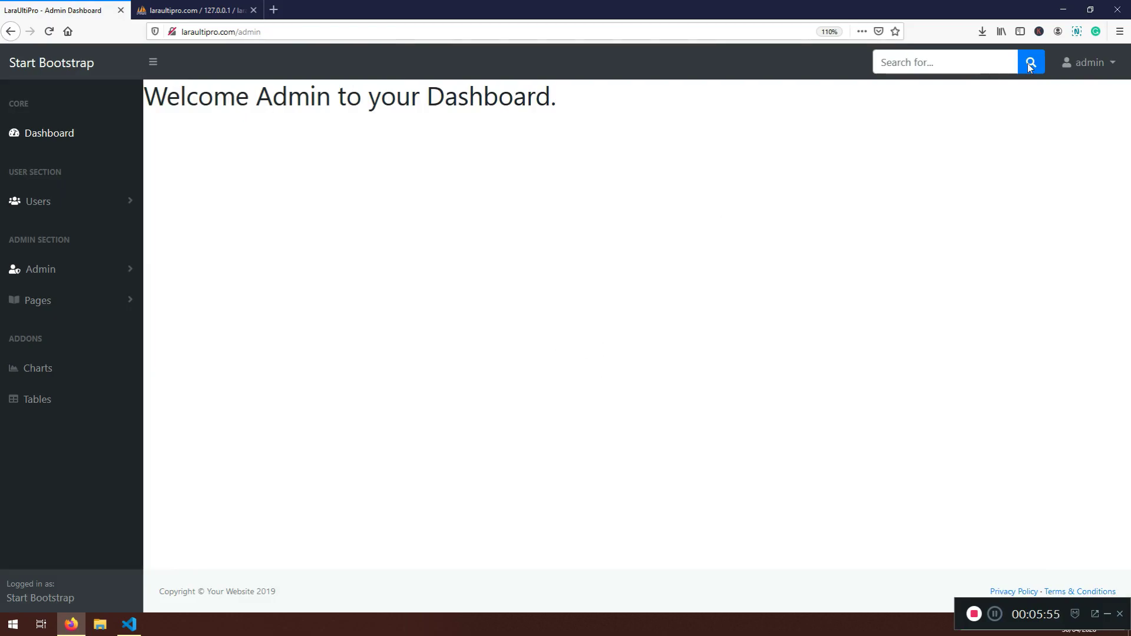
mouse_move(145, 271)
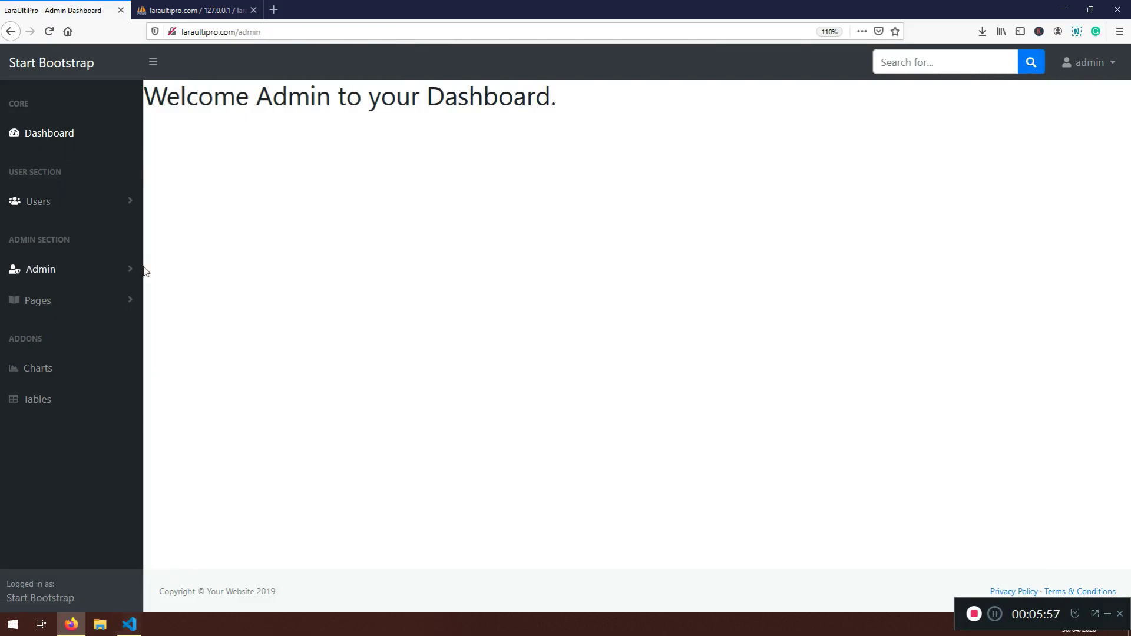
left_click(195, 10)
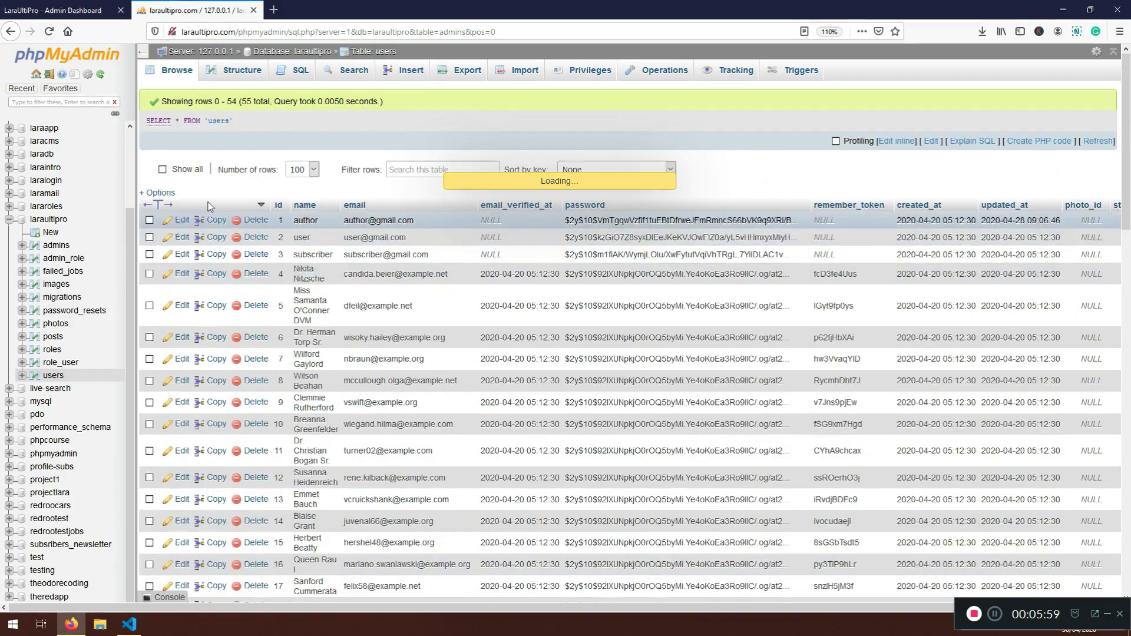
left_click(56, 244)
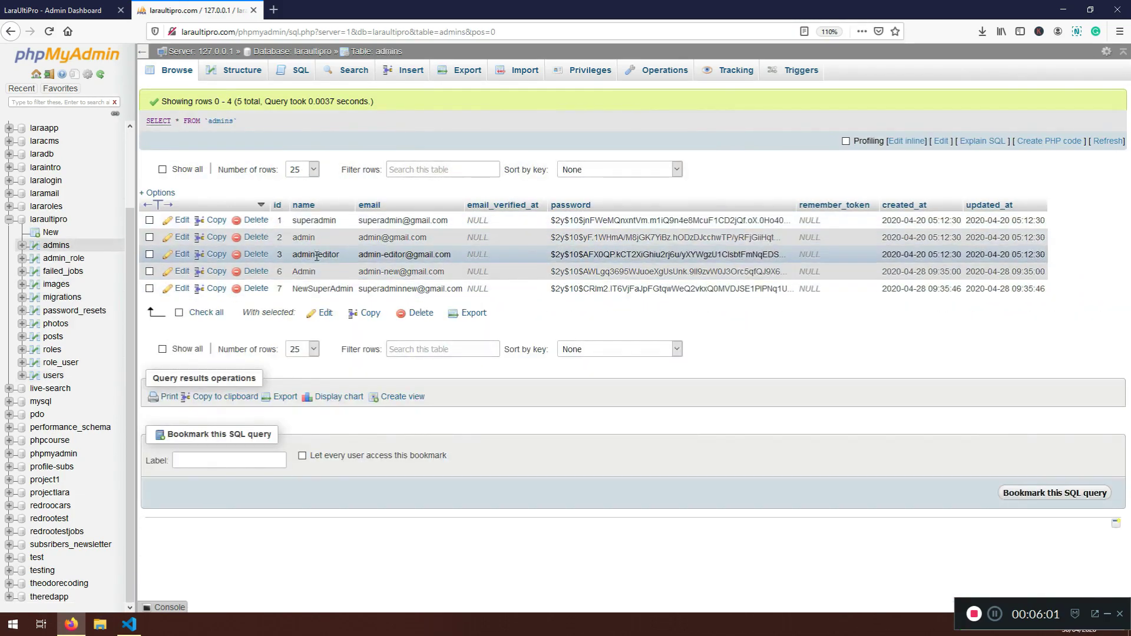
mouse_move(382, 270)
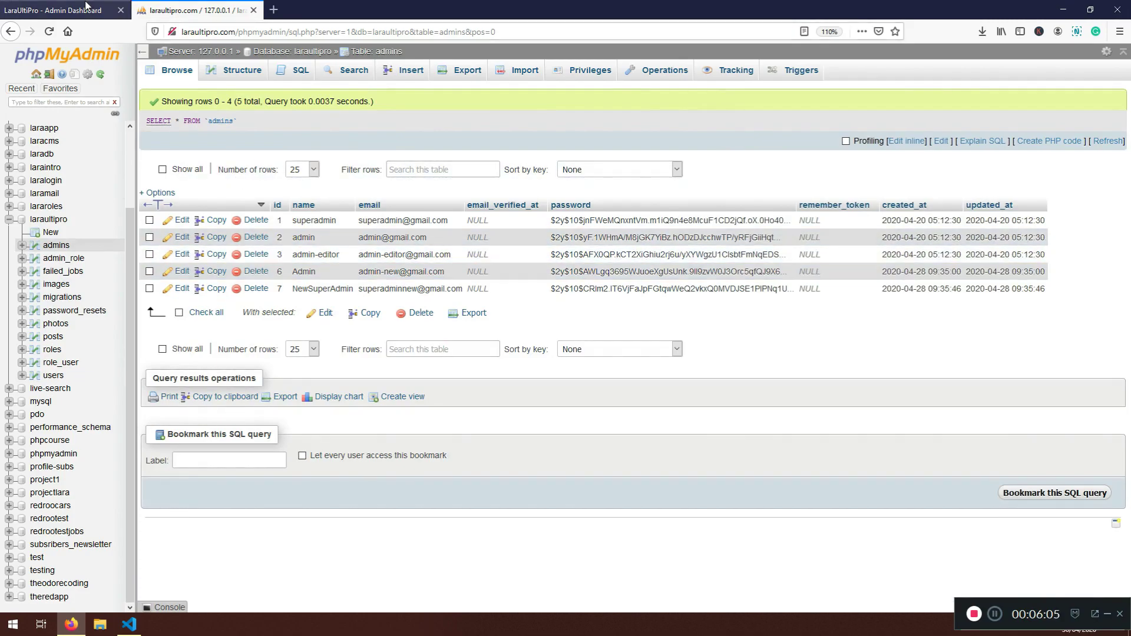
left_click(61, 10)
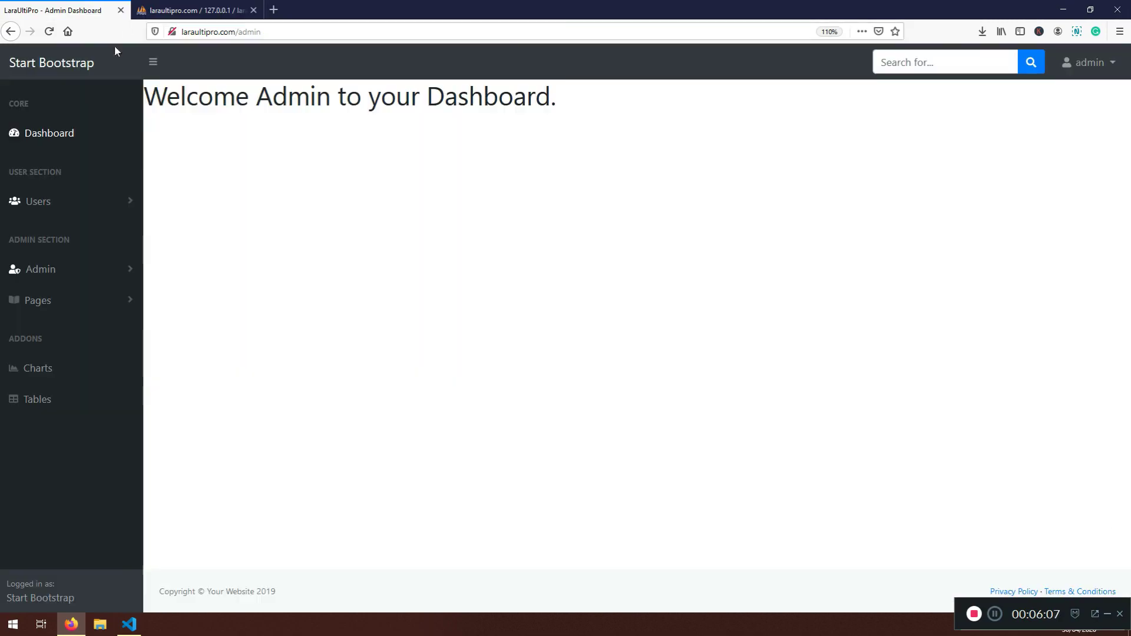
- List all users and block the author account
left_click(36, 201)
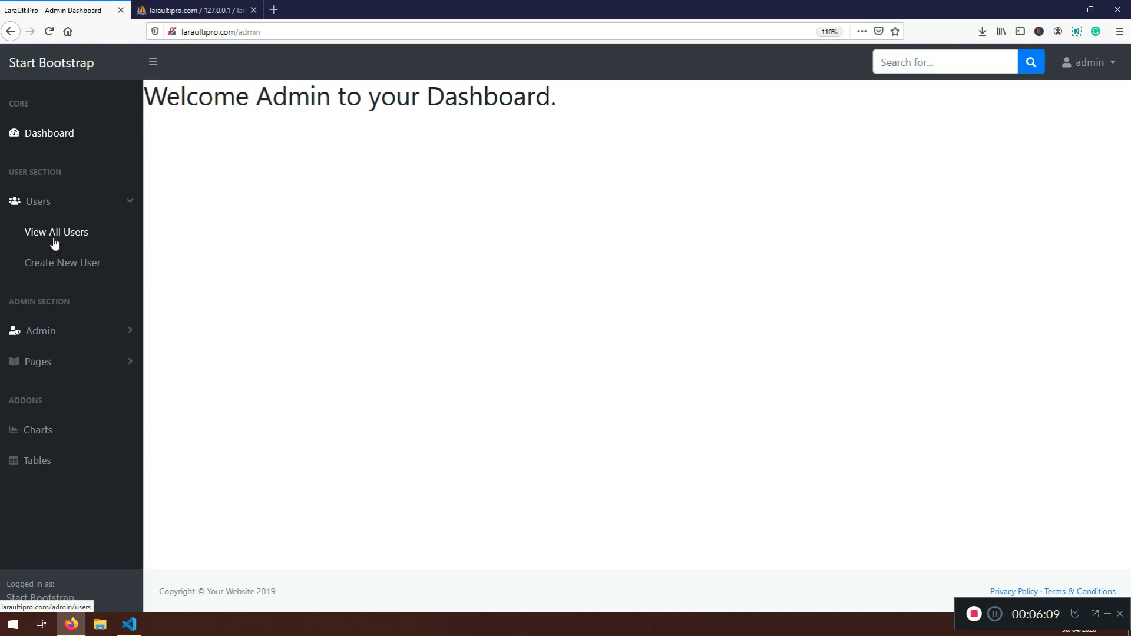
left_click(56, 232)
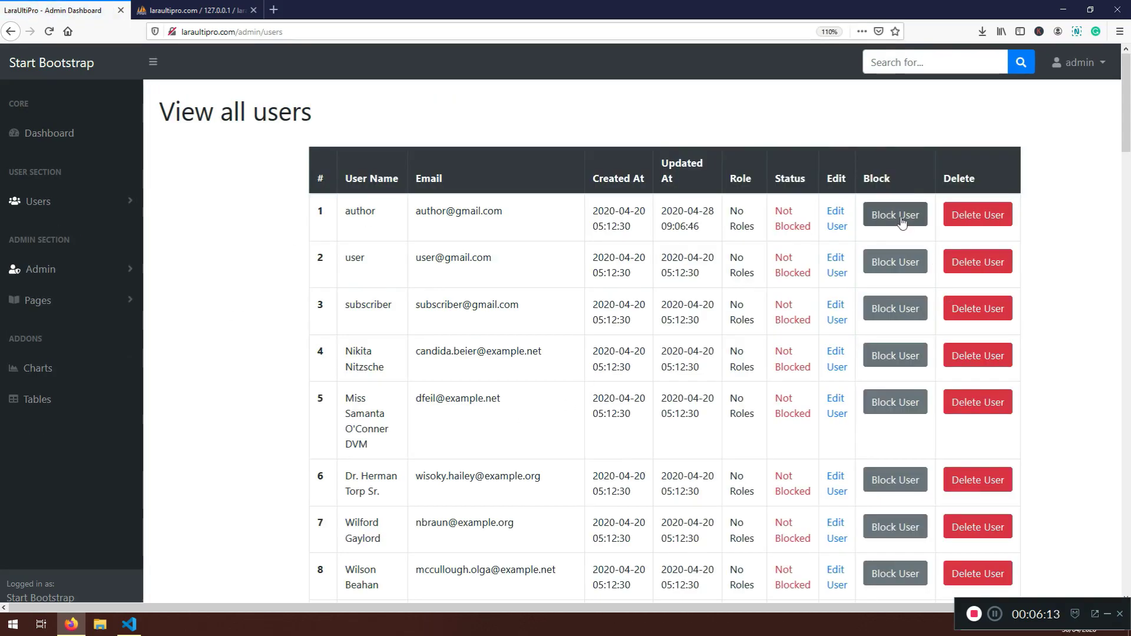
left_click(894, 214)
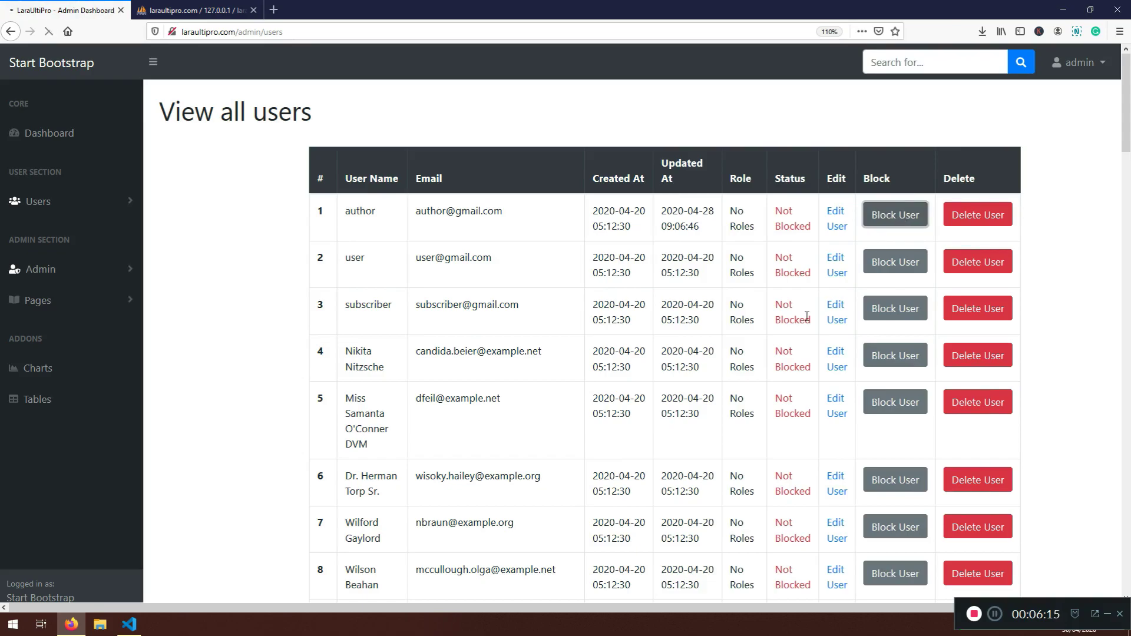
left_click(894, 215)
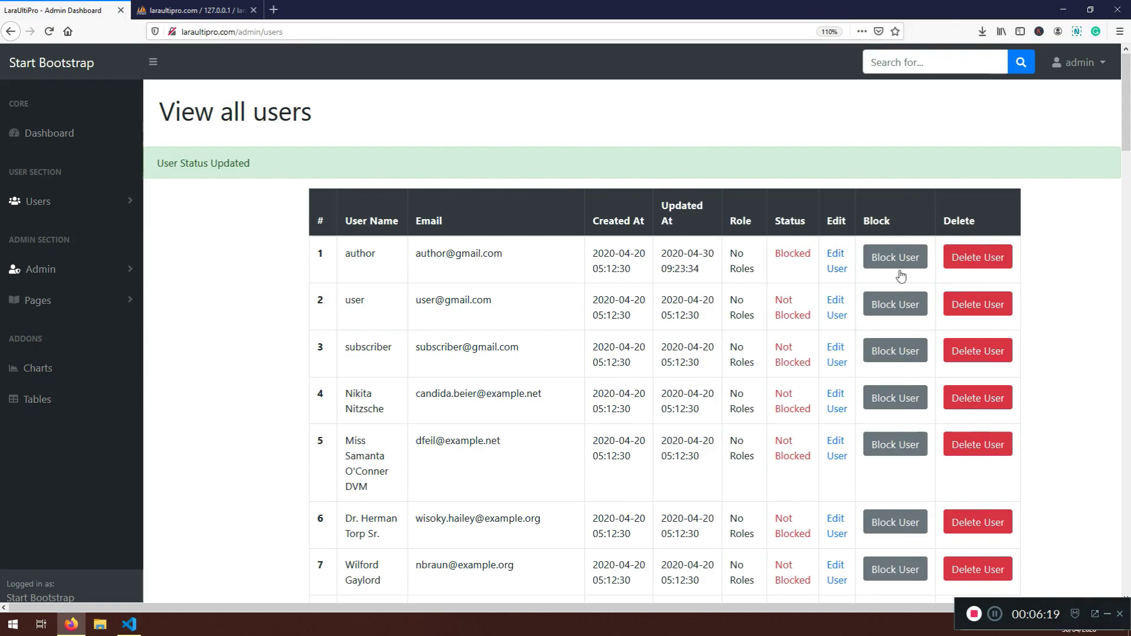
- Unblock author, open its edit form, and return to phpMyAdmin's admins table
left_click(894, 256)
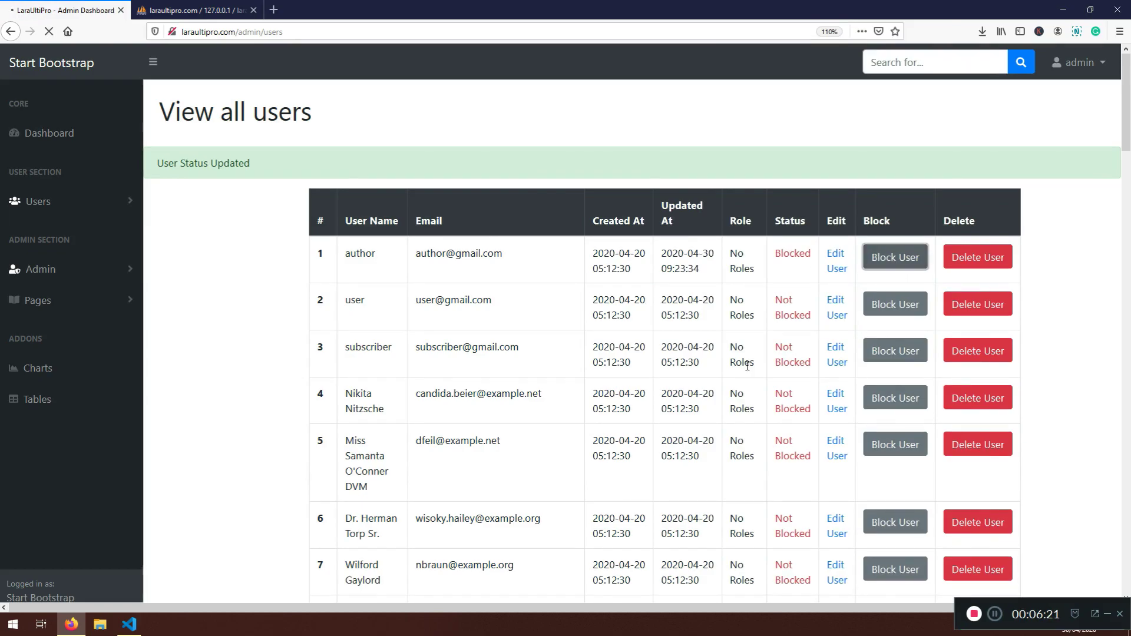
left_click(893, 257)
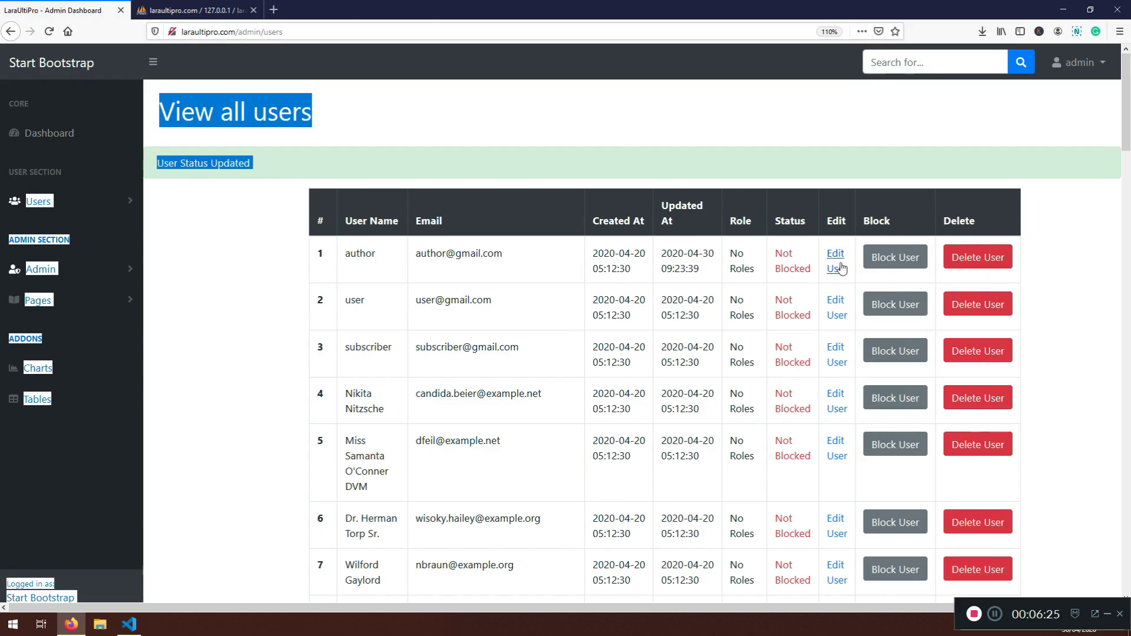
left_click(836, 260)
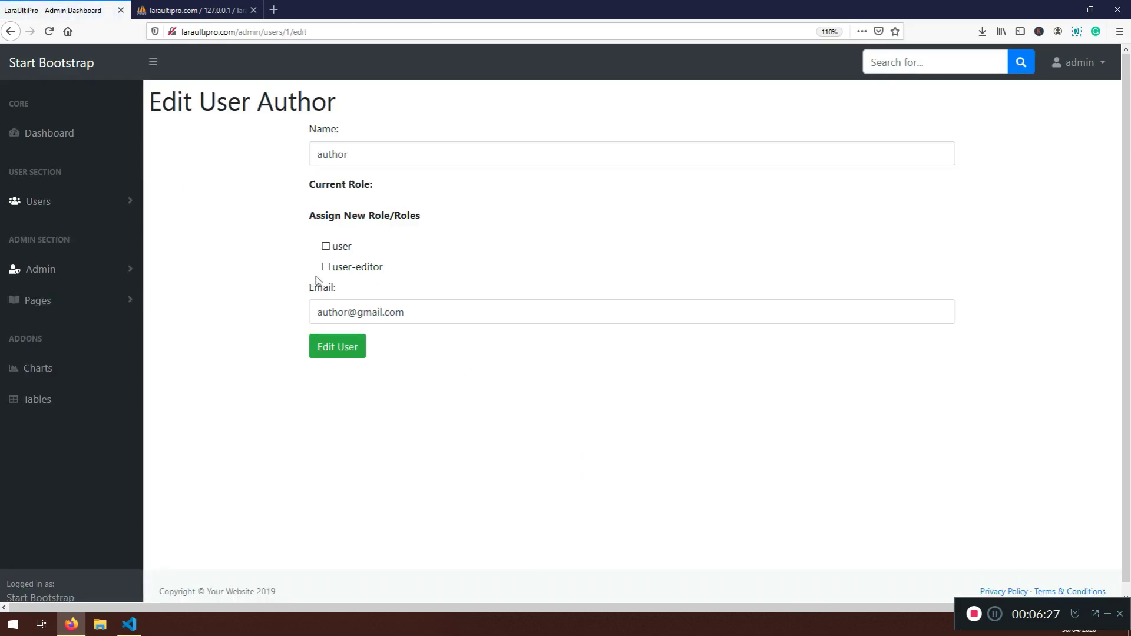
mouse_move(344, 243)
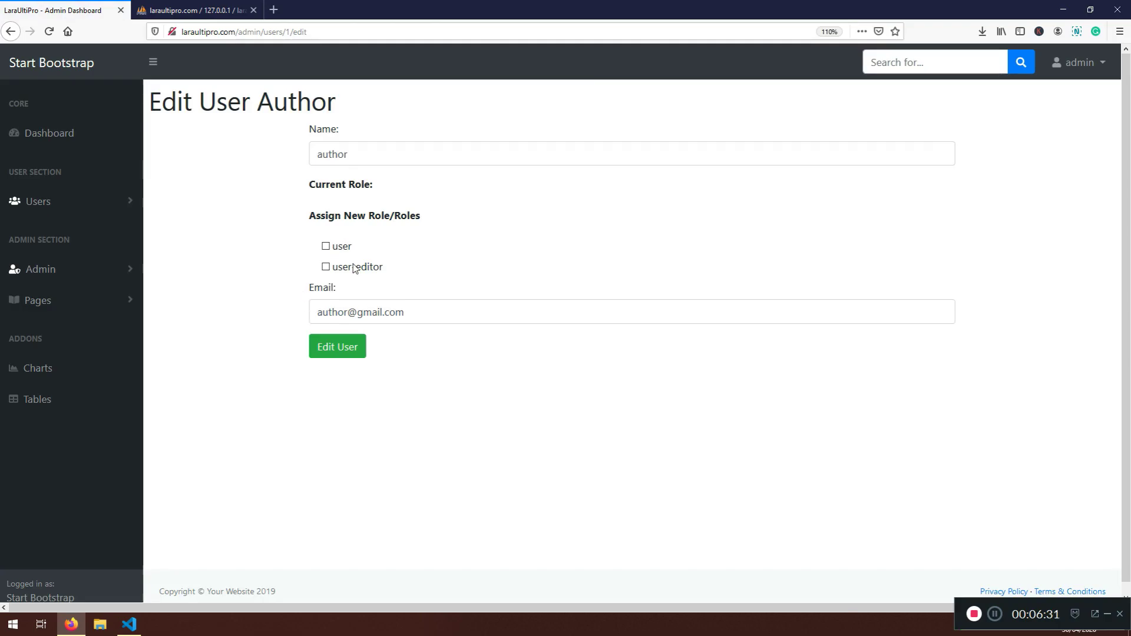
left_click(195, 10)
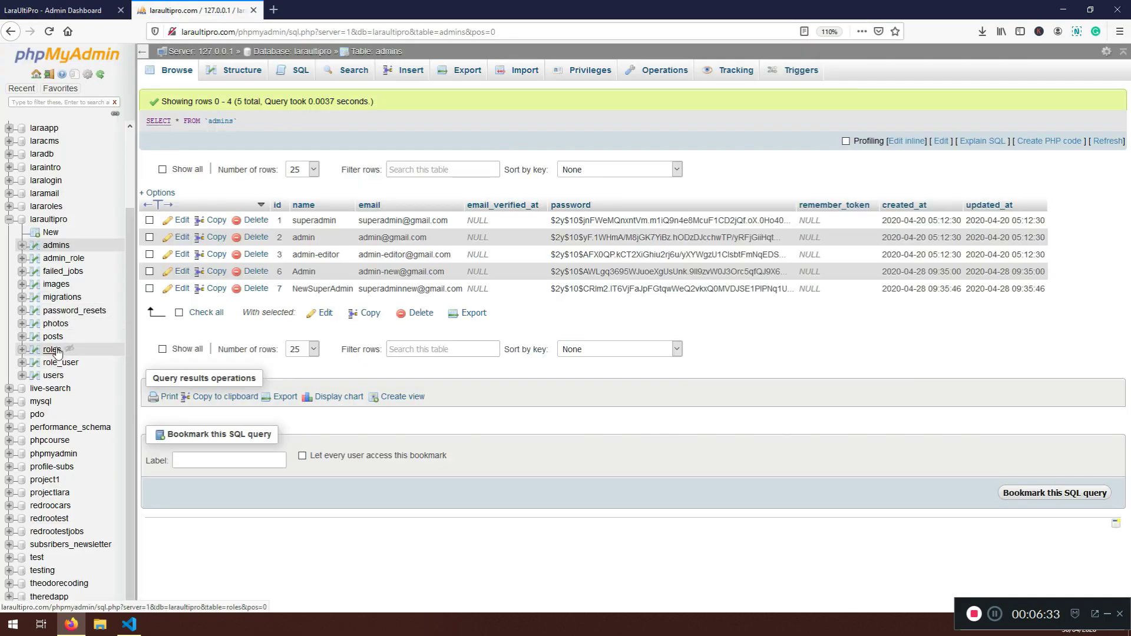
- Browse the roles, photos, admin_role, posts and migrations tables, then return to the dashboard tab
left_click(51, 350)
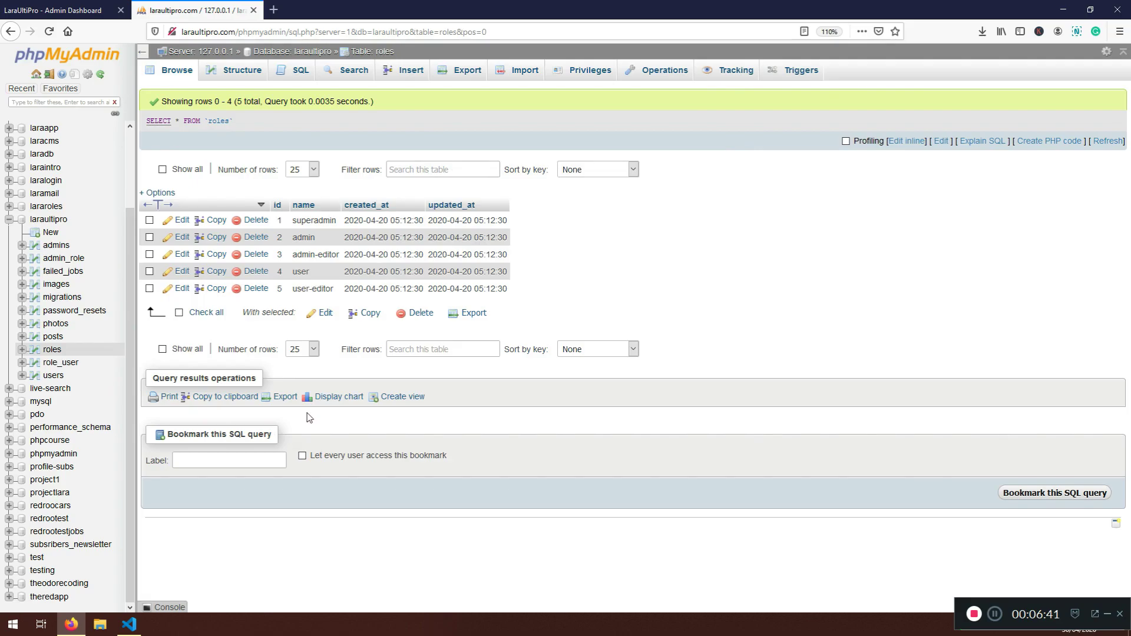
mouse_move(65, 348)
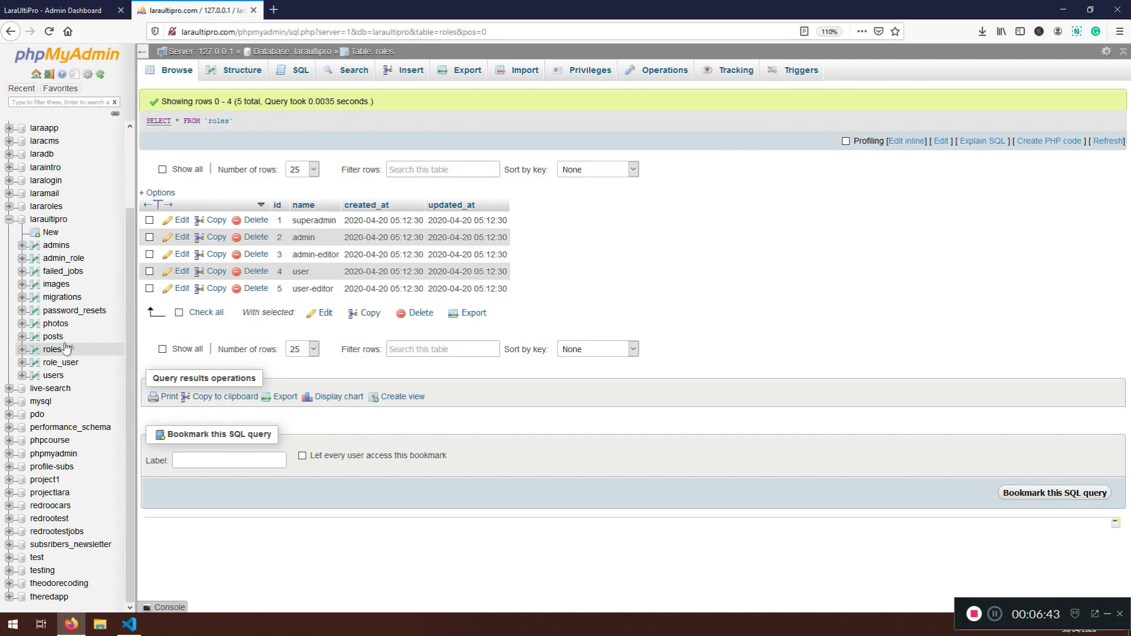
left_click(56, 323)
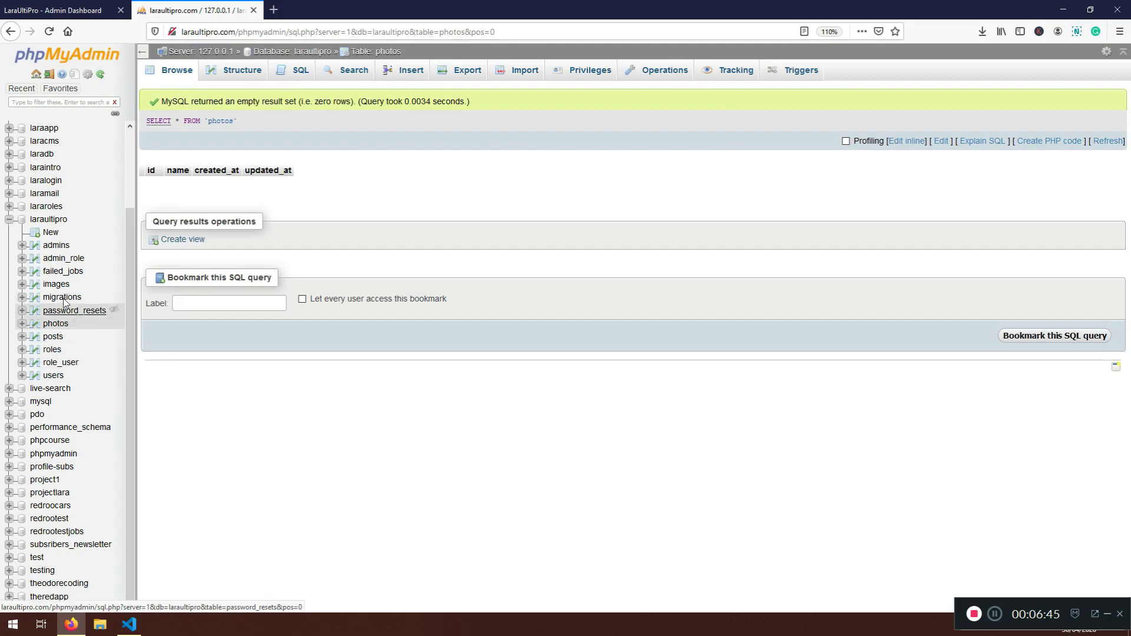
left_click(64, 260)
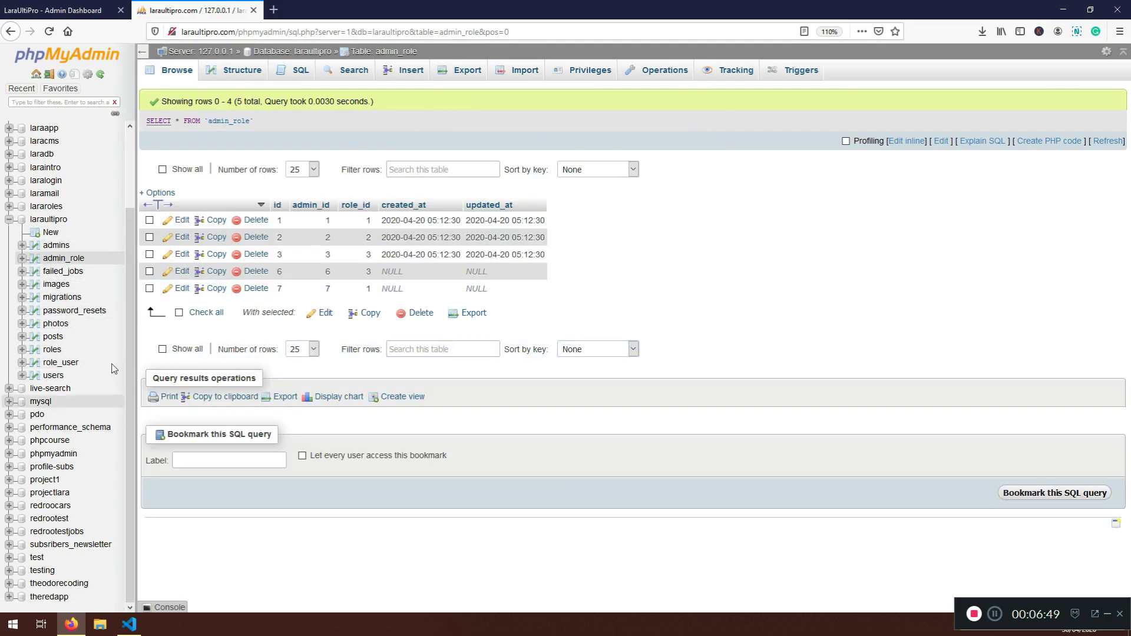
mouse_move(51, 349)
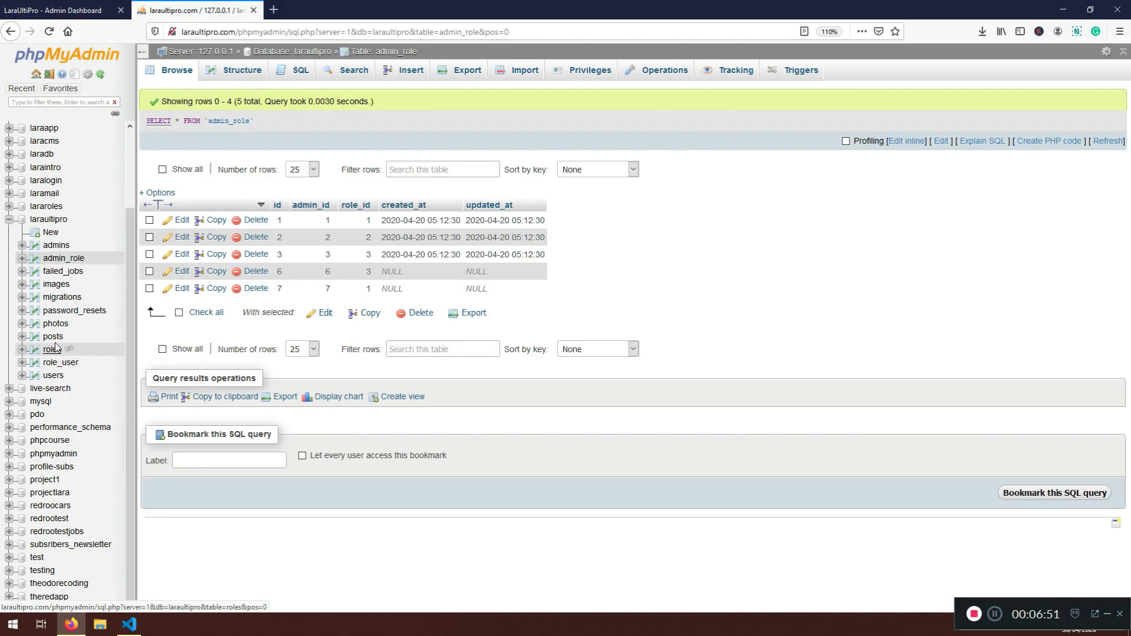
left_click(52, 337)
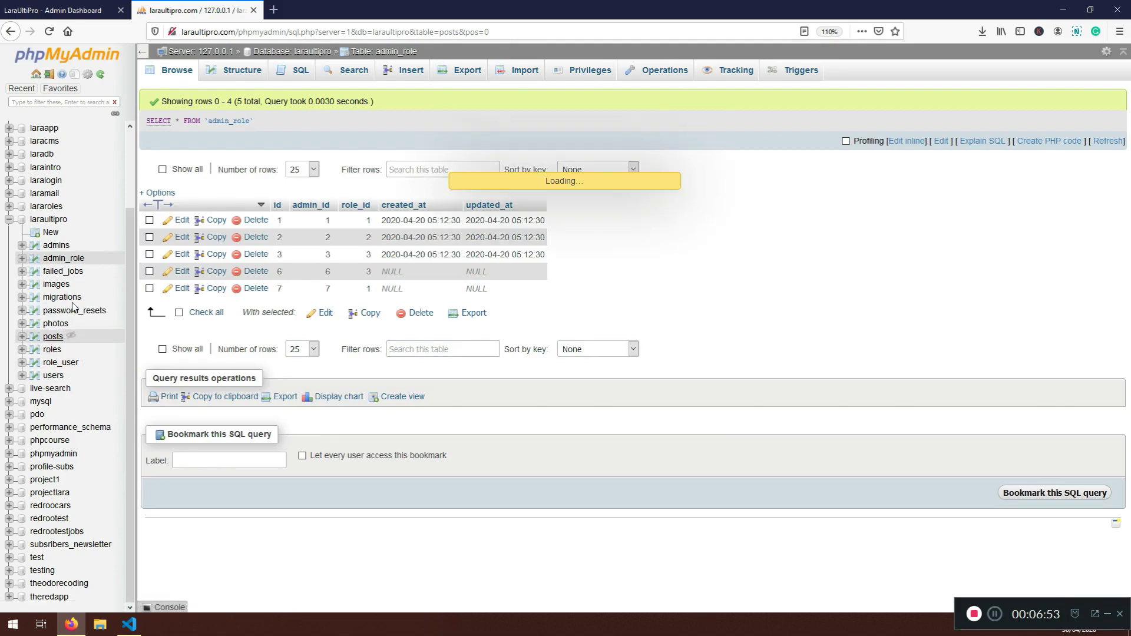
left_click(53, 336)
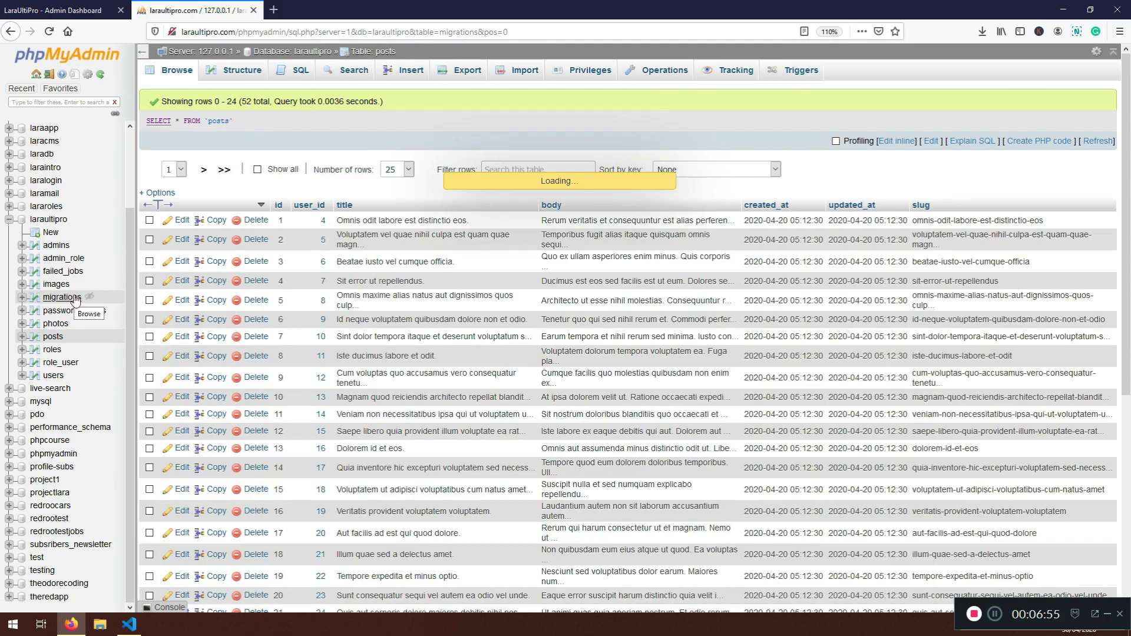
left_click(62, 296)
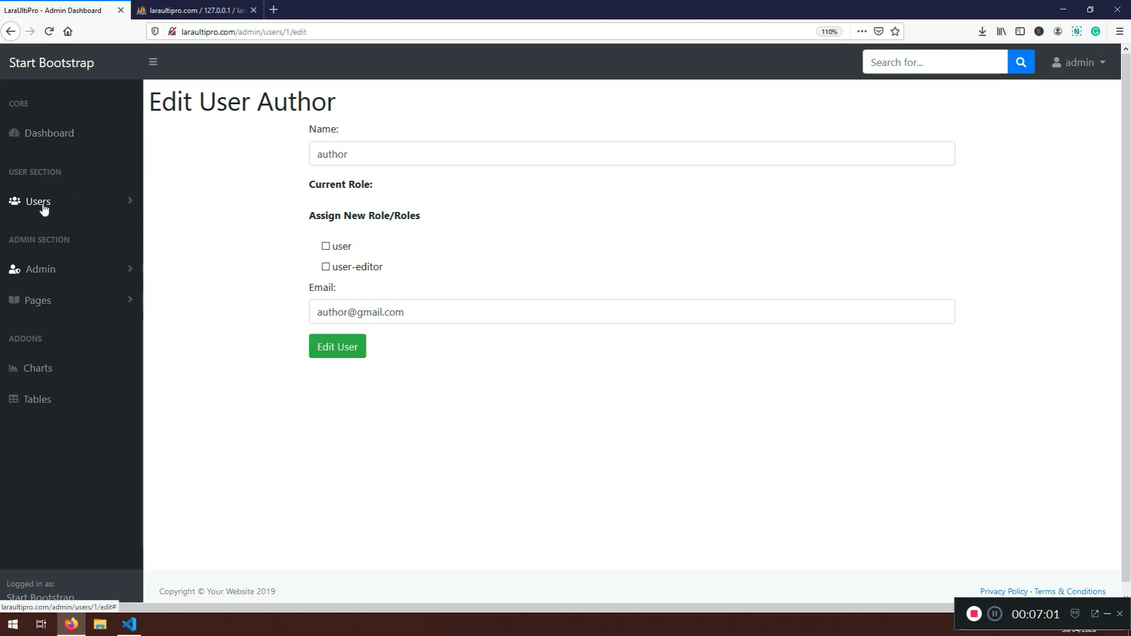
- Delete user 55 (testuser) from View All Users, confirmed by 'The User is Deleted.'
left_click(36, 202)
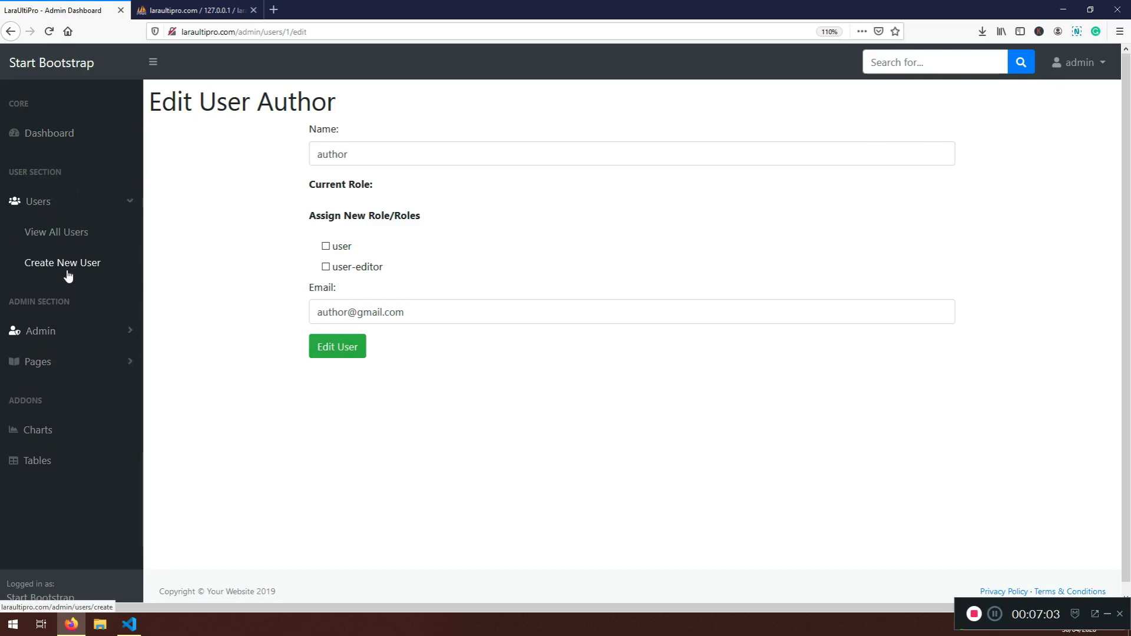
mouse_move(57, 232)
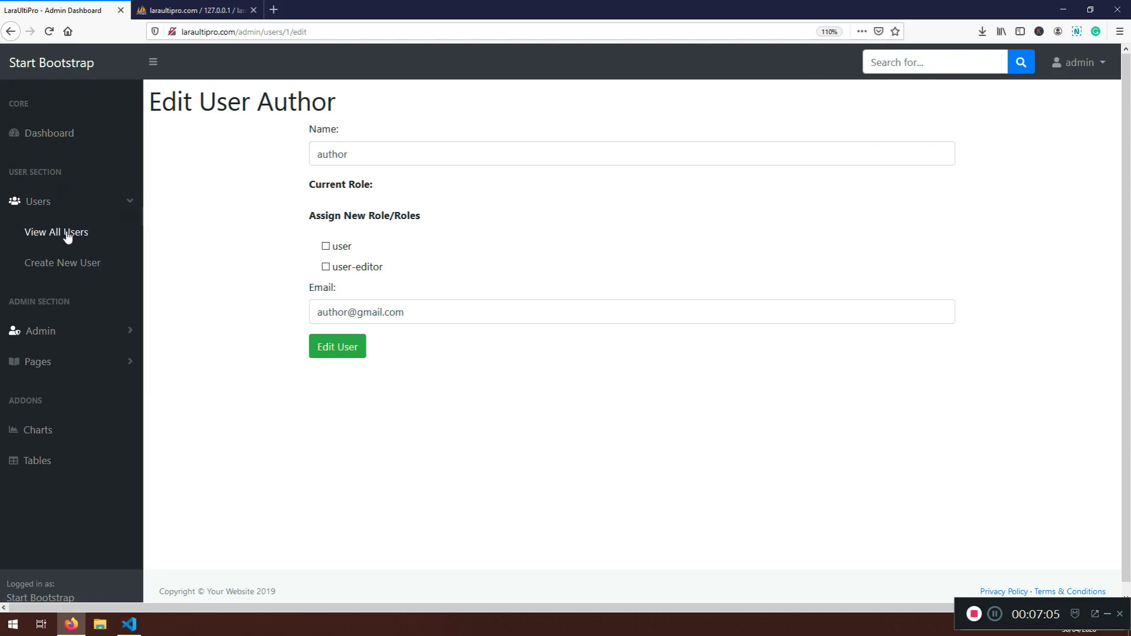
left_click(57, 232)
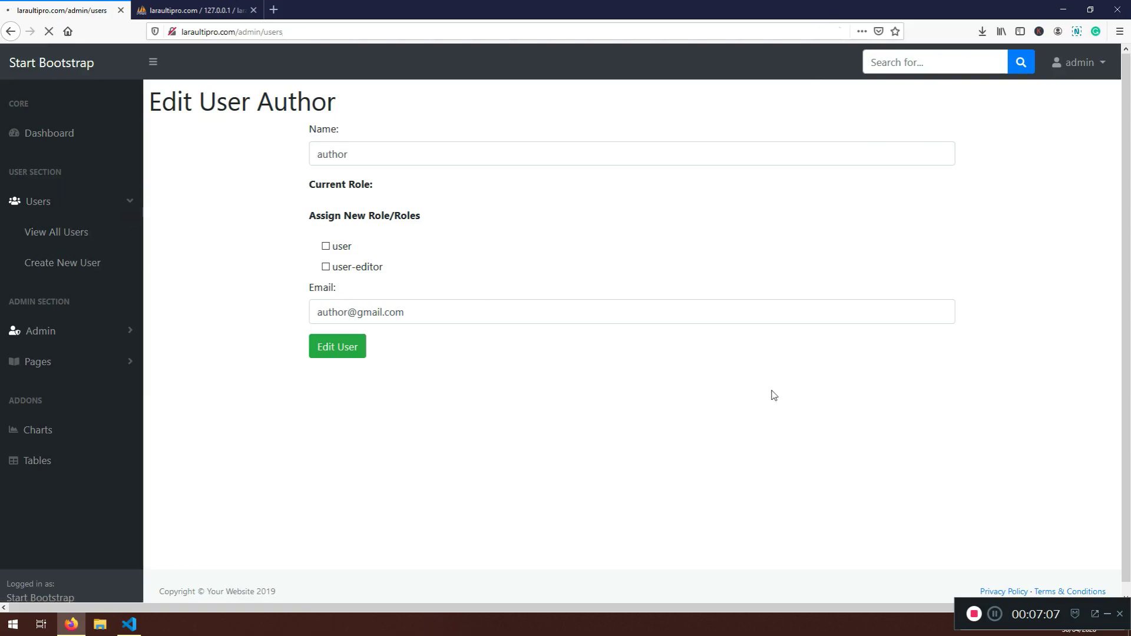
left_click(337, 347)
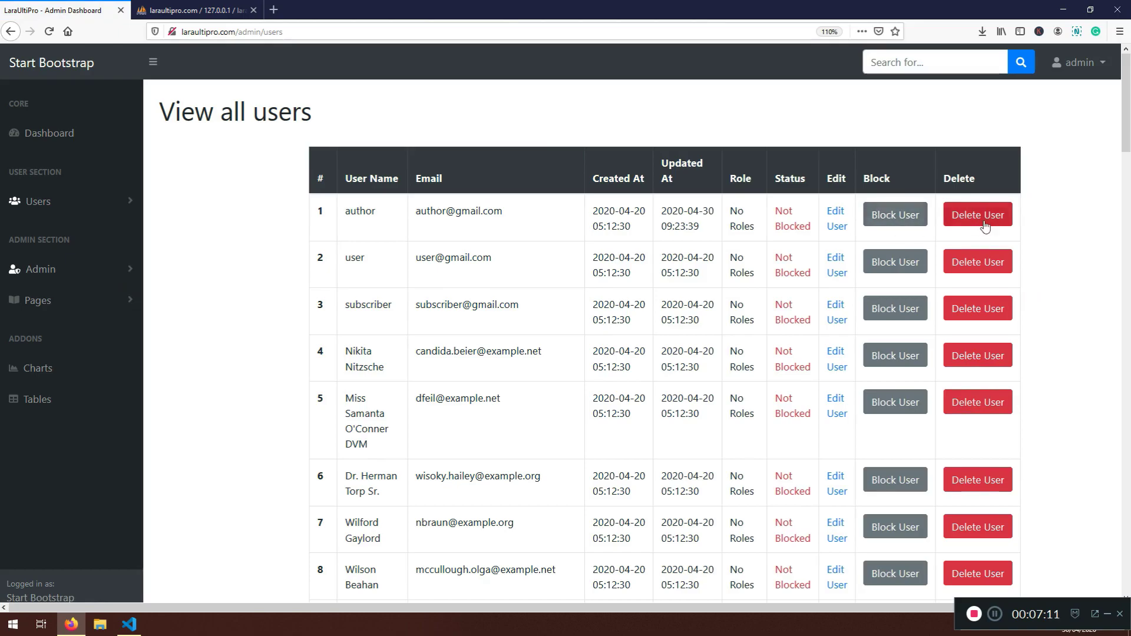
scroll("down", 3)
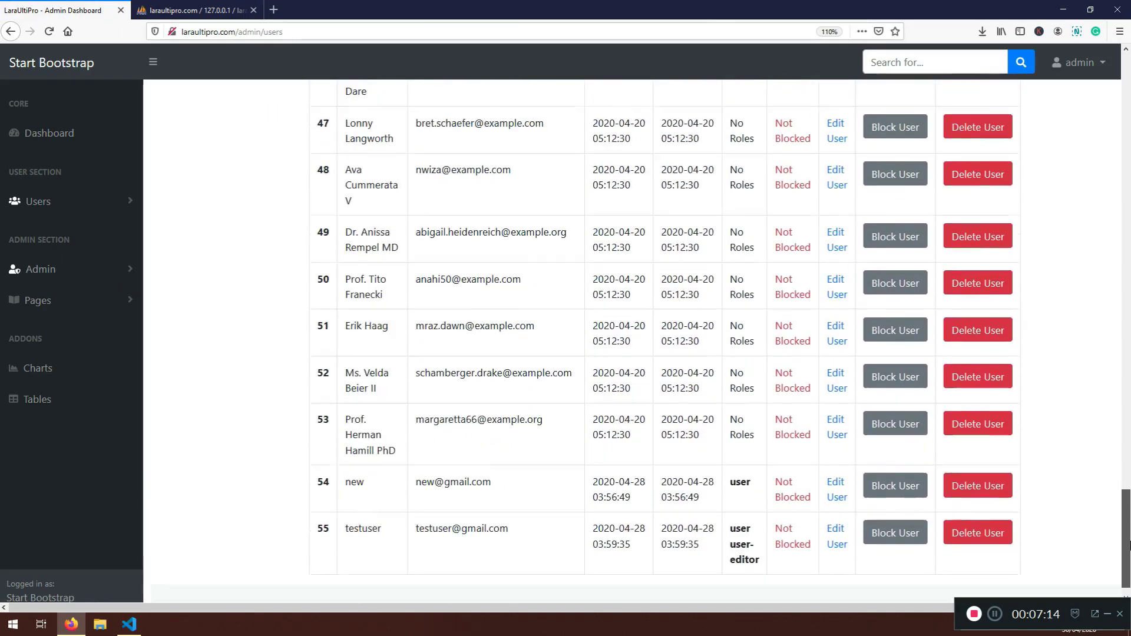
scroll("down", 3)
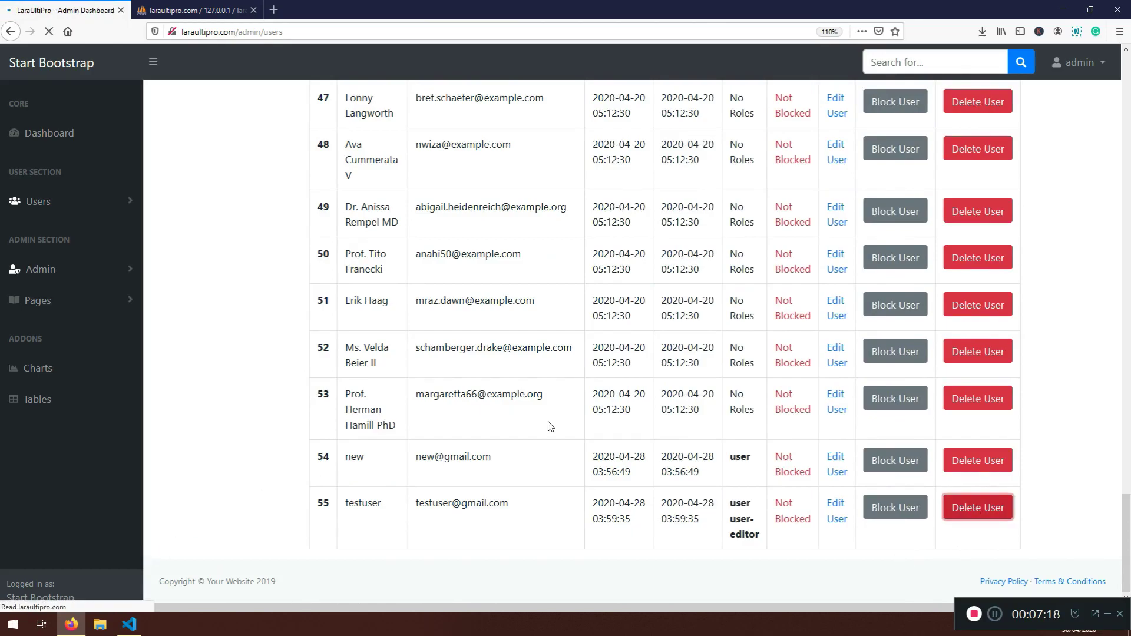
scroll("up", 3)
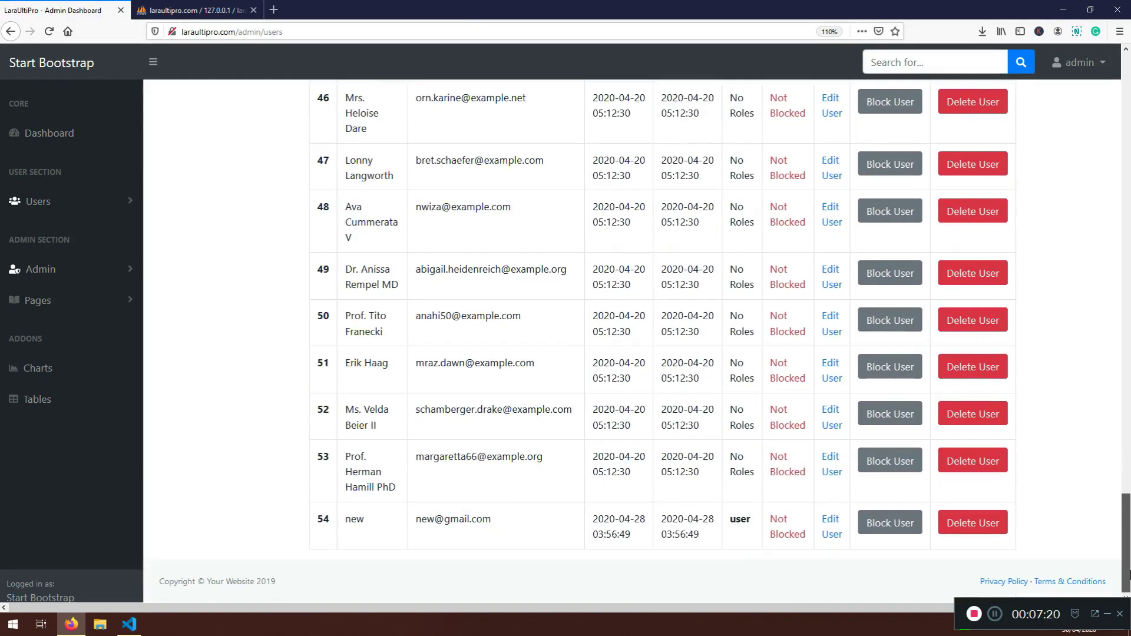
left_click(971, 522)
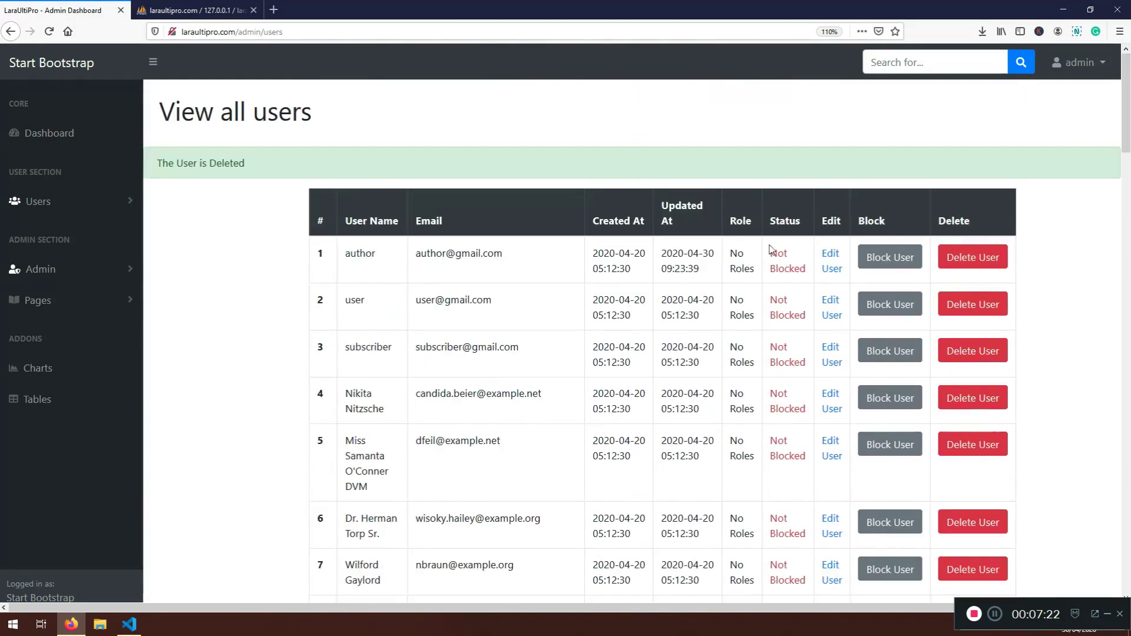
- Log out and sign in to the admin area with the admin-editor account
left_click(1077, 62)
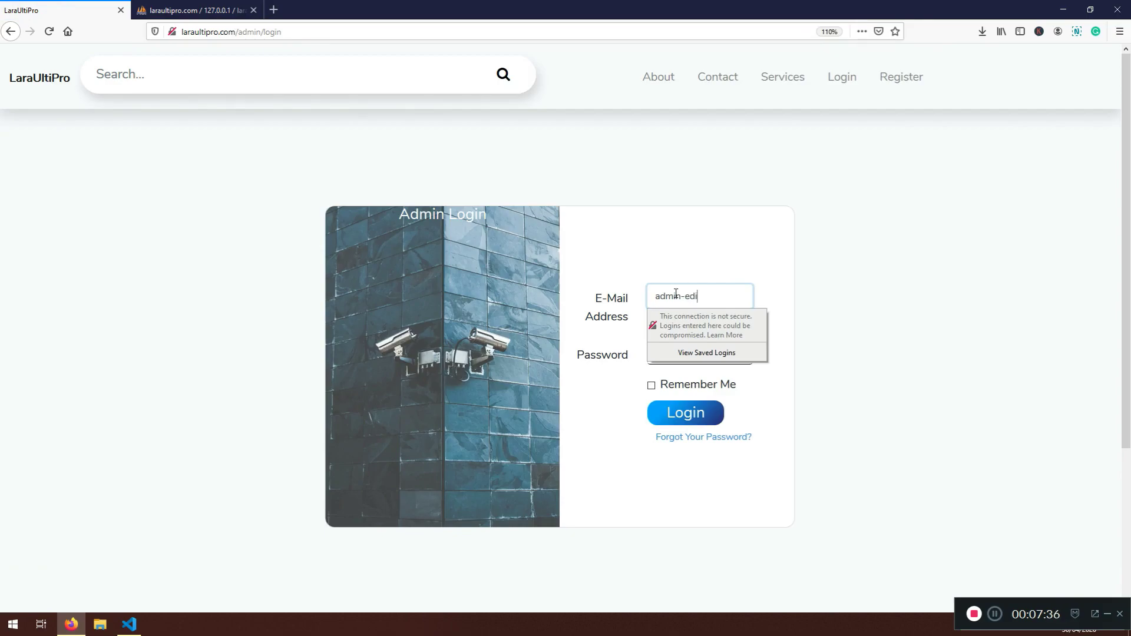
type("tor@gmail.com")
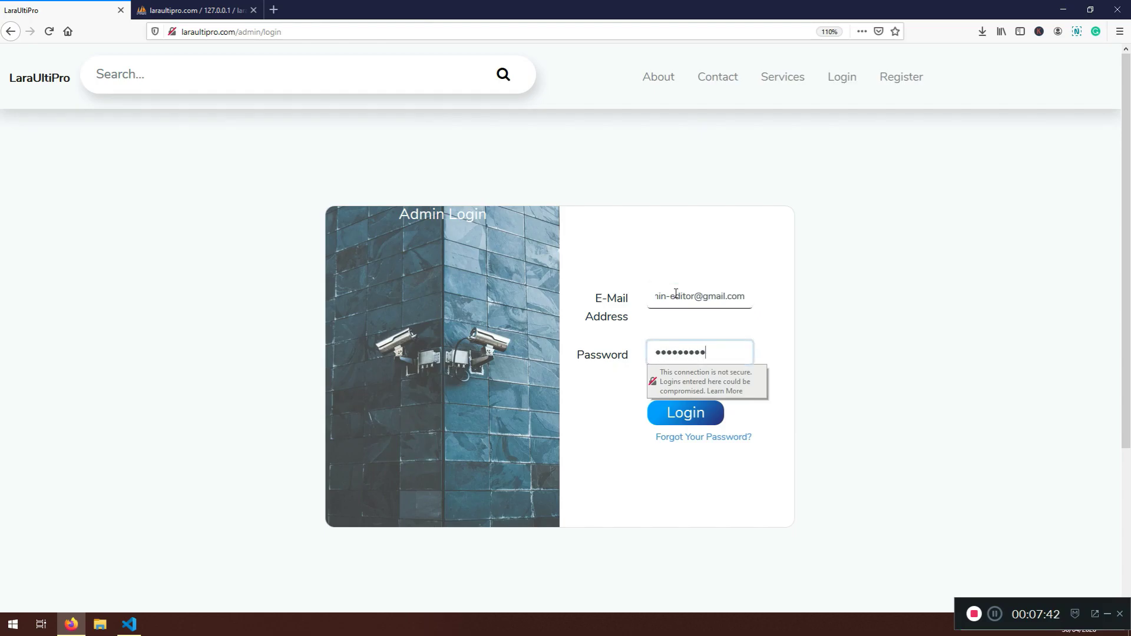
left_click(684, 412)
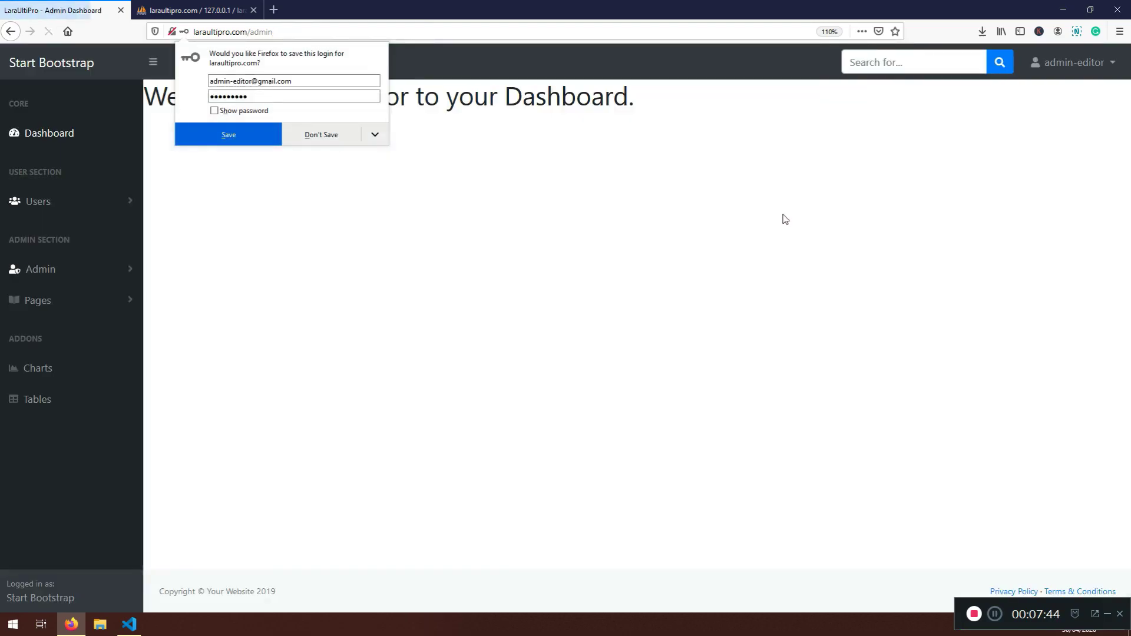
- Open View All Users as admin-editor and expand the admin management section
left_click(38, 202)
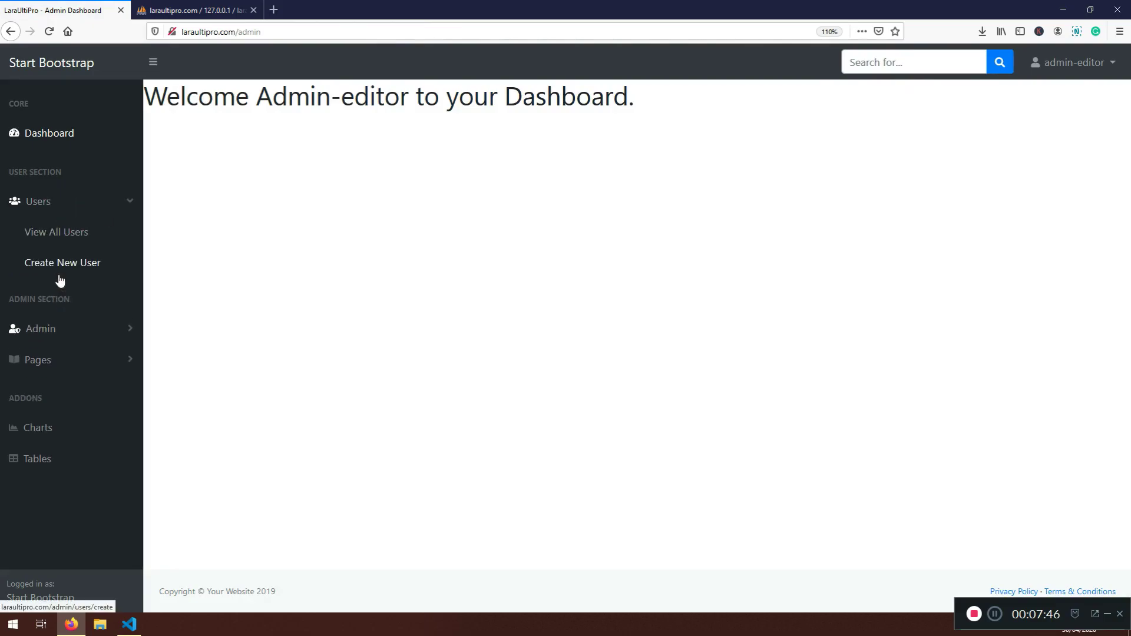
left_click(56, 231)
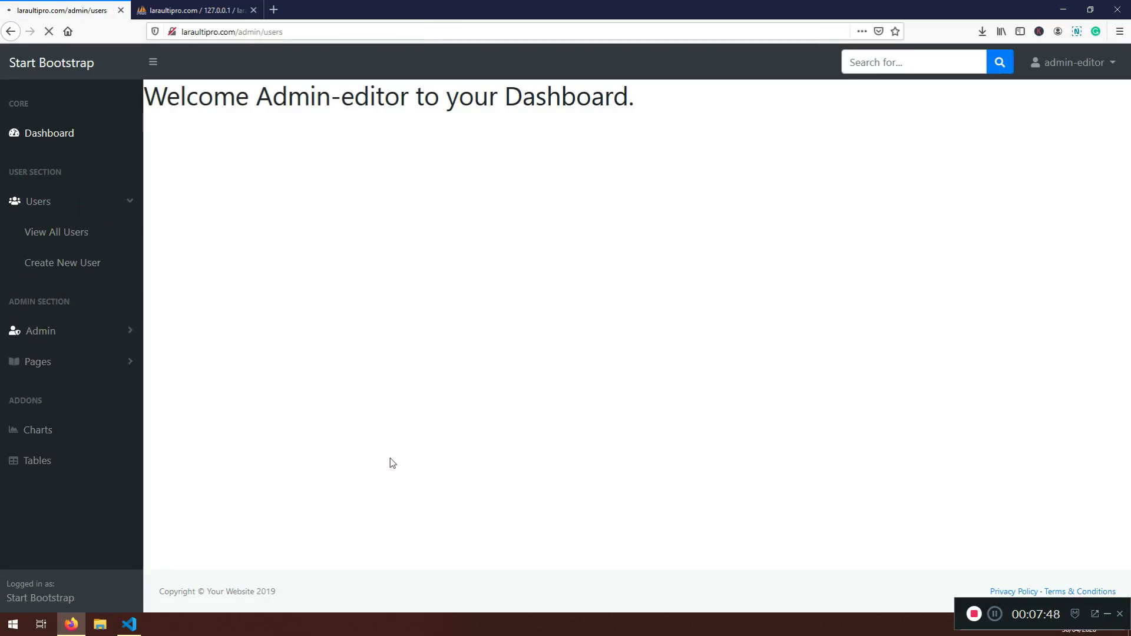
left_click(57, 231)
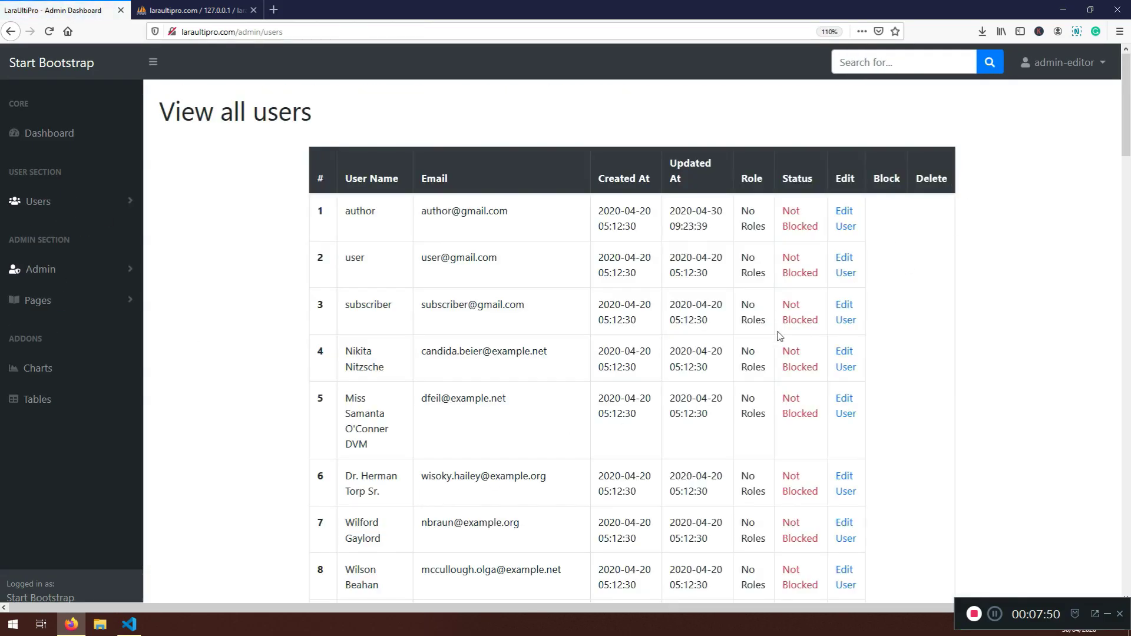
mouse_move(844, 219)
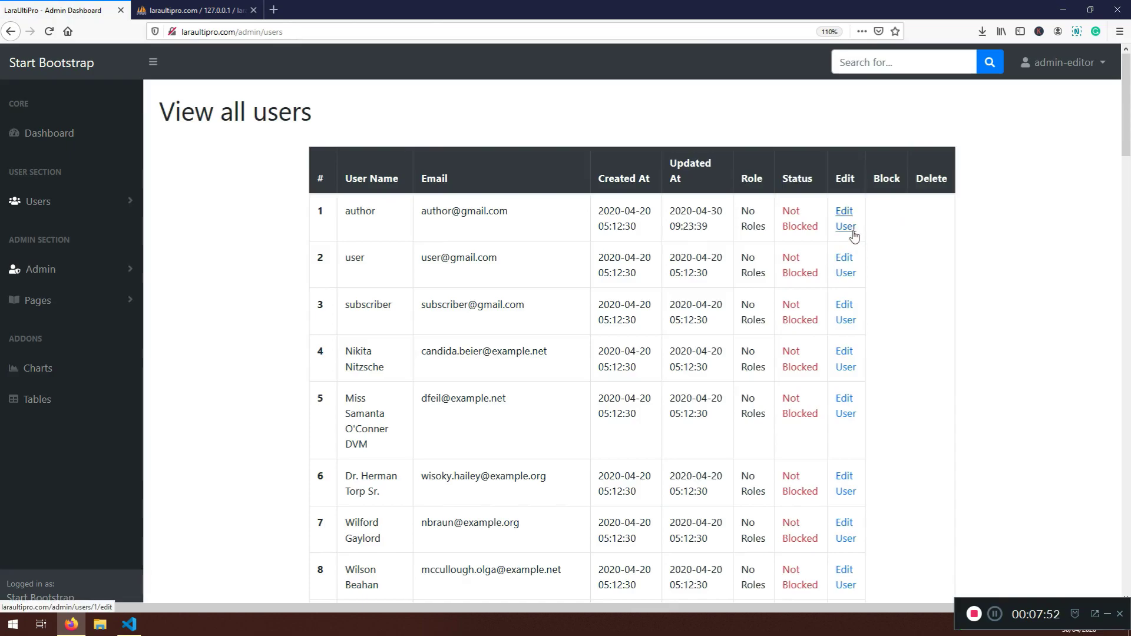
mouse_move(176, 325)
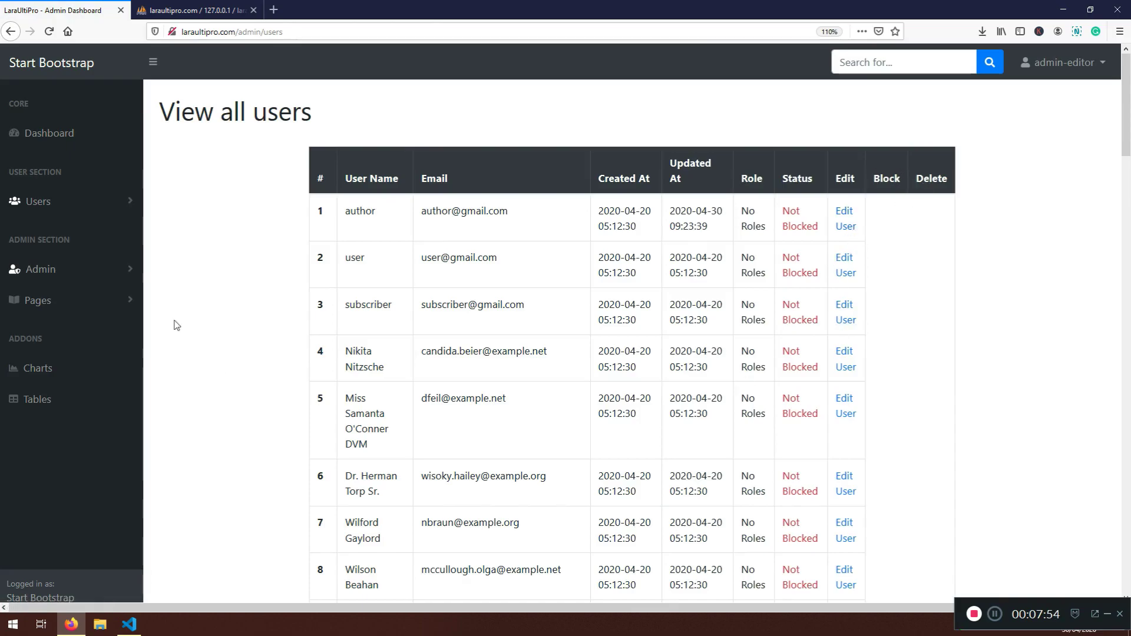
mouse_move(51, 224)
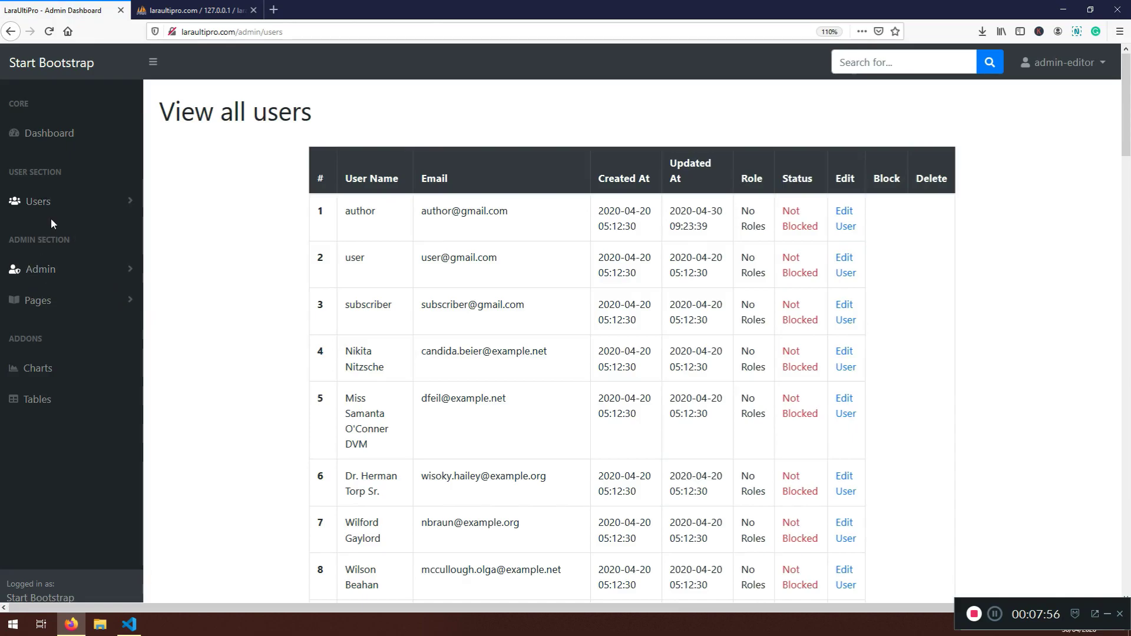
left_click(39, 269)
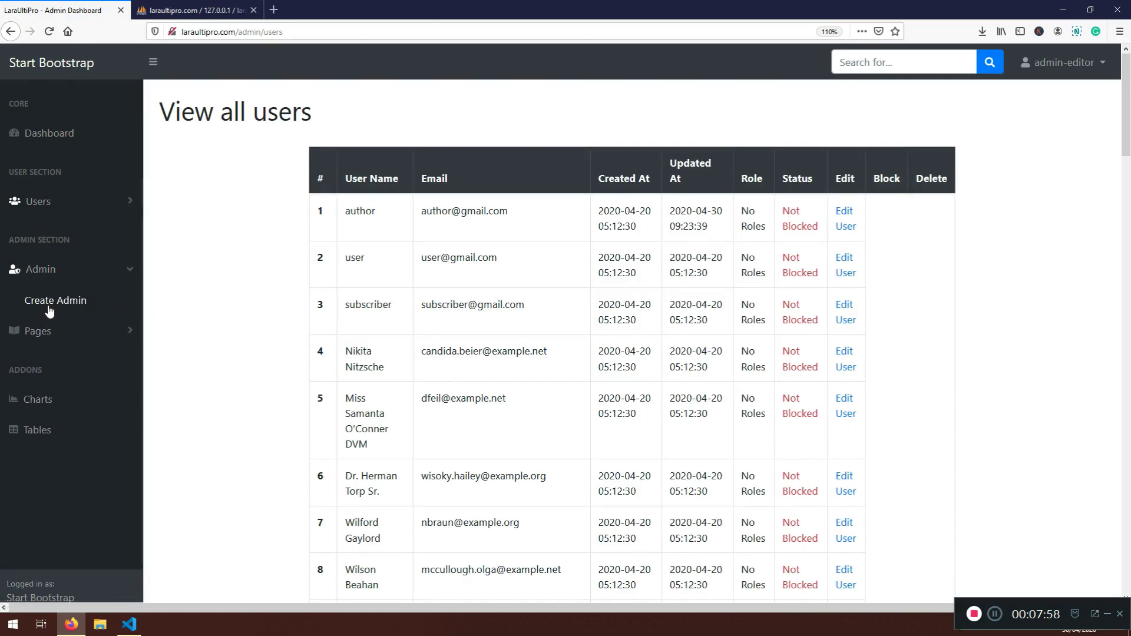
- Open the Create New Admin form, hide and restore the sidebar, and open the account menu
left_click(54, 300)
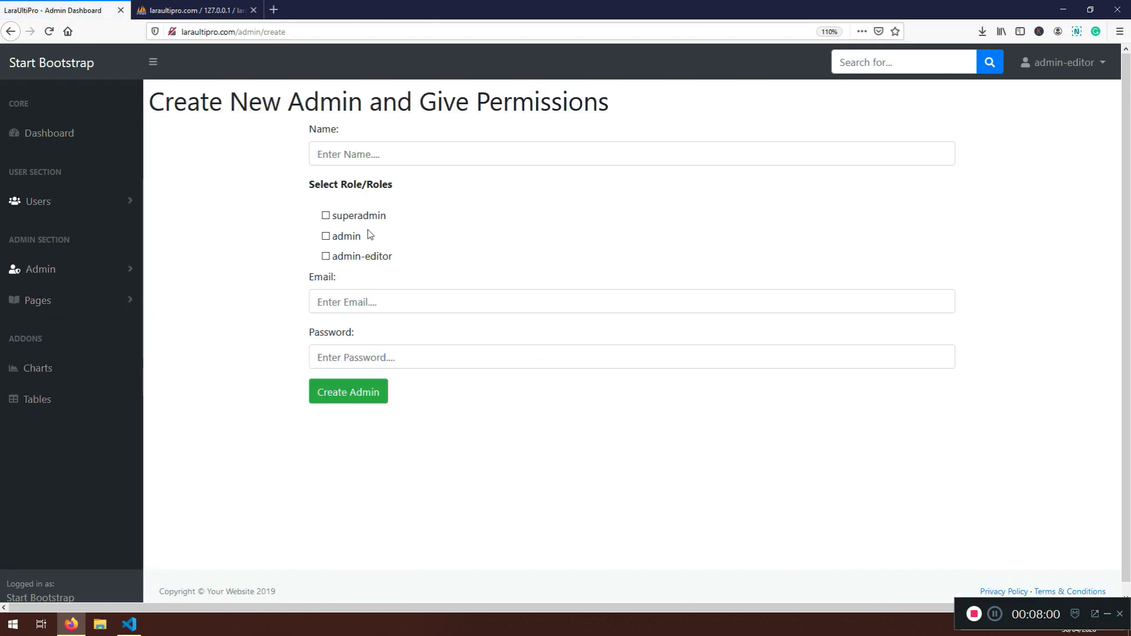
mouse_move(543, 348)
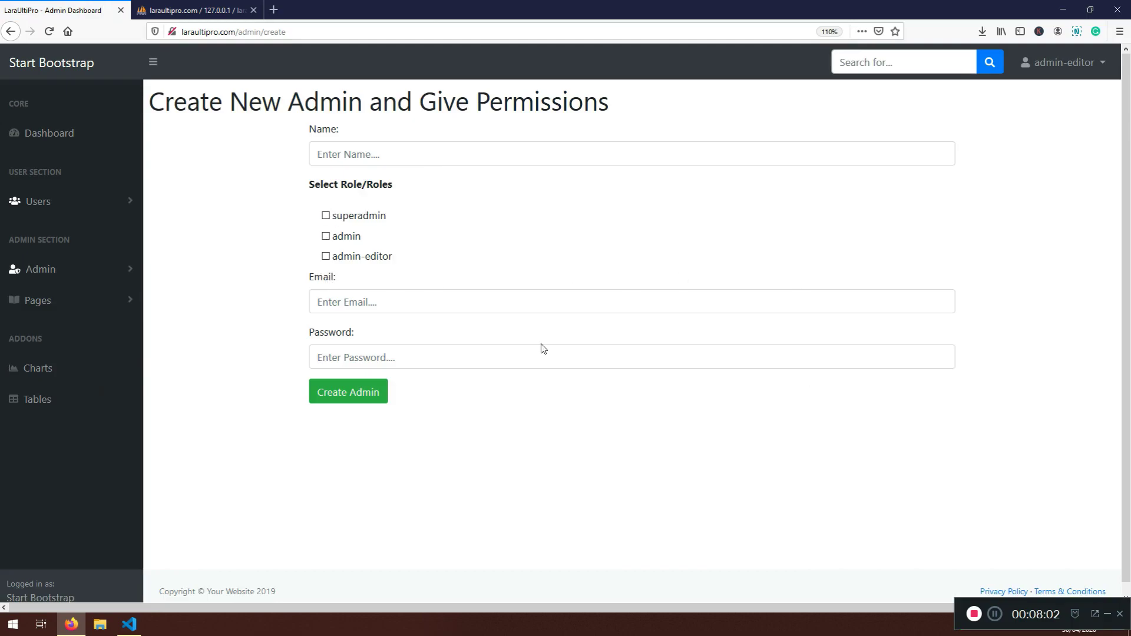
mouse_move(967, 179)
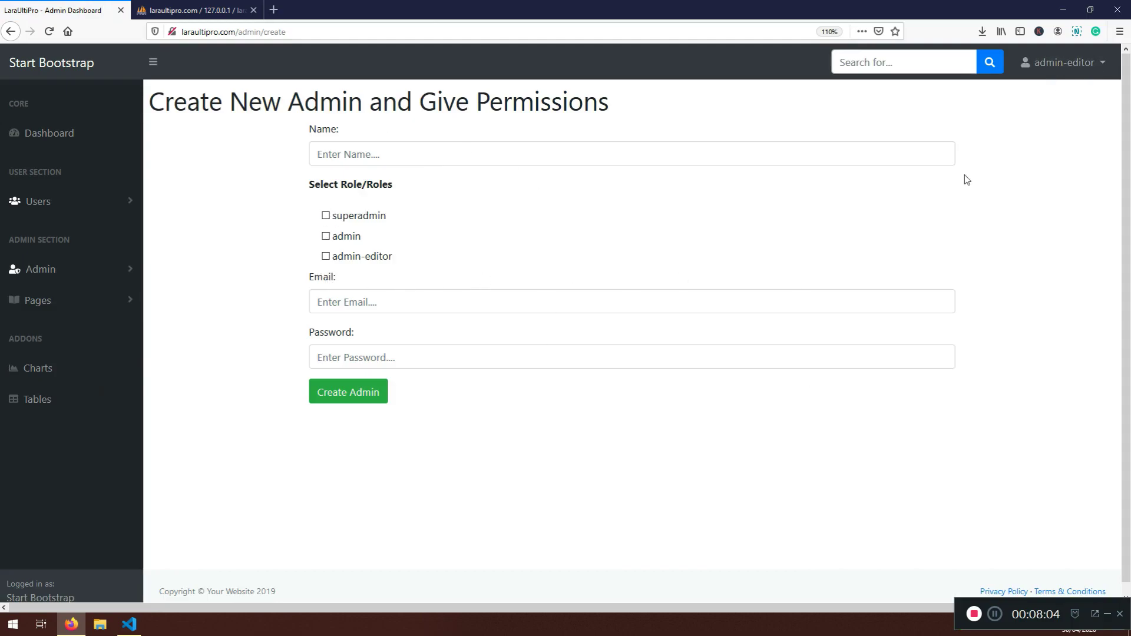
mouse_move(288, 479)
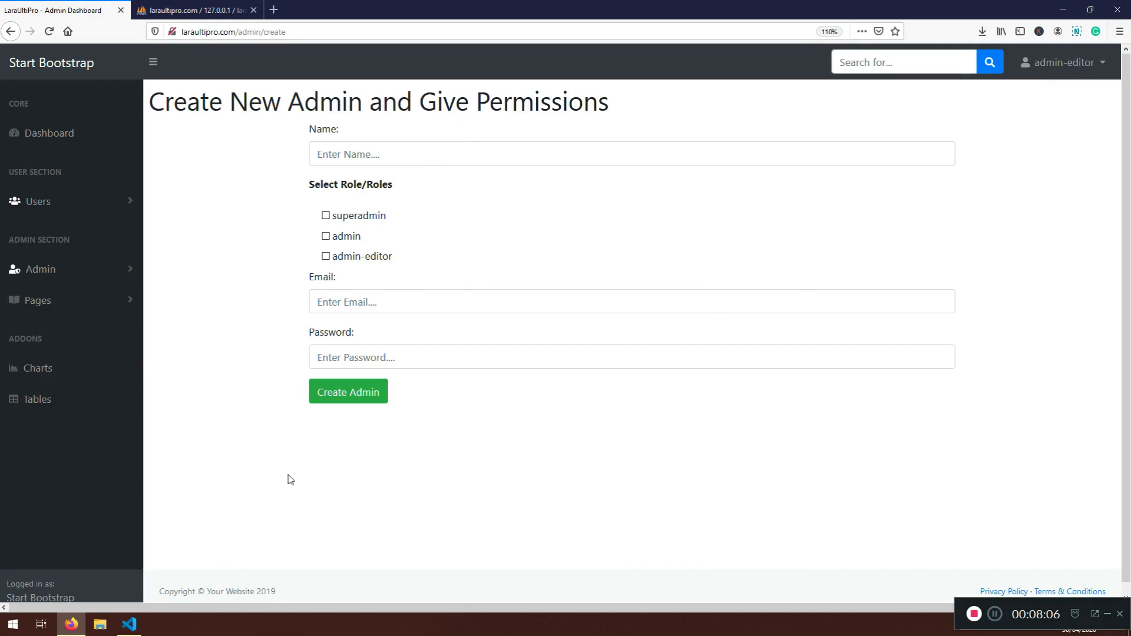
mouse_move(82, 276)
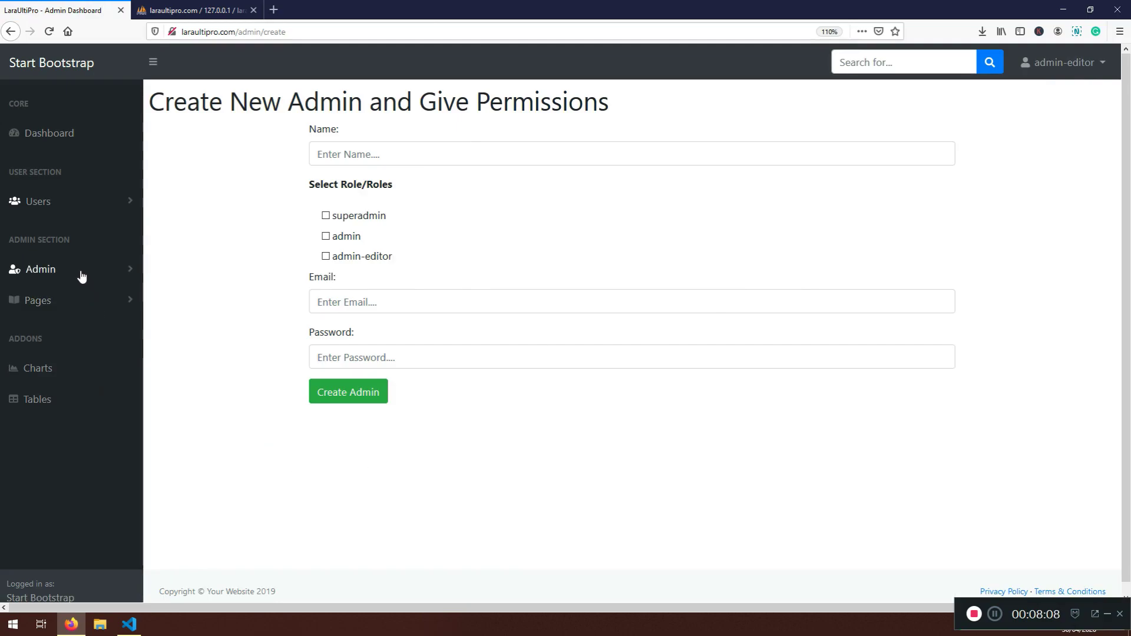
mouse_move(363, 511)
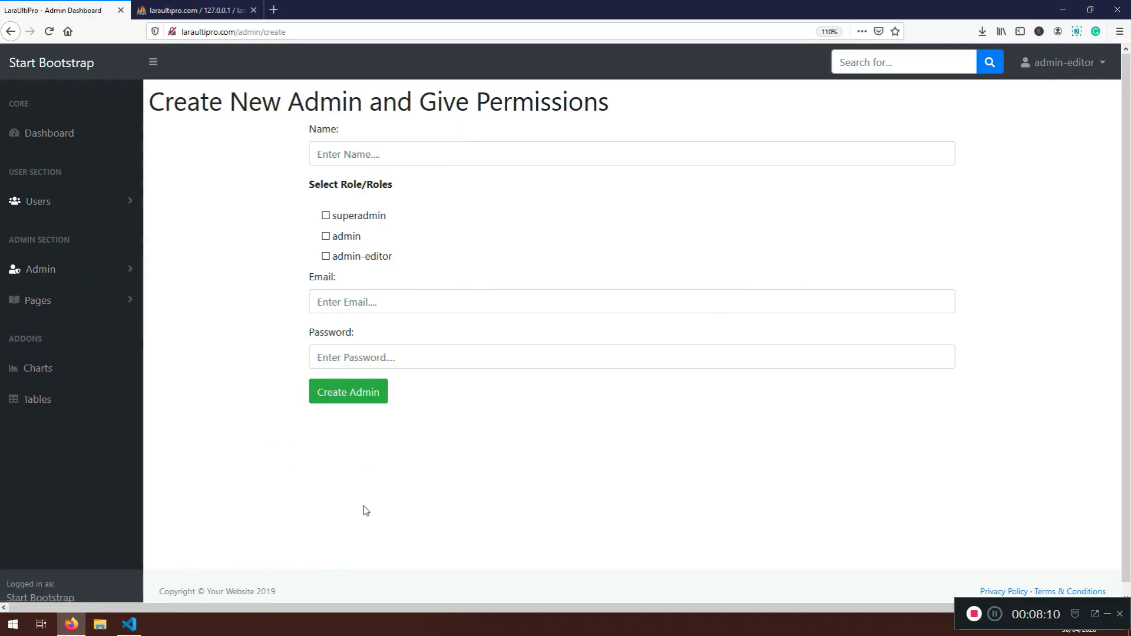
left_click(153, 62)
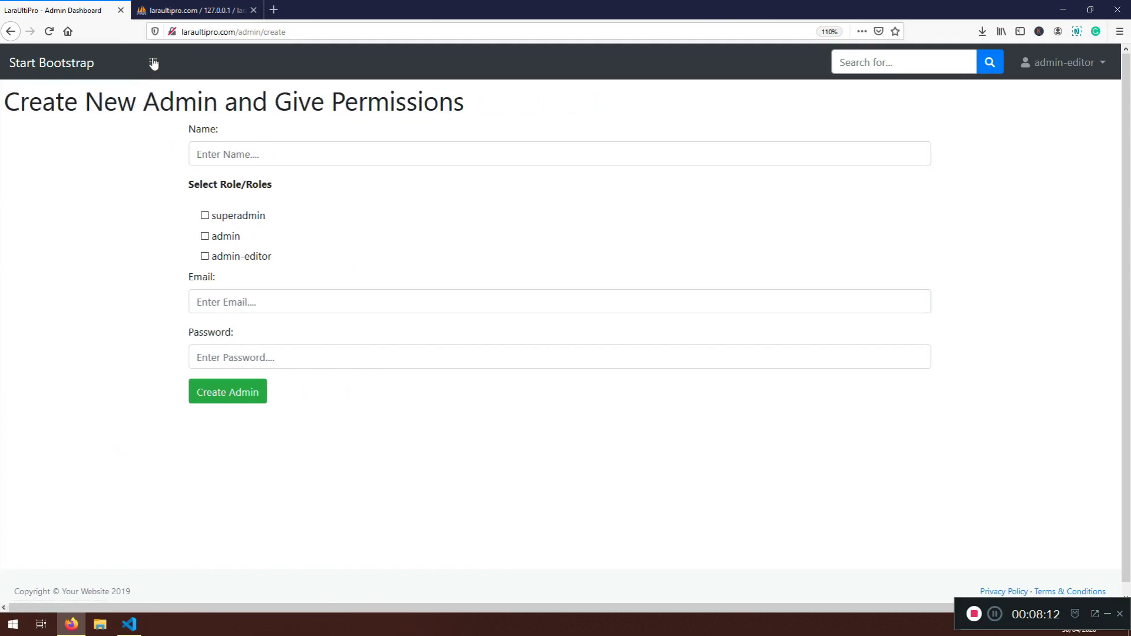
left_click(154, 62)
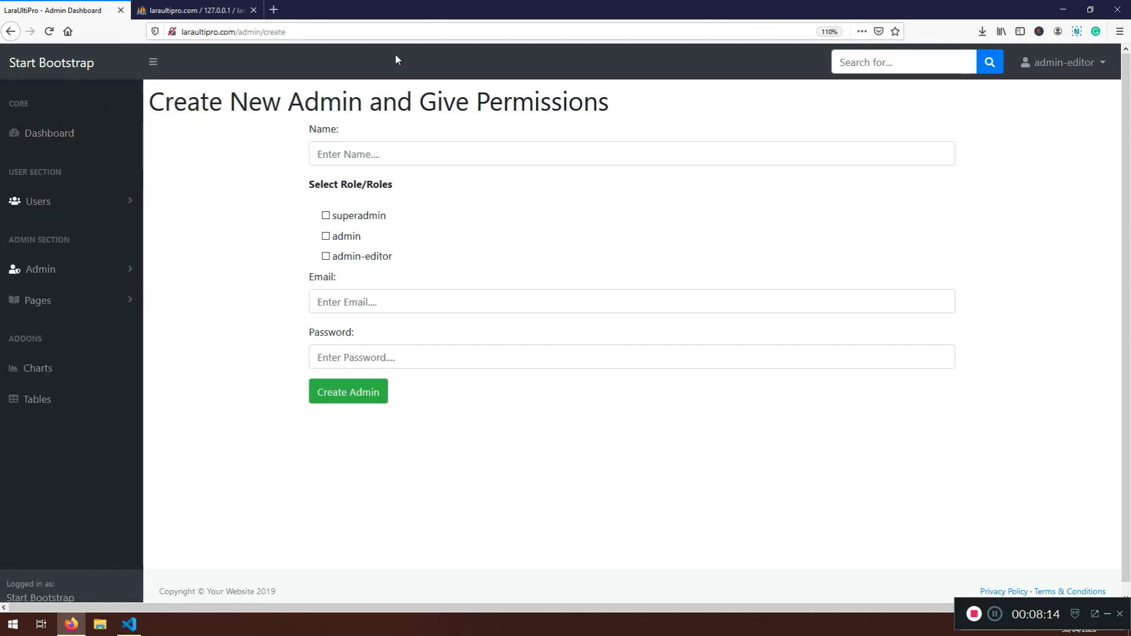
left_click(1062, 62)
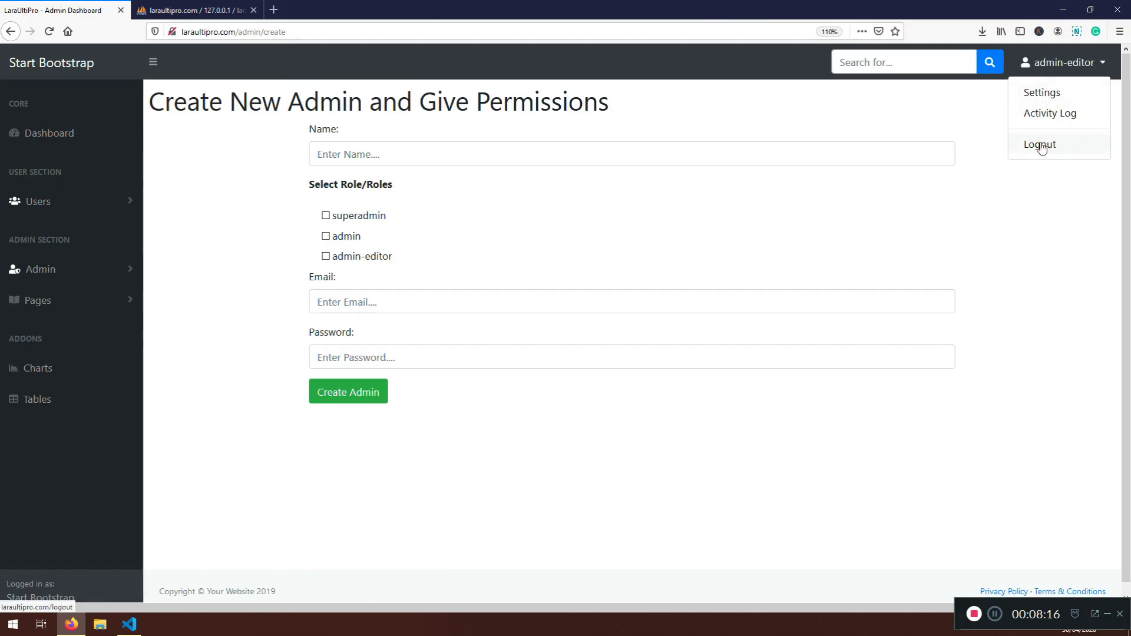
- Log out of the admin area and scroll through the public home page's post cards
left_click(1039, 144)
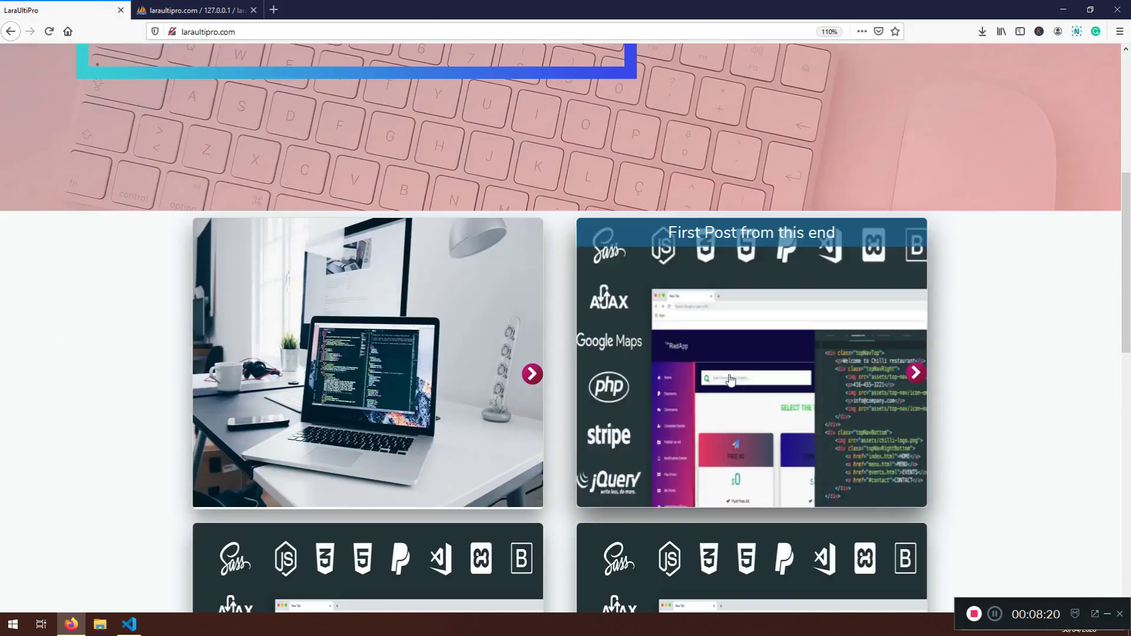
scroll("down", 3)
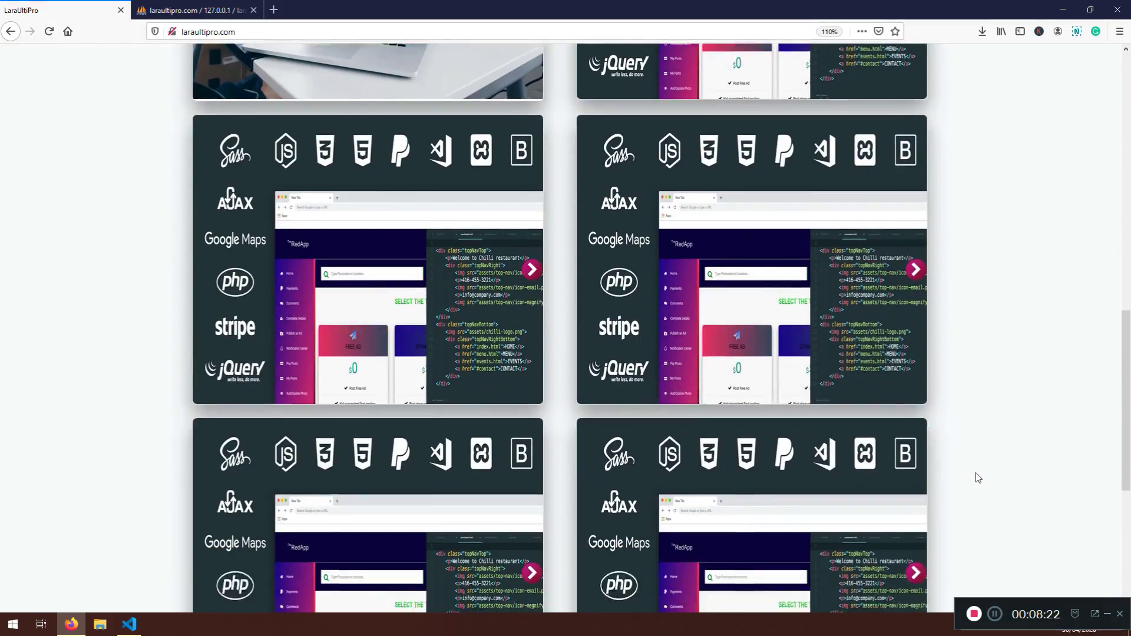
scroll("up", 3)
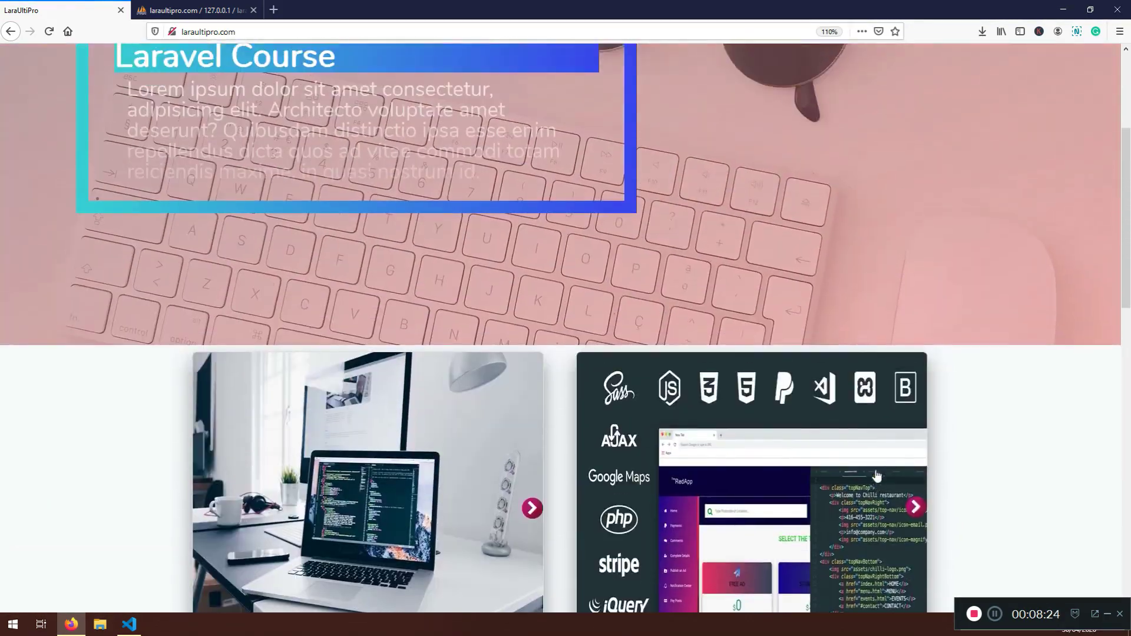
scroll("up", 3)
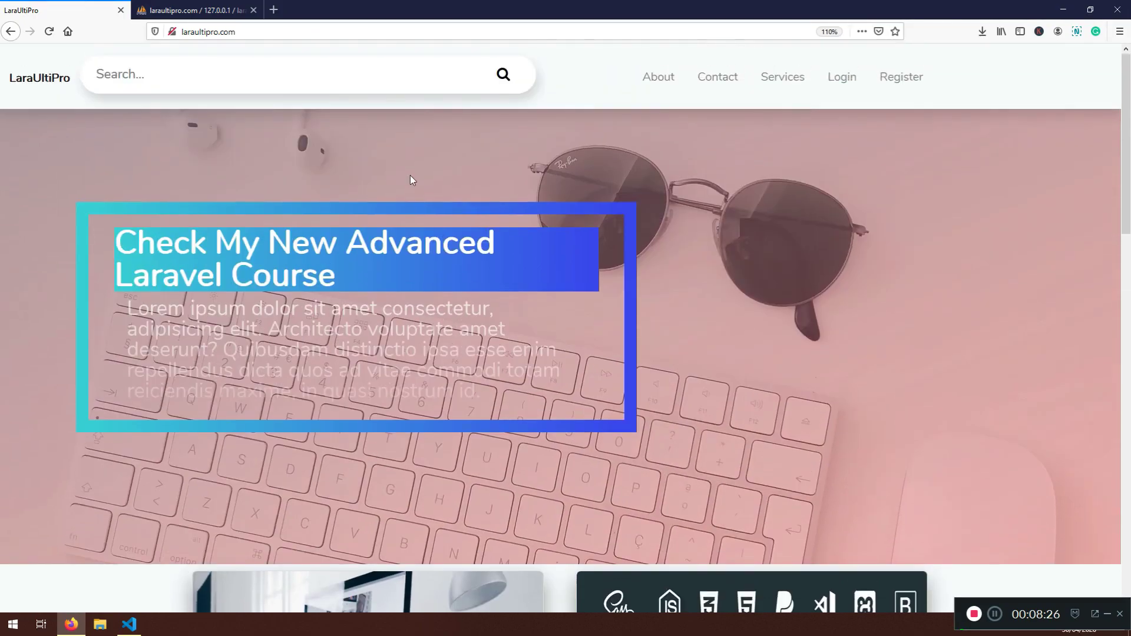
- Search posts for 'Rick', showing only 'This is Rick Post num 1', then return to the full home page
type("Ric")
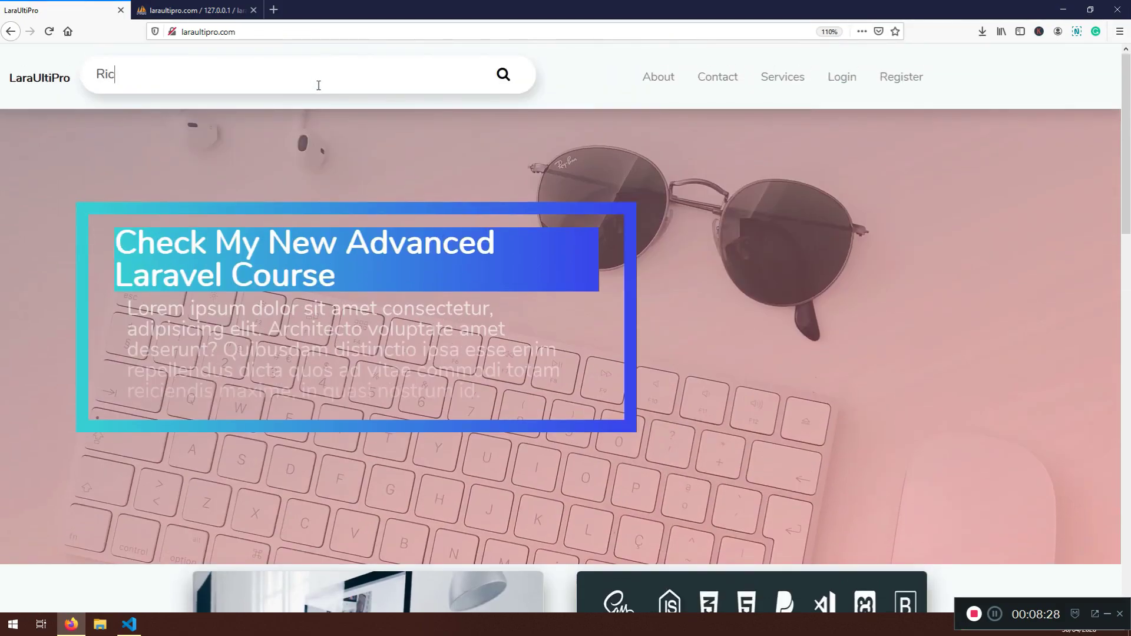
left_click(503, 74)
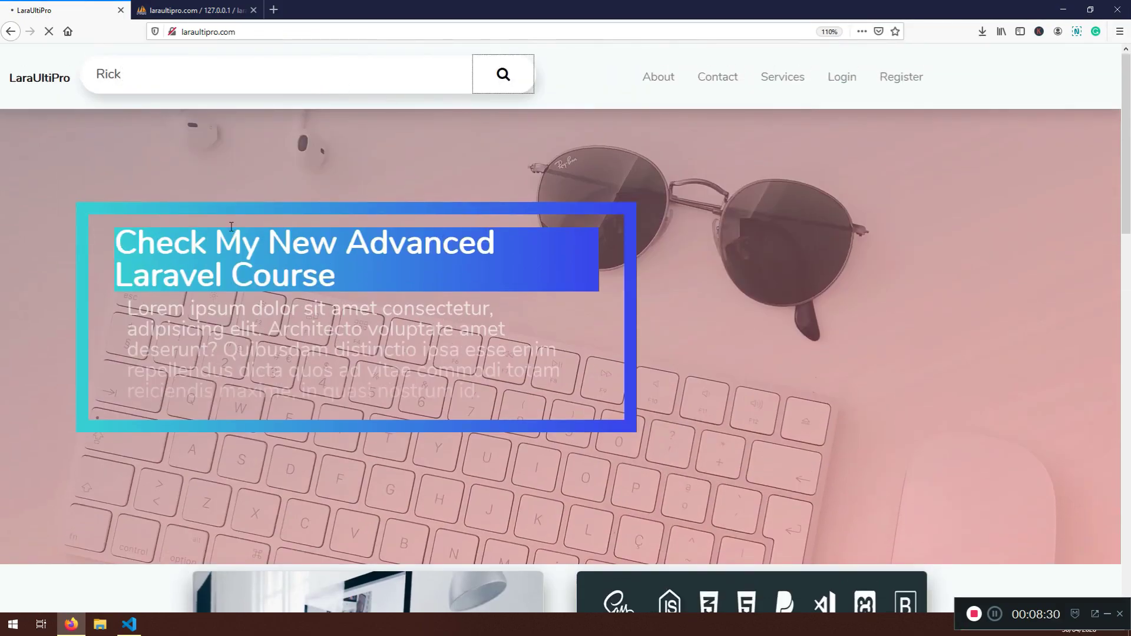
left_click(502, 74)
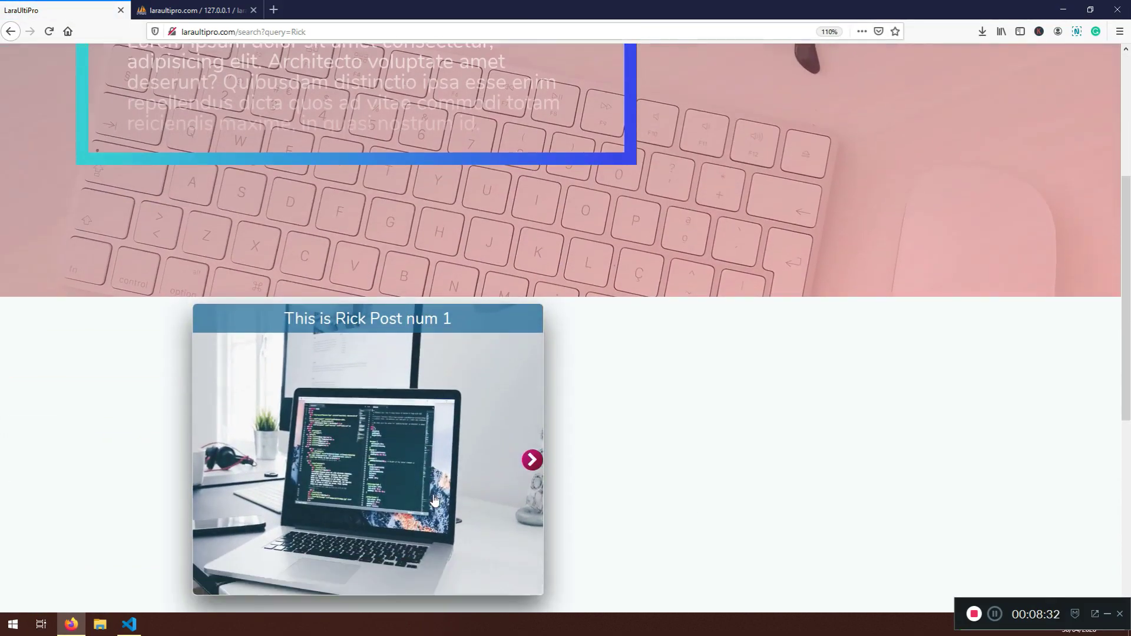
scroll("up", 3)
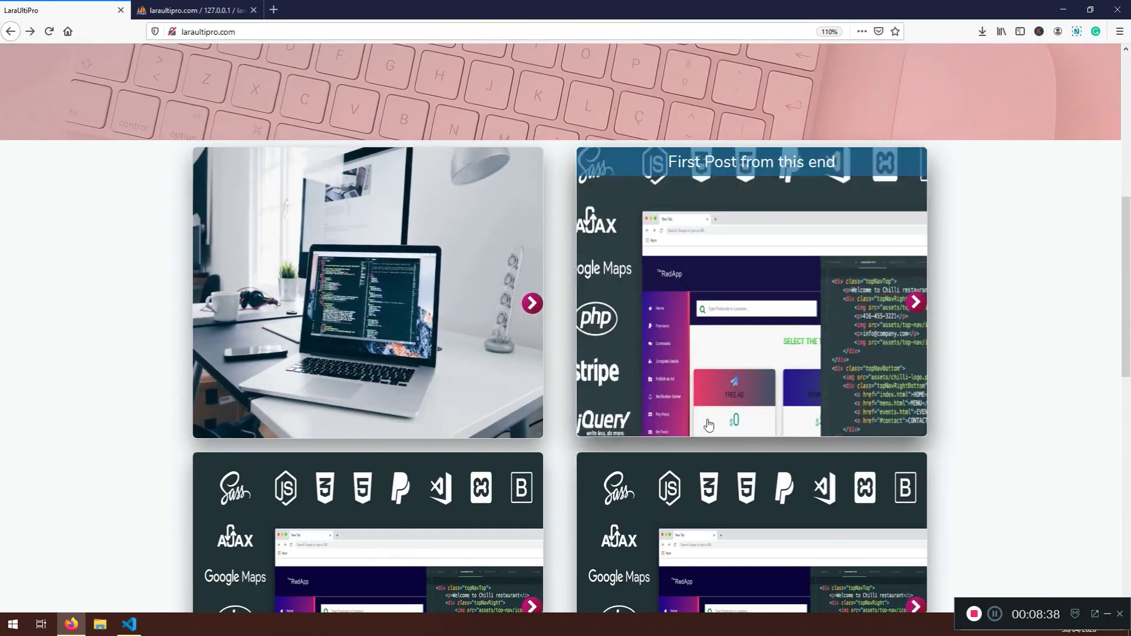
scroll("down", 3)
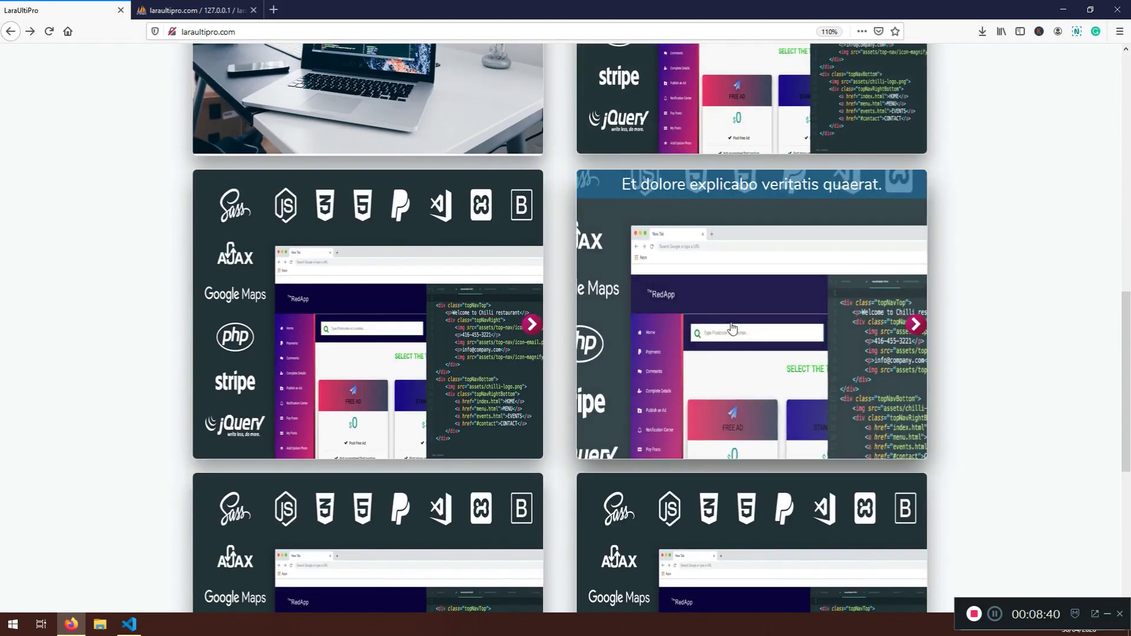
scroll("up", 3)
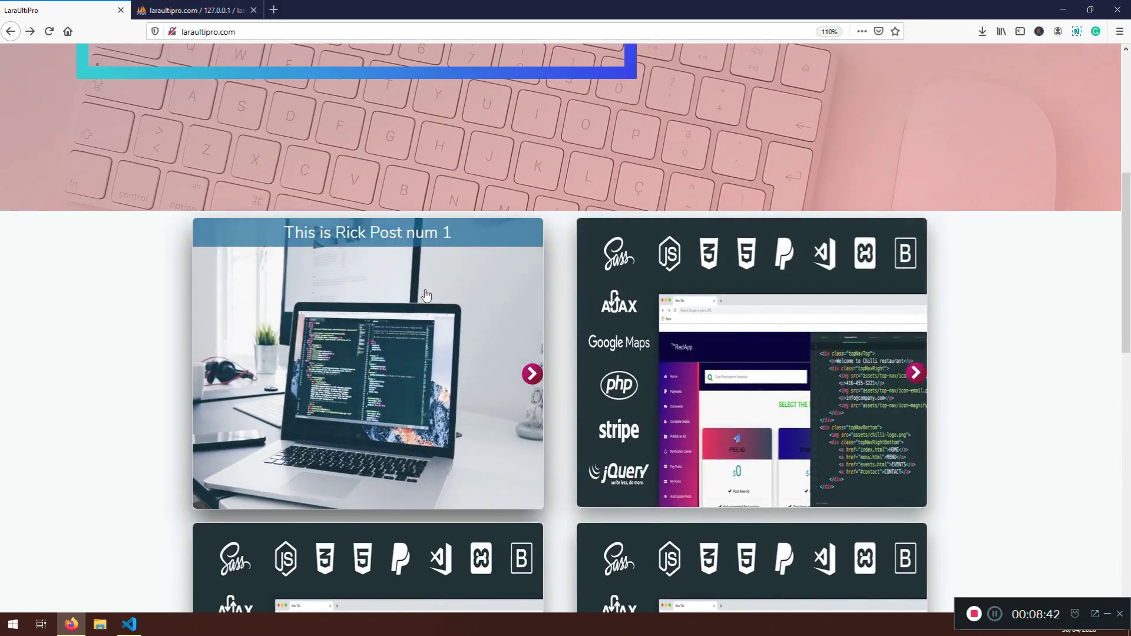
scroll("up", 3)
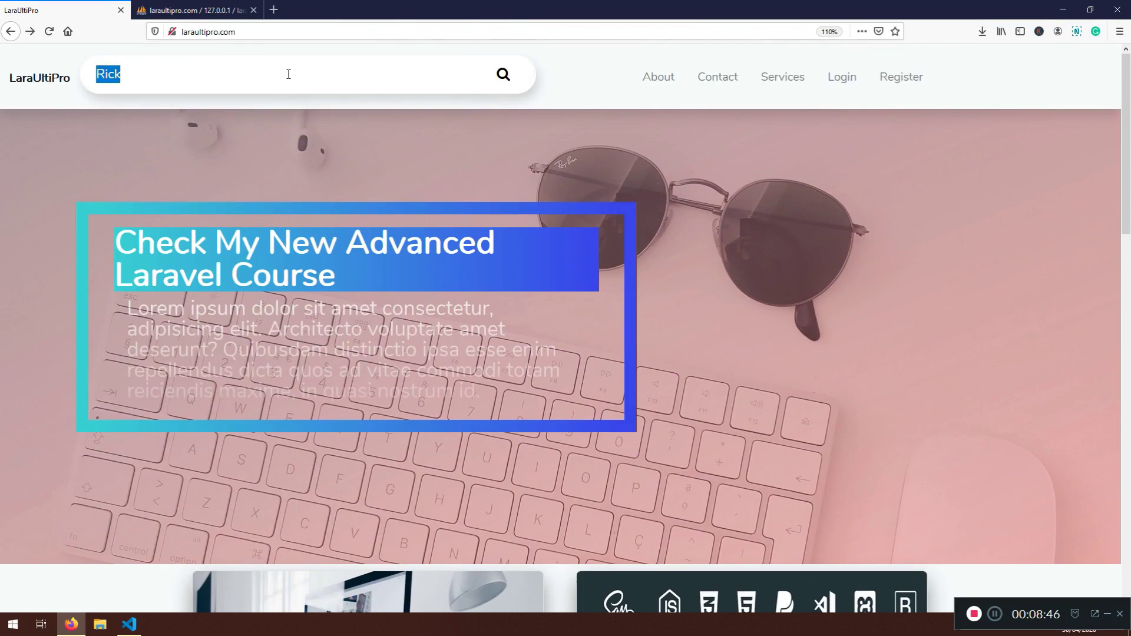
- Search posts for 'first post' and scroll through the results
type("first post")
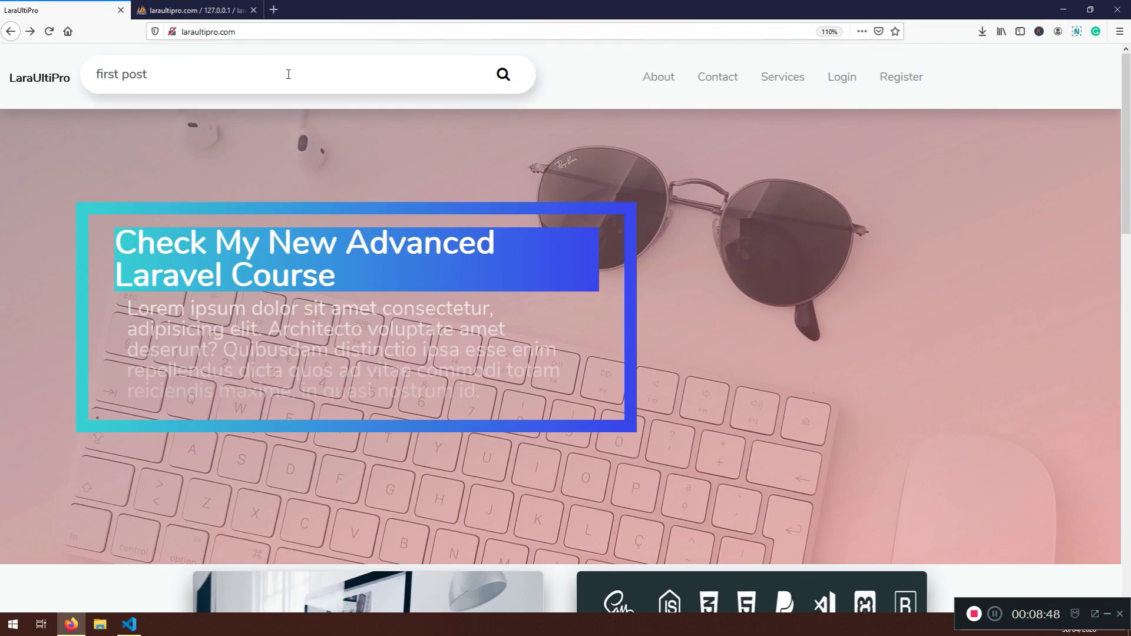
left_click(503, 74)
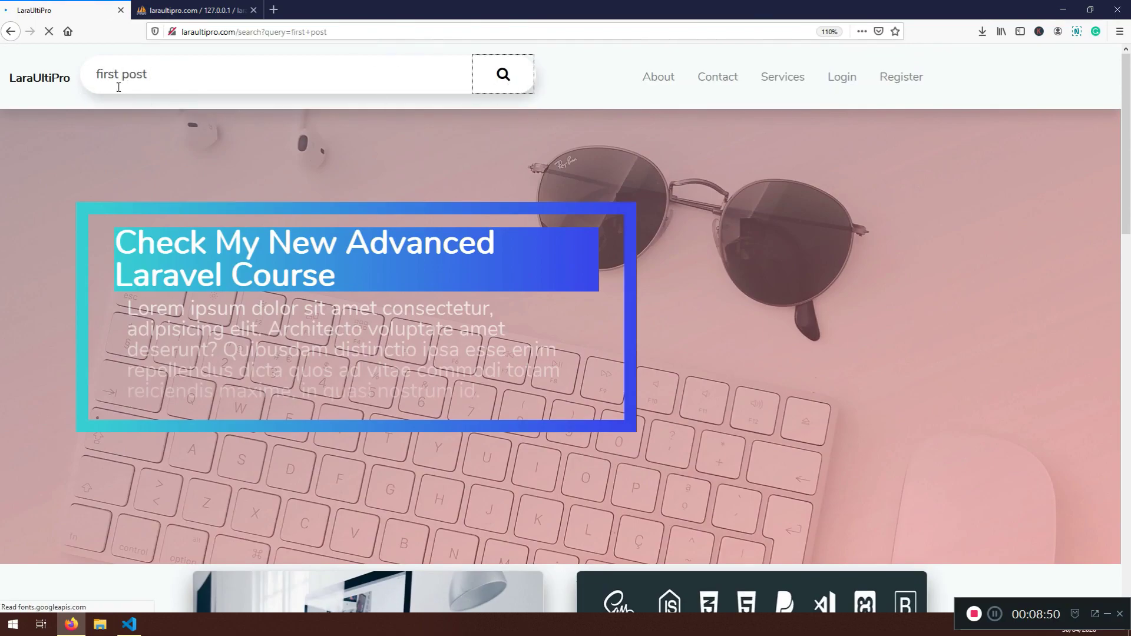
scroll("down", 3)
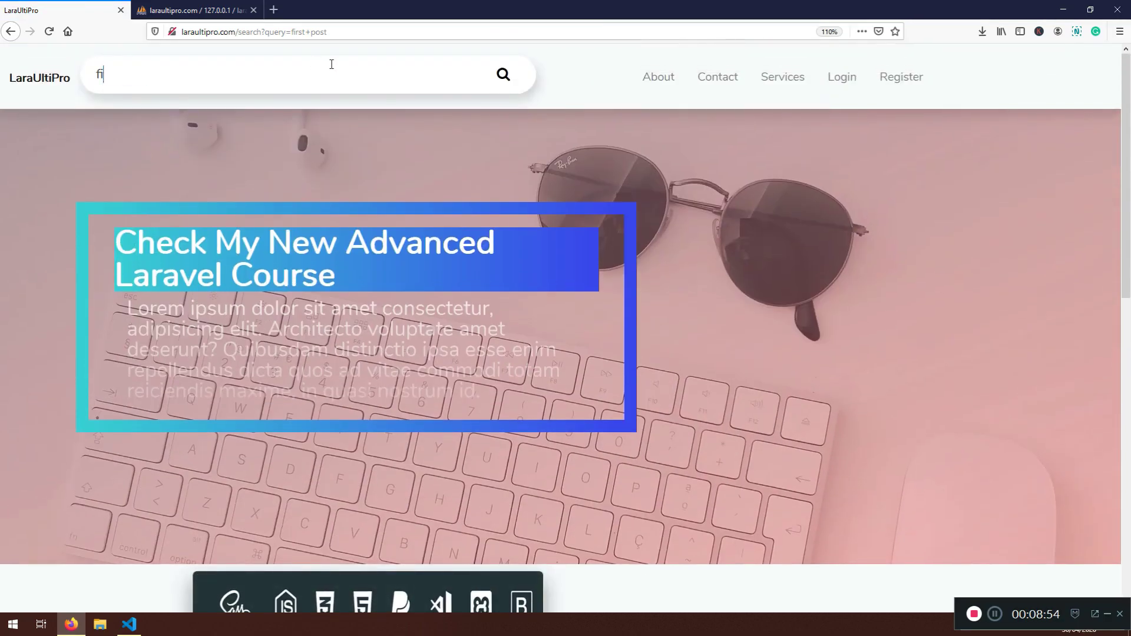
- Search with the two-letter query 'fi' to trigger the 3-character minimum warning
left_click(502, 74)
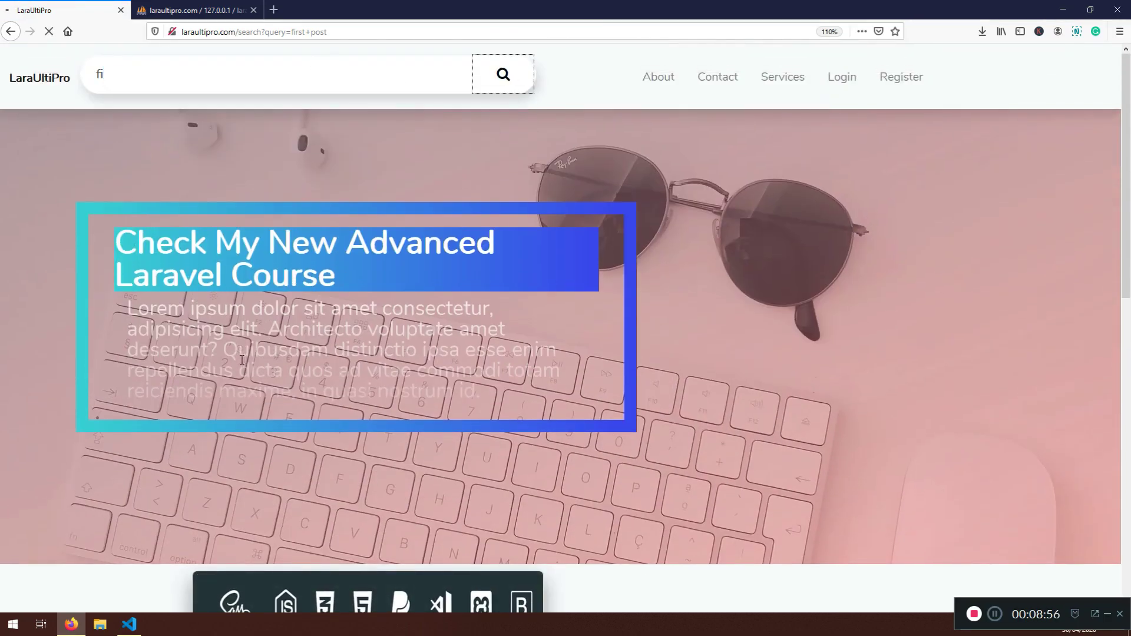
scroll("down", 3)
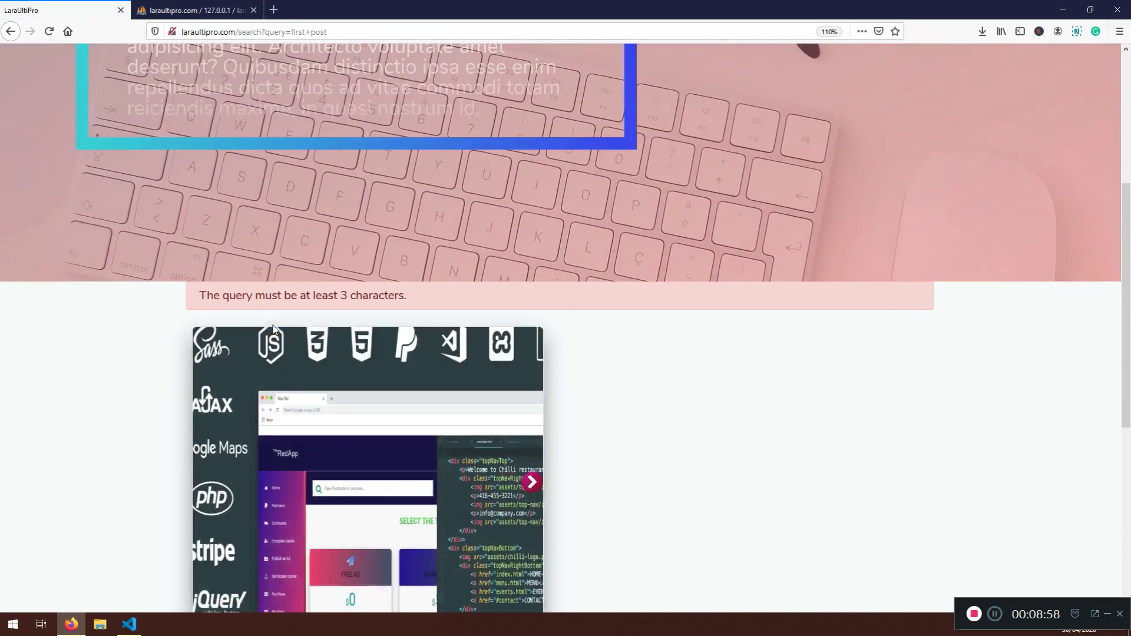
scroll("up", 3)
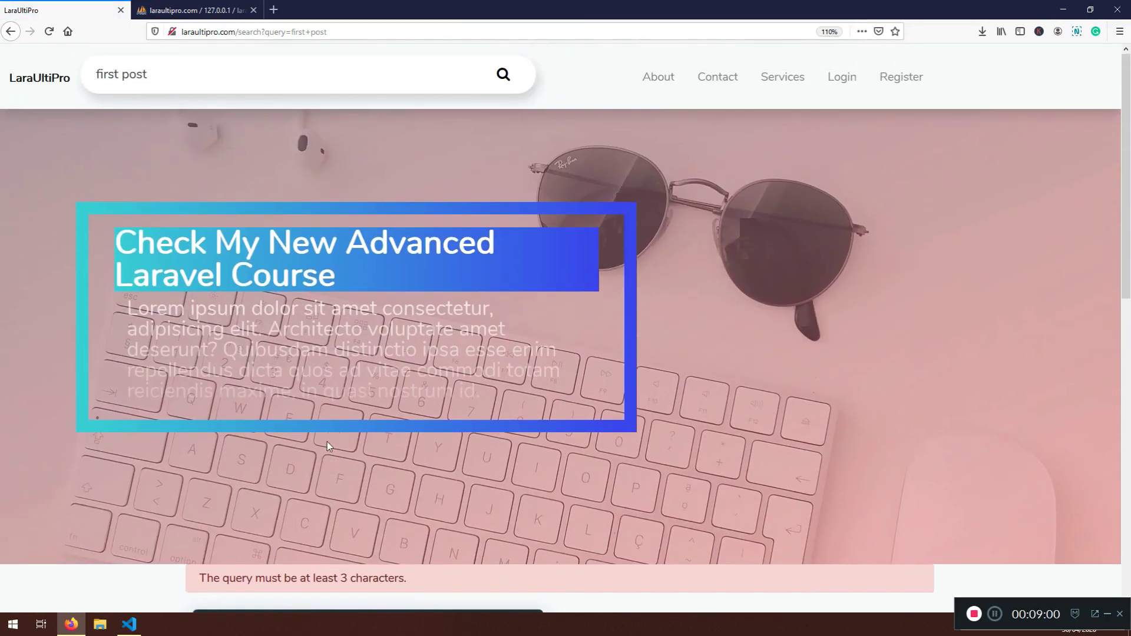
left_click(39, 77)
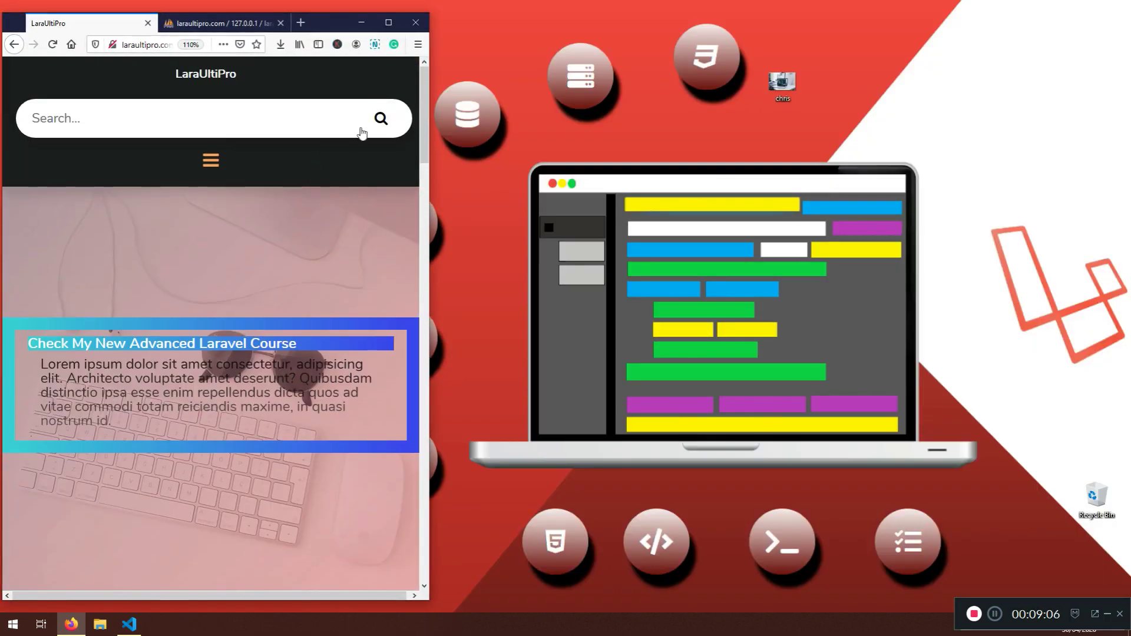
- Expand the hamburger navigation menu in the narrow window layout and scroll down
left_click(210, 160)
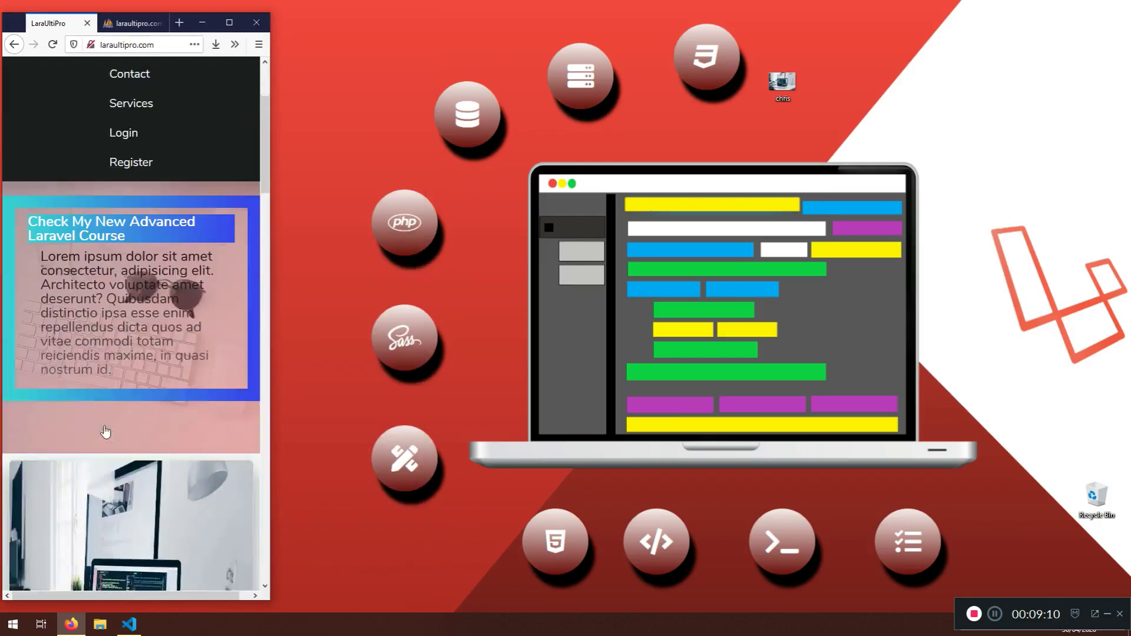
scroll("down", 3)
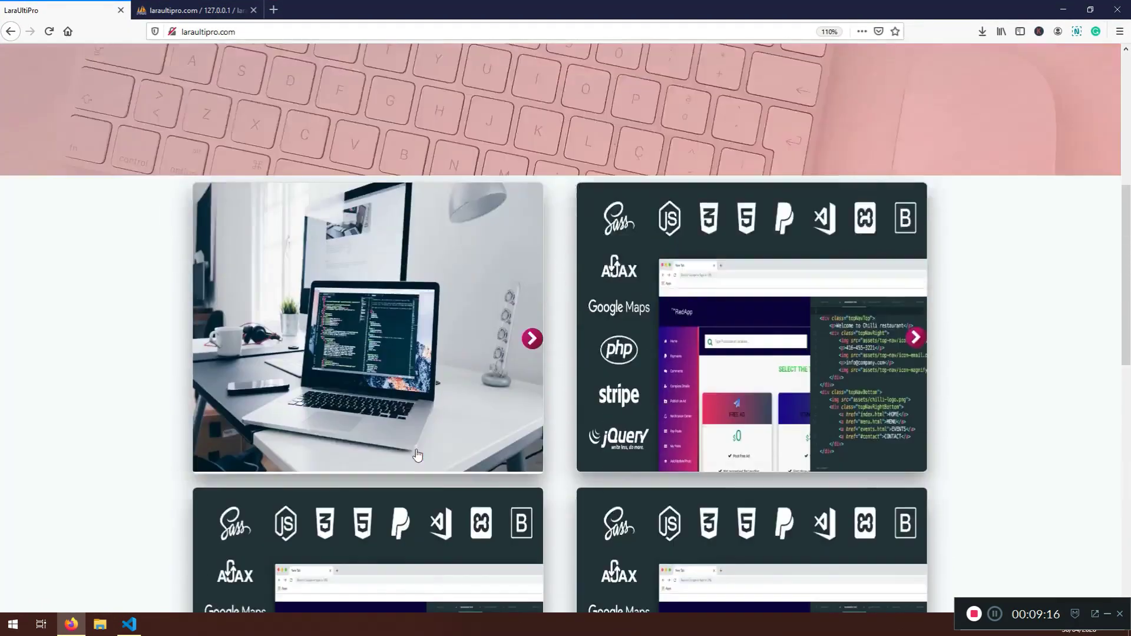
- Scroll back to the top of the full-width home page
scroll("up", 3)
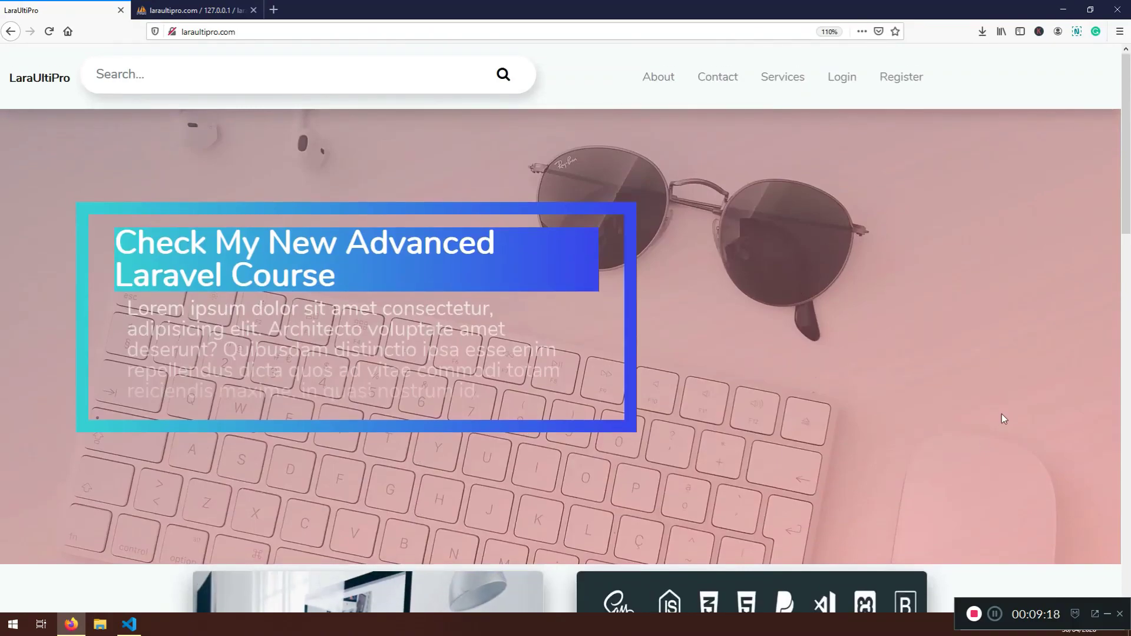
mouse_move(454, 318)
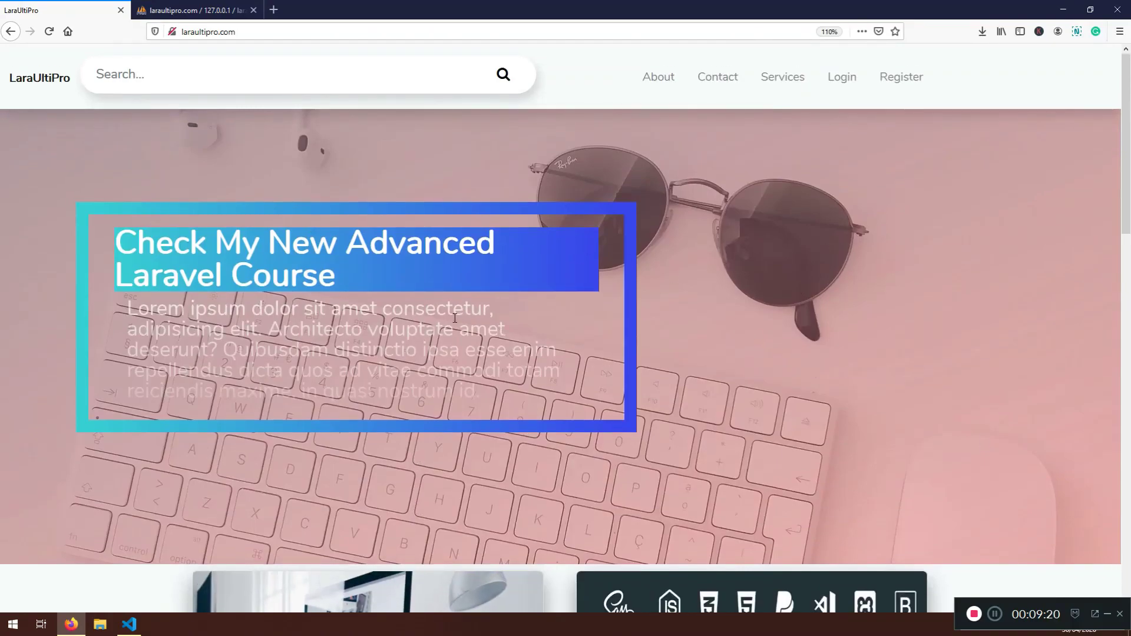
mouse_move(652, 435)
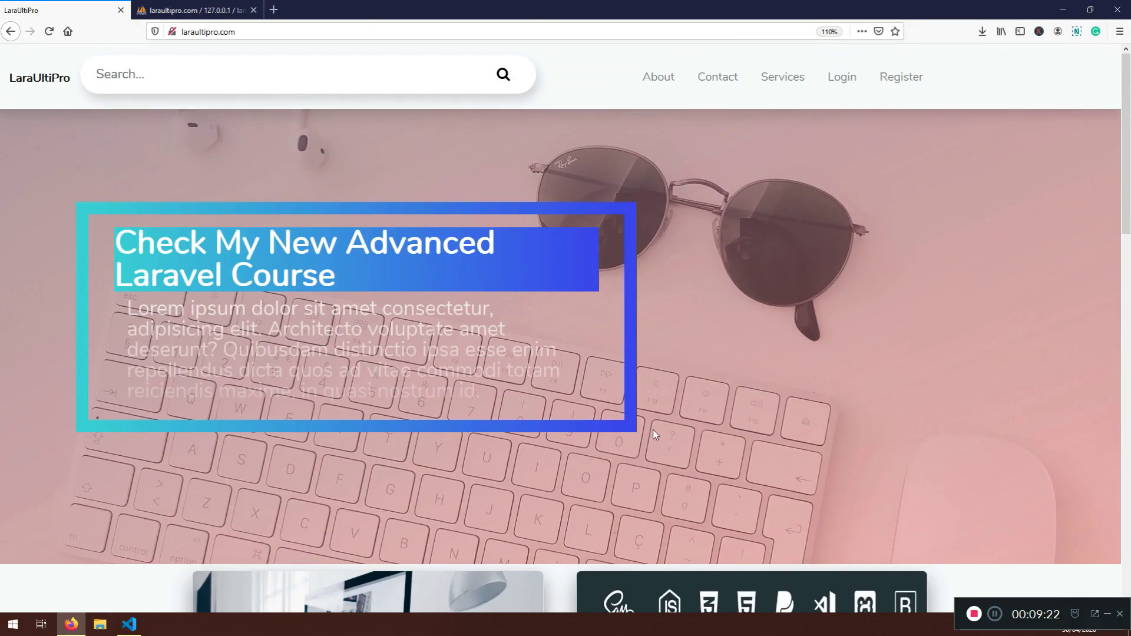
mouse_move(722, 415)
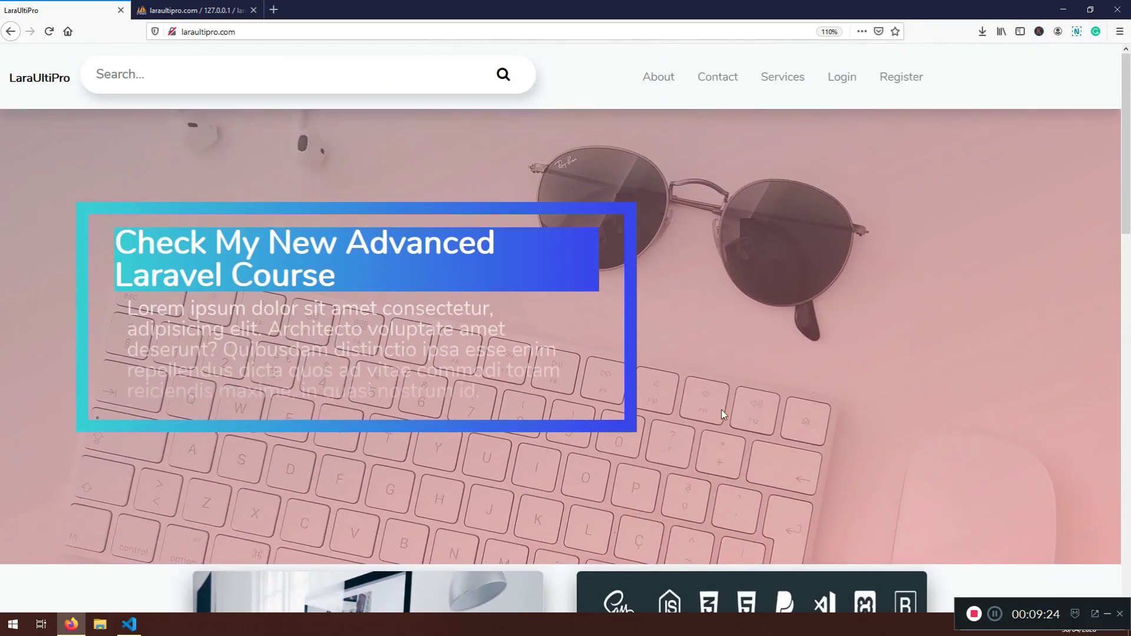